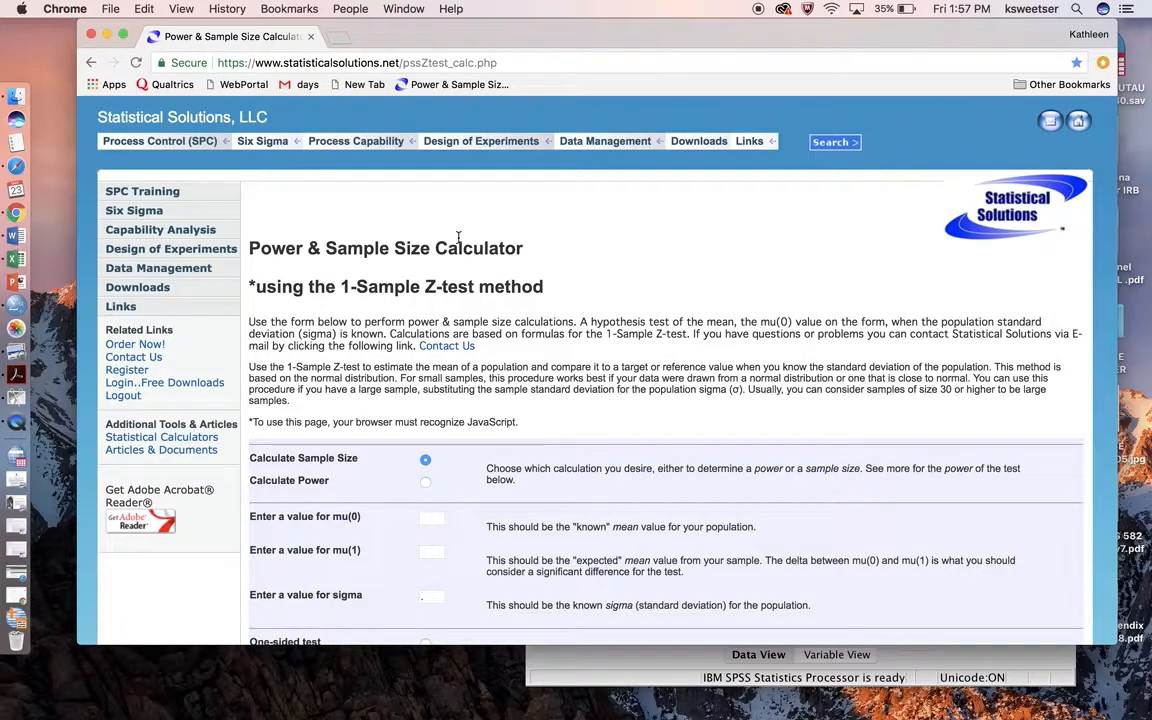
Scroll through the calculator page, then bring the SPSS Data Editor in front of Chrome.
scroll(down, 3)
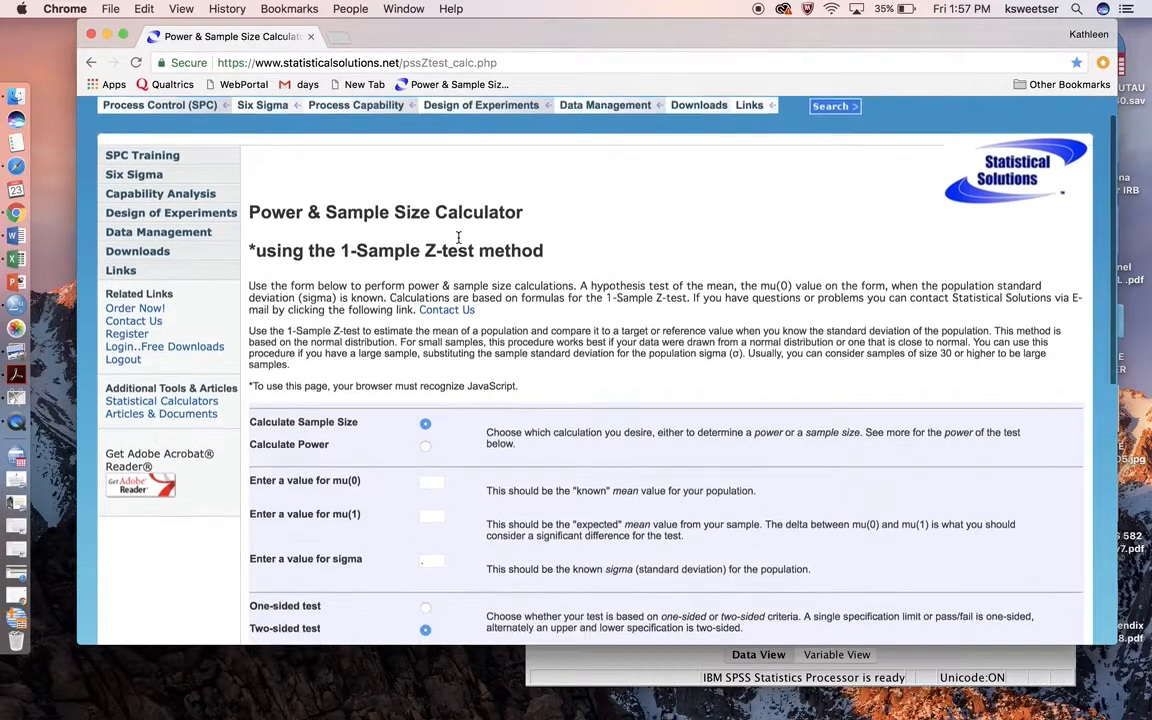
scroll(down, 3)
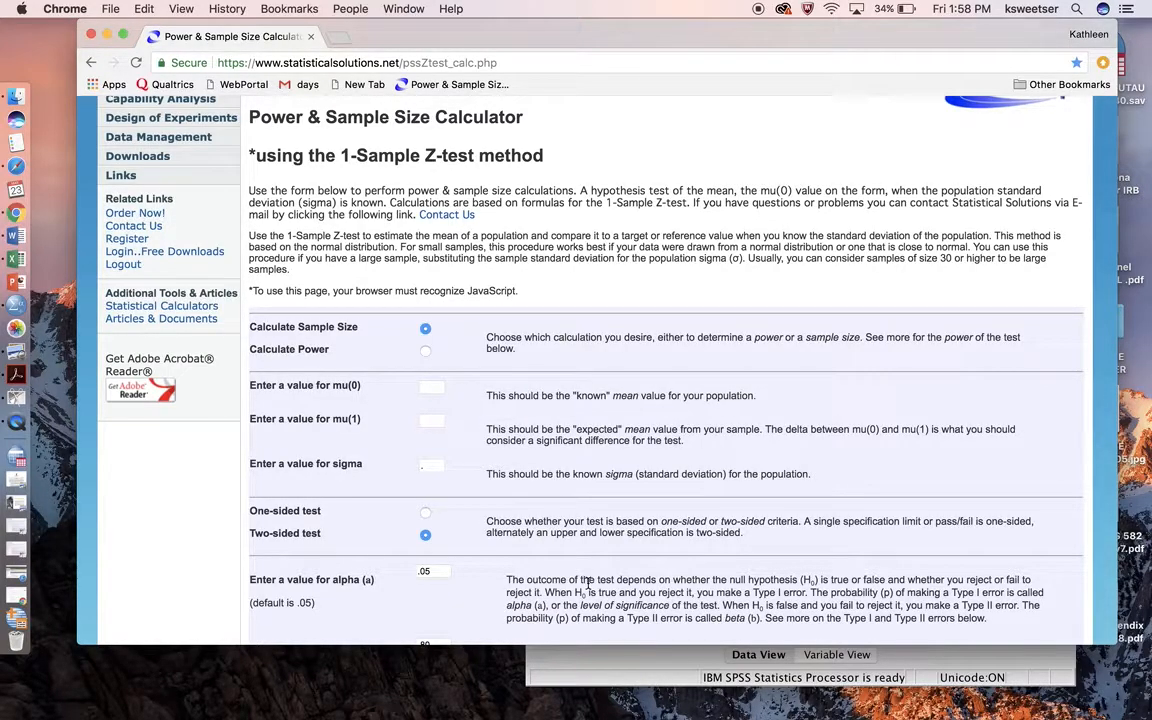
mouse_move(528, 383)
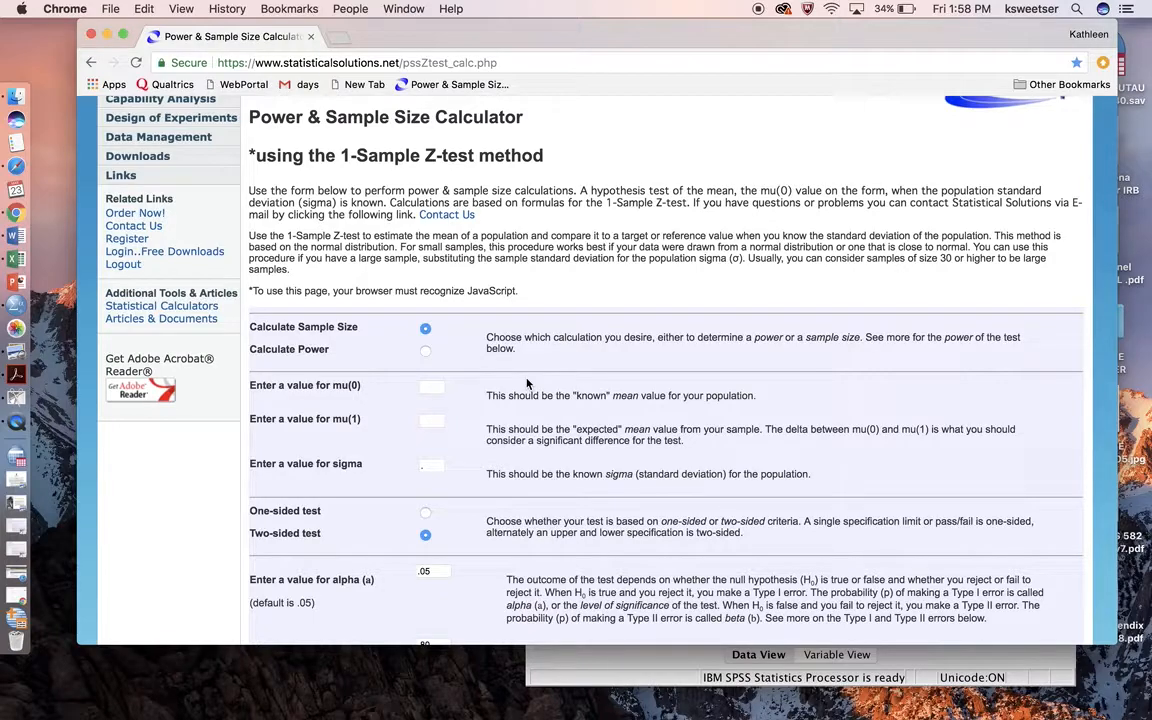
scroll(down, 3)
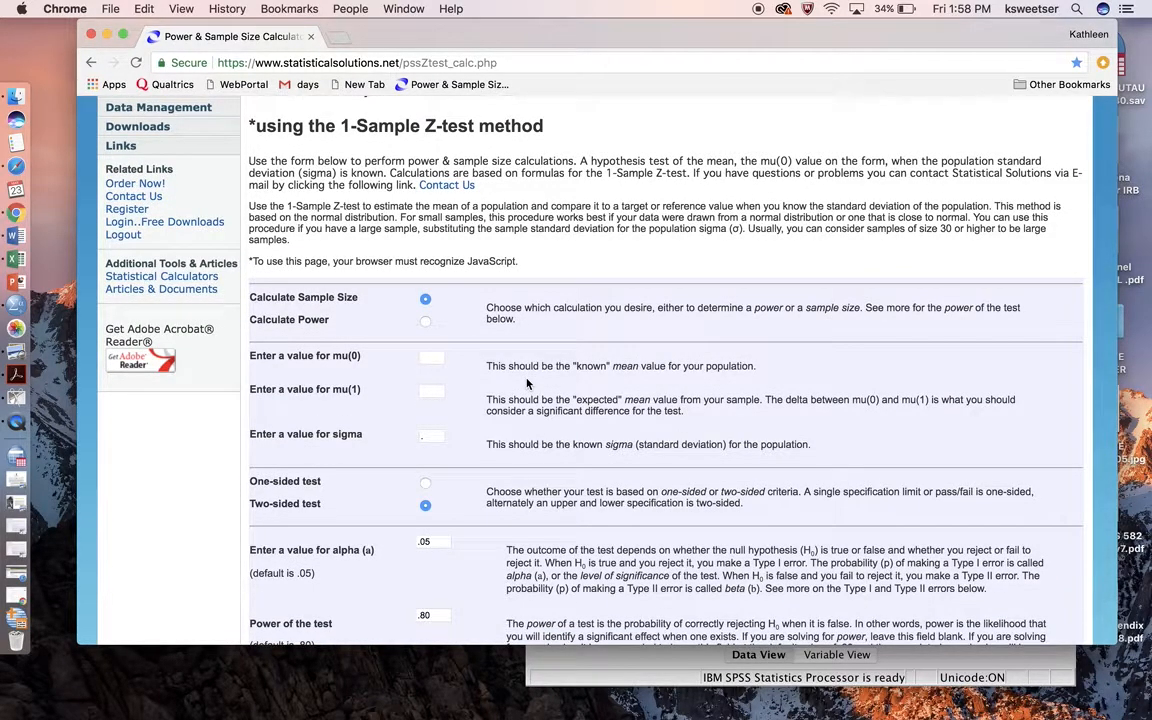
scroll(down, 3)
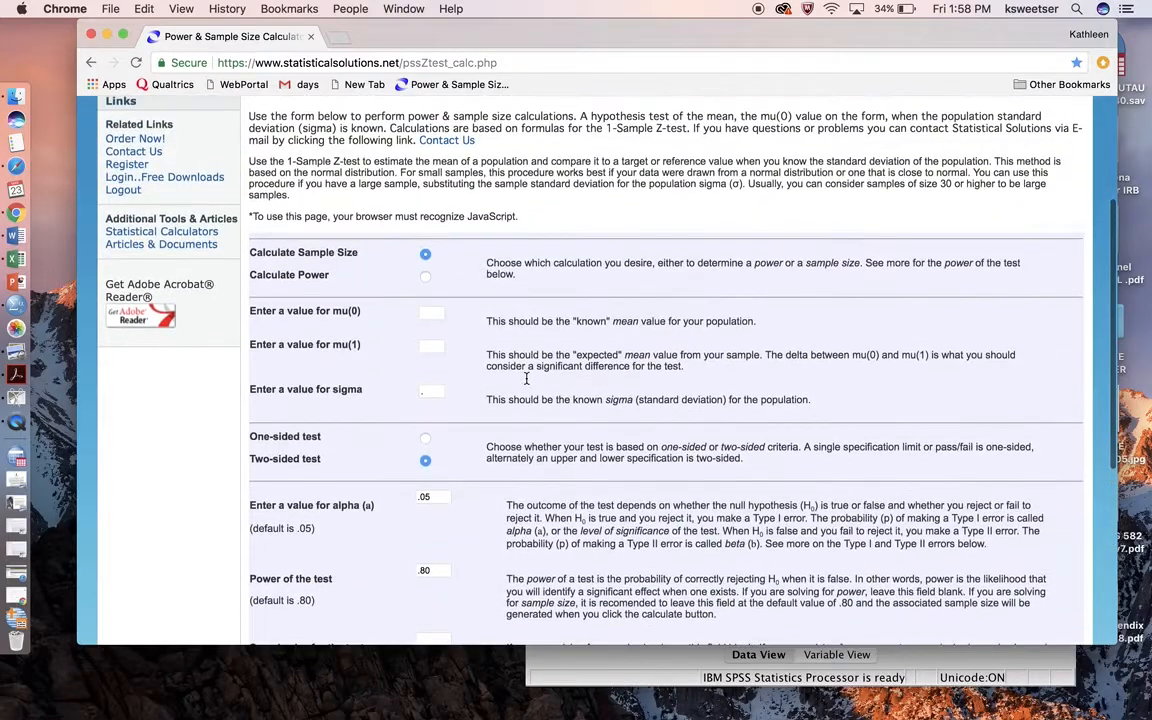
mouse_move(445, 245)
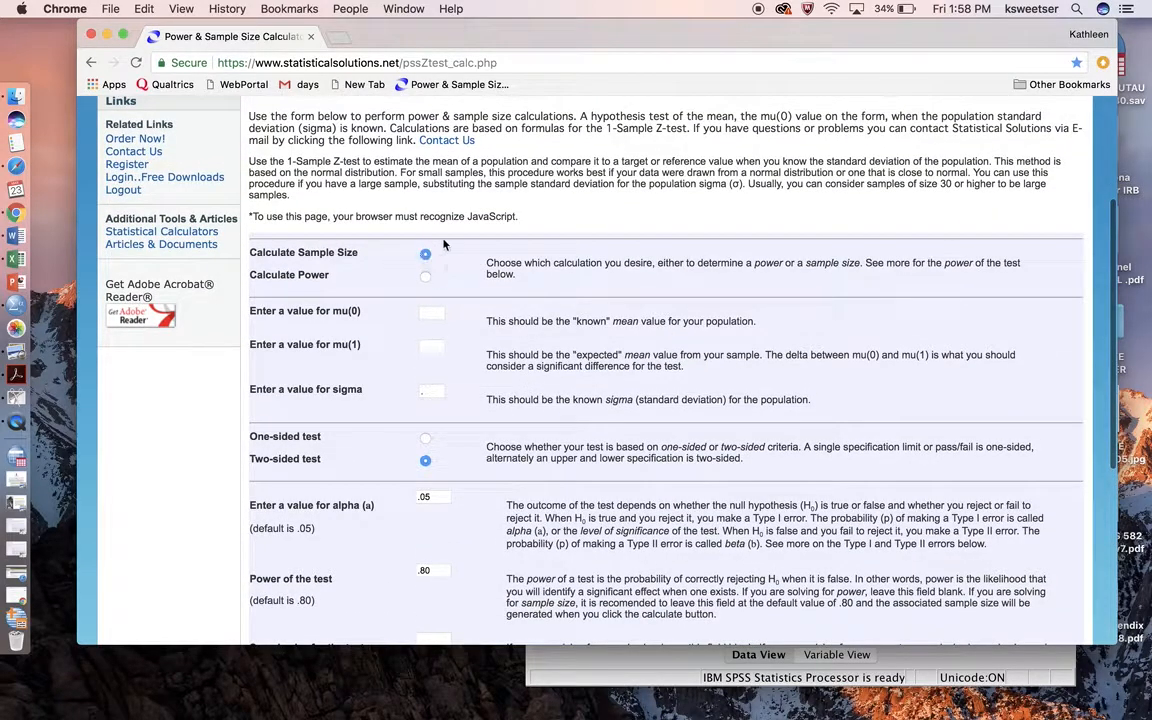
mouse_move(464, 231)
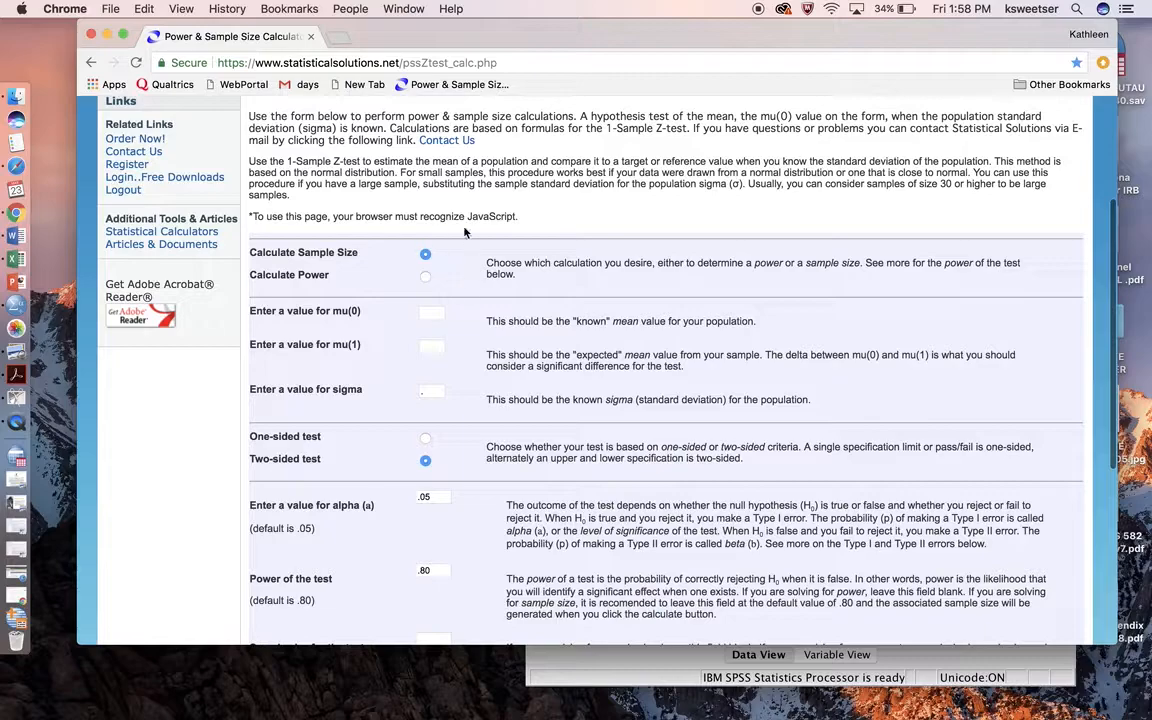
mouse_move(410, 293)
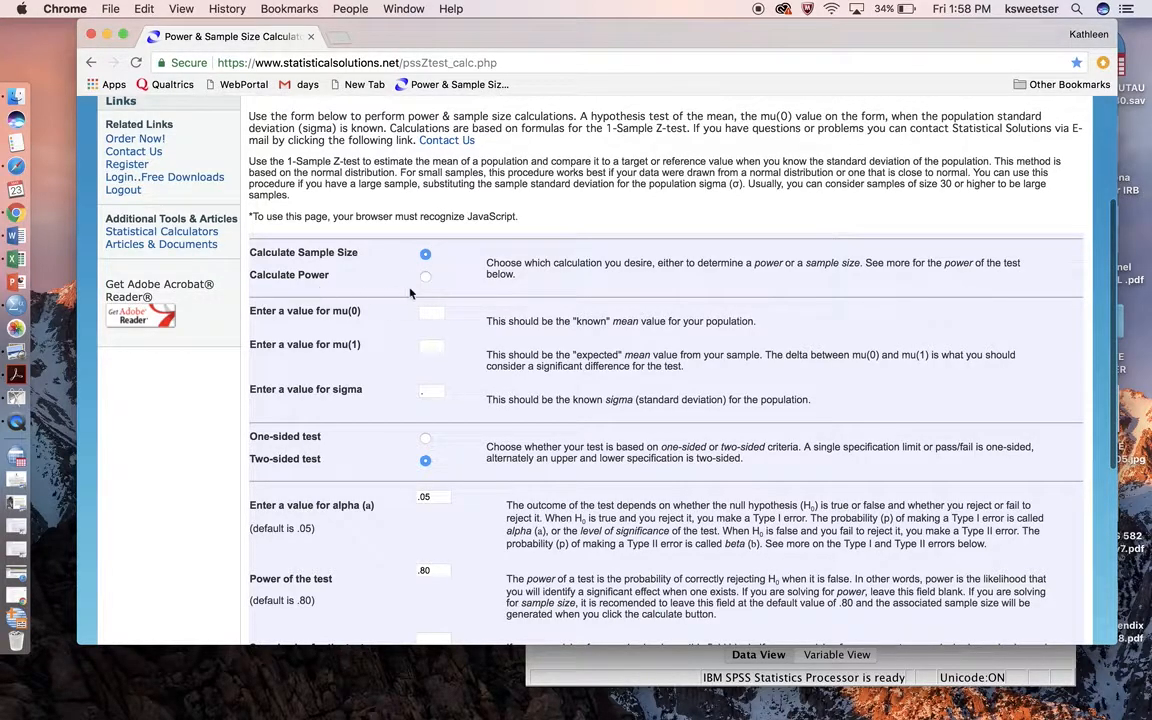
click(432, 312)
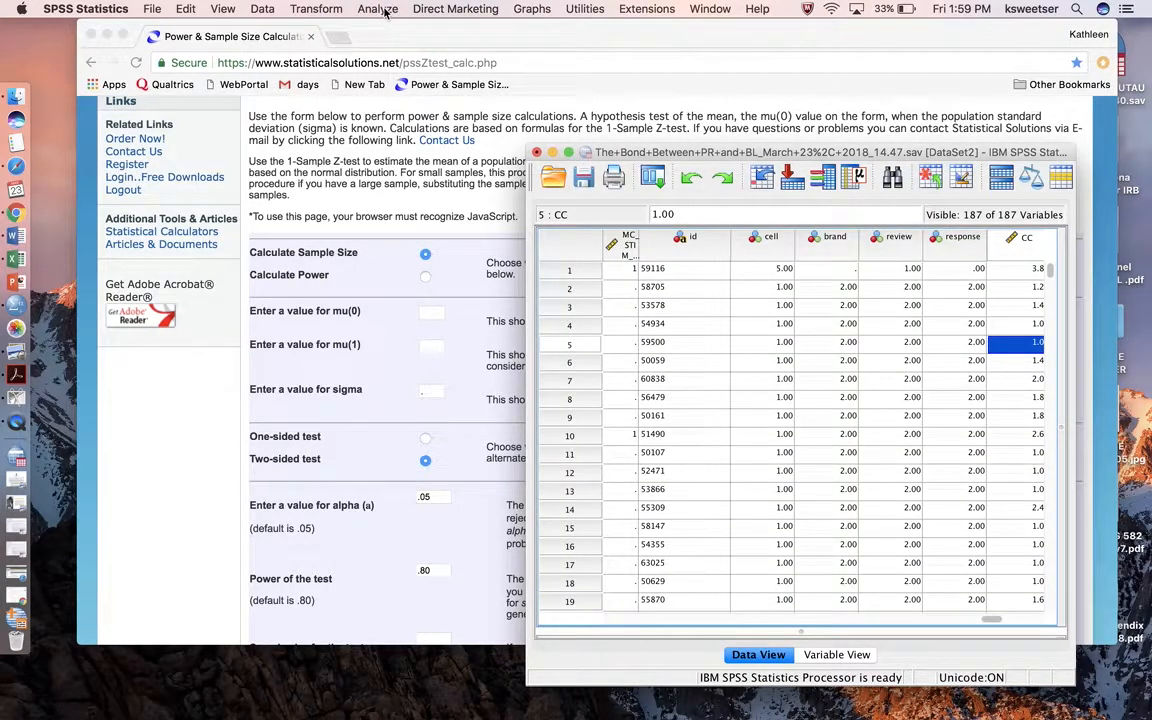
click(377, 9)
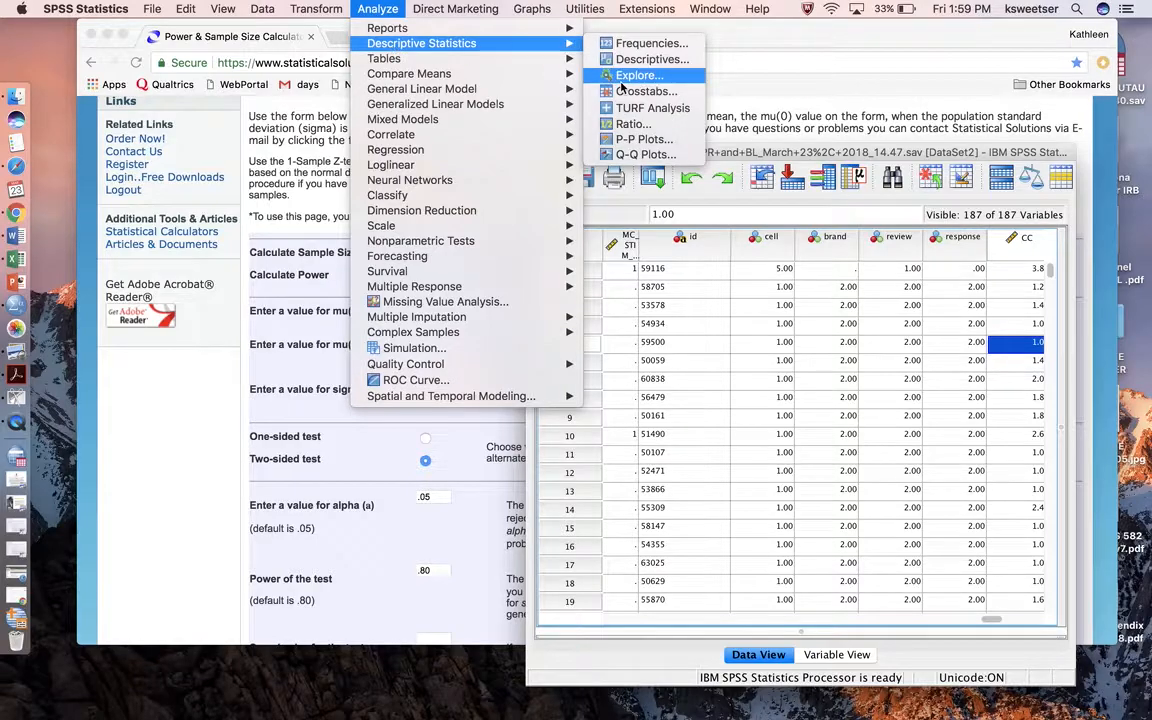
mouse_move(651, 59)
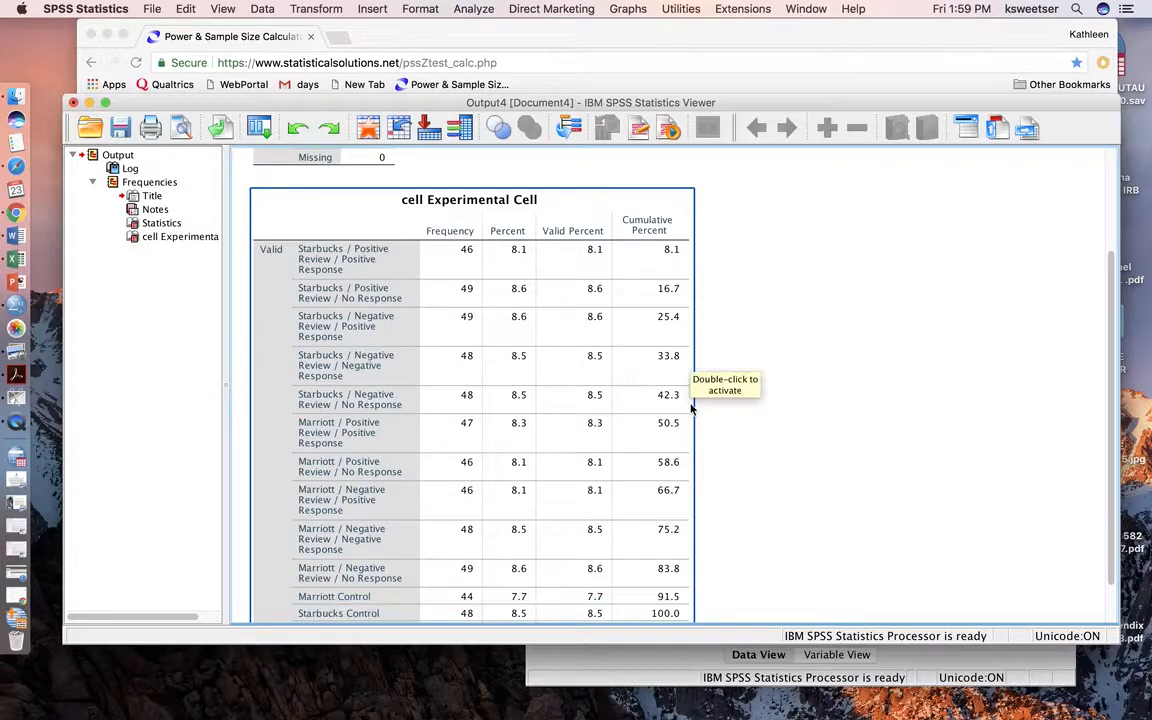
scroll(up, 3)
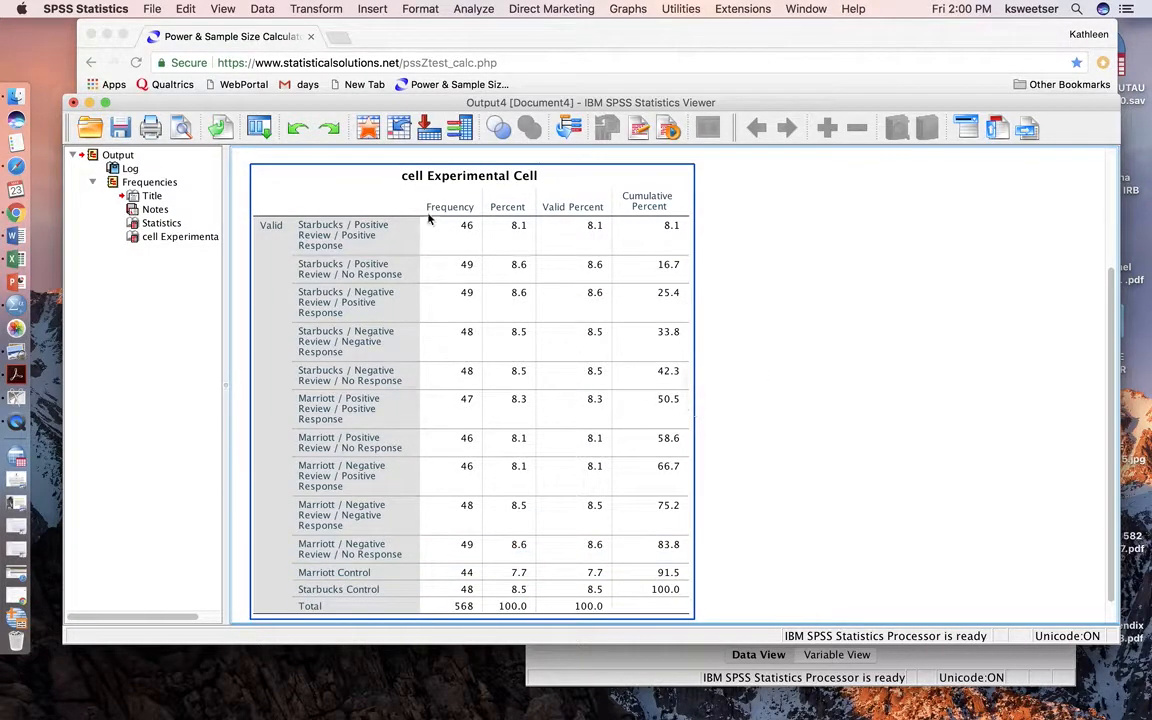
mouse_move(470, 330)
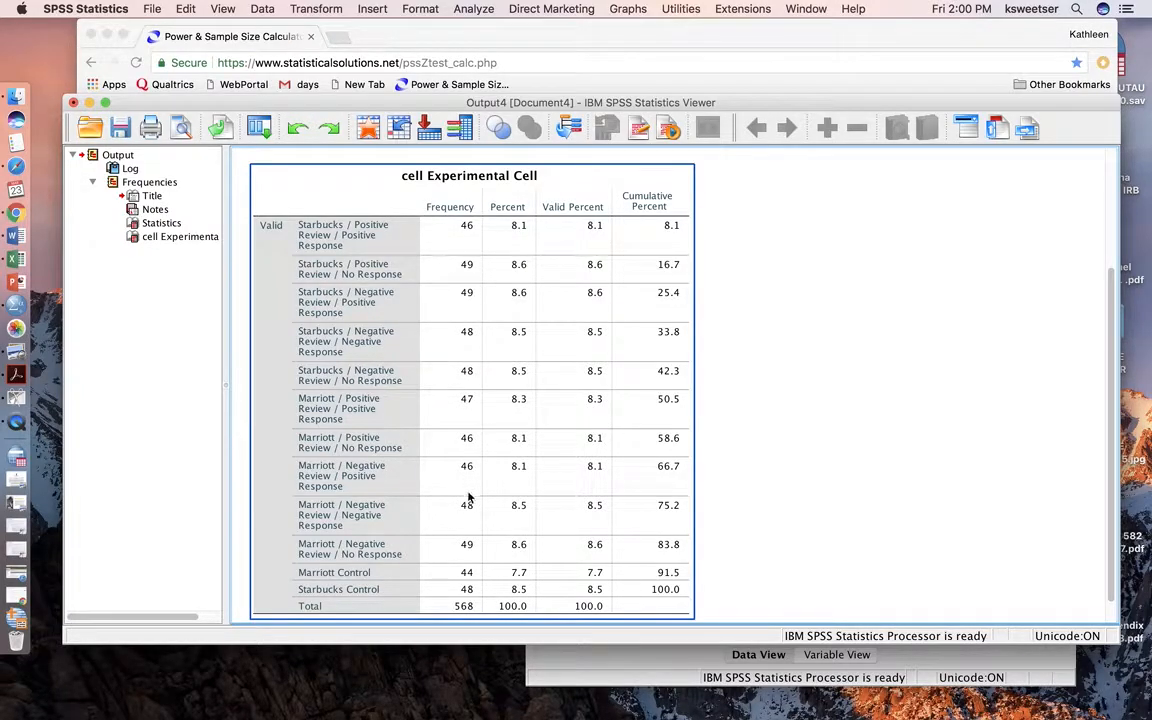
mouse_move(467, 260)
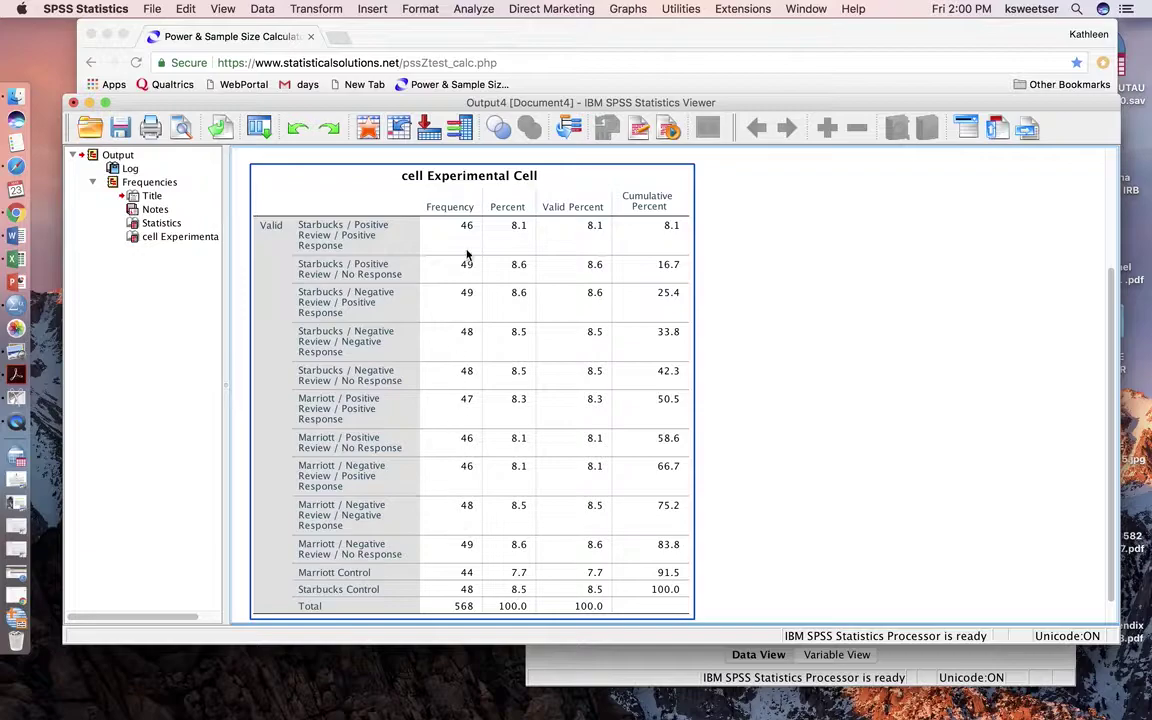
mouse_move(485, 227)
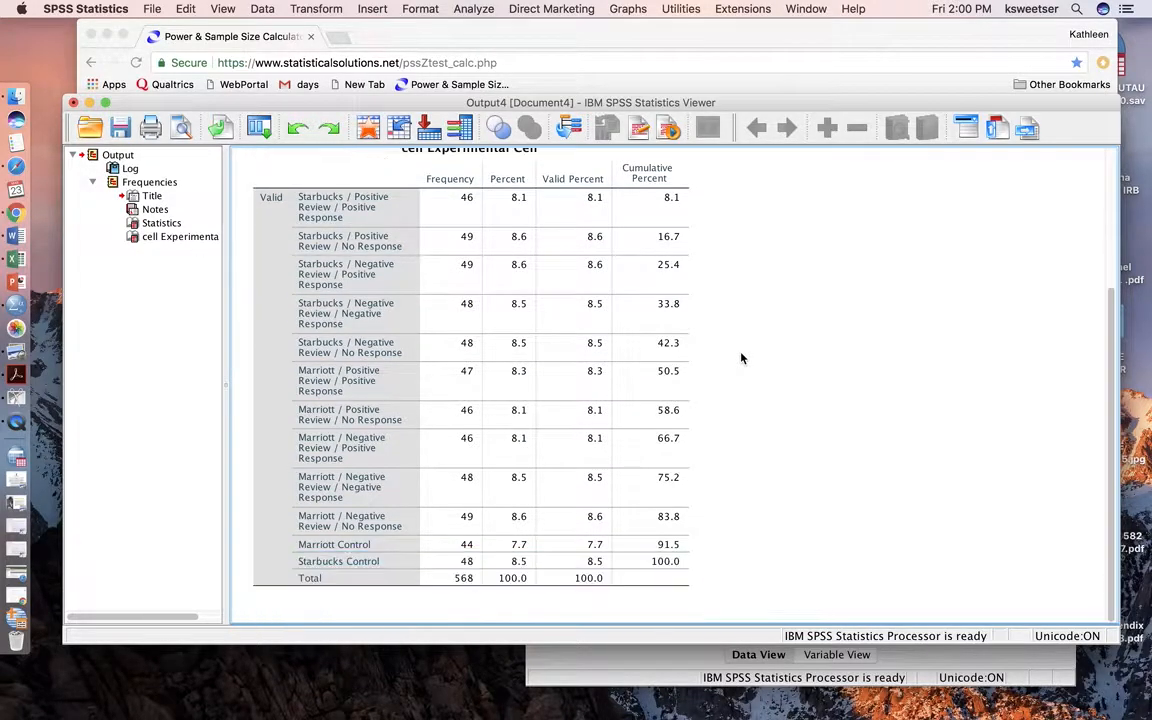
scroll(up, 3)
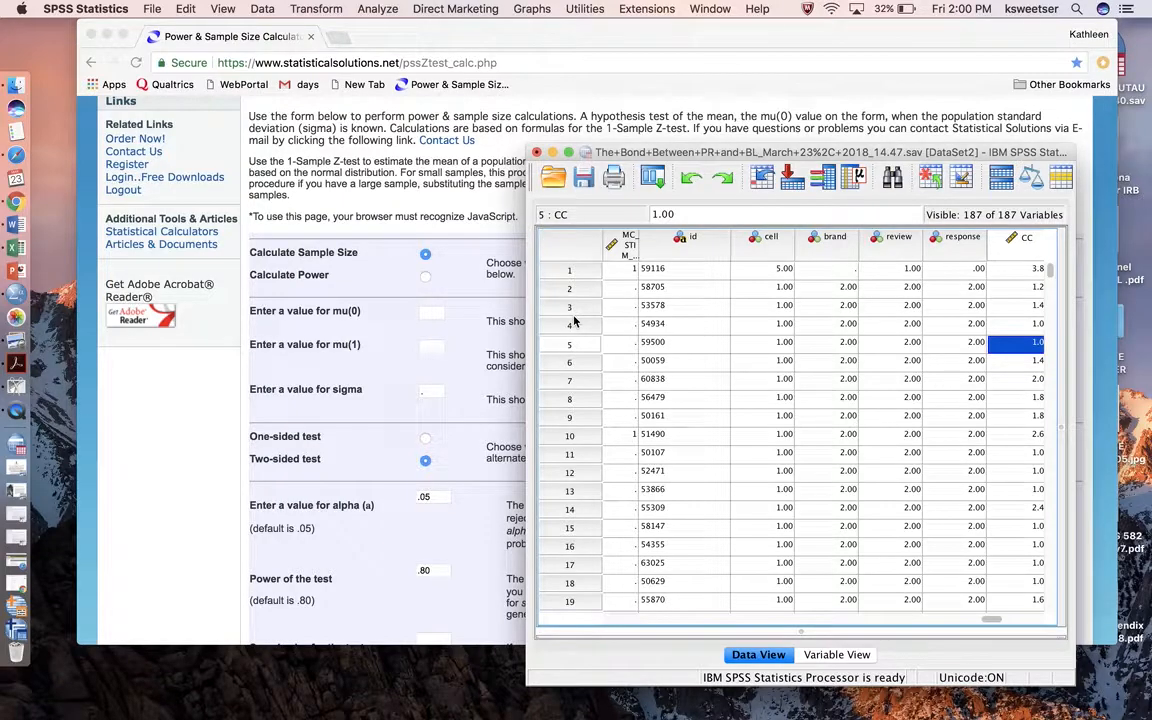
mouse_move(660, 433)
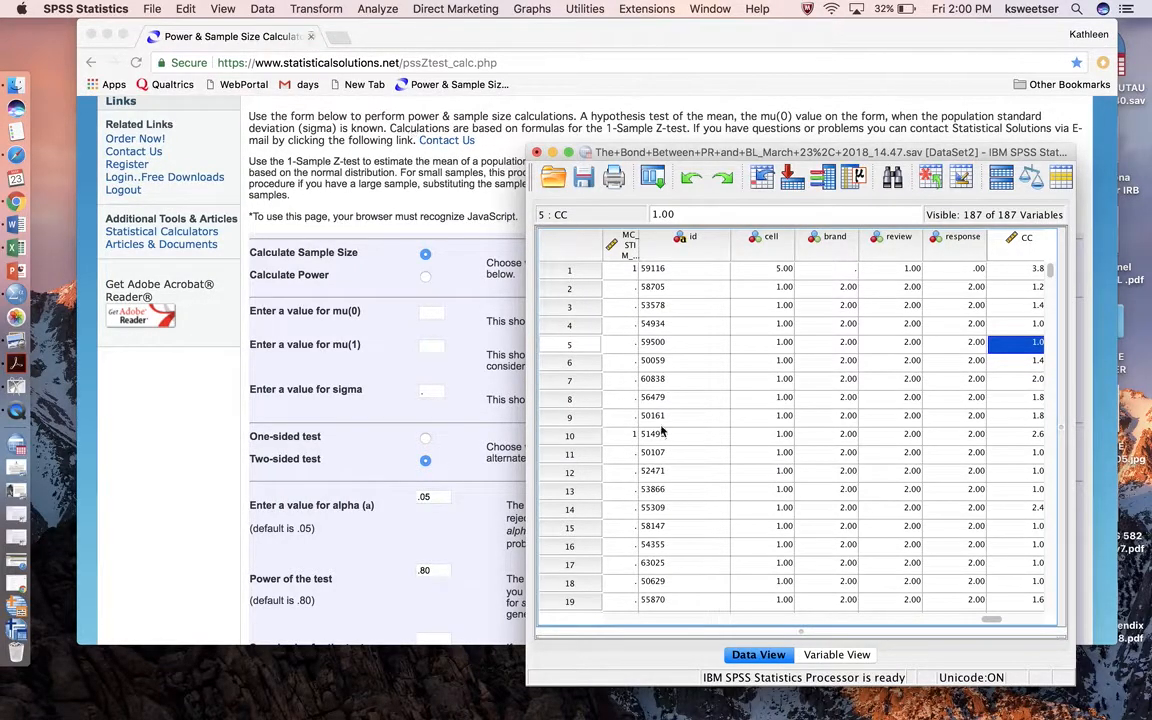
Locate and select the whole CC column in Data View, then reach the Data menu.
scroll(left, 3)
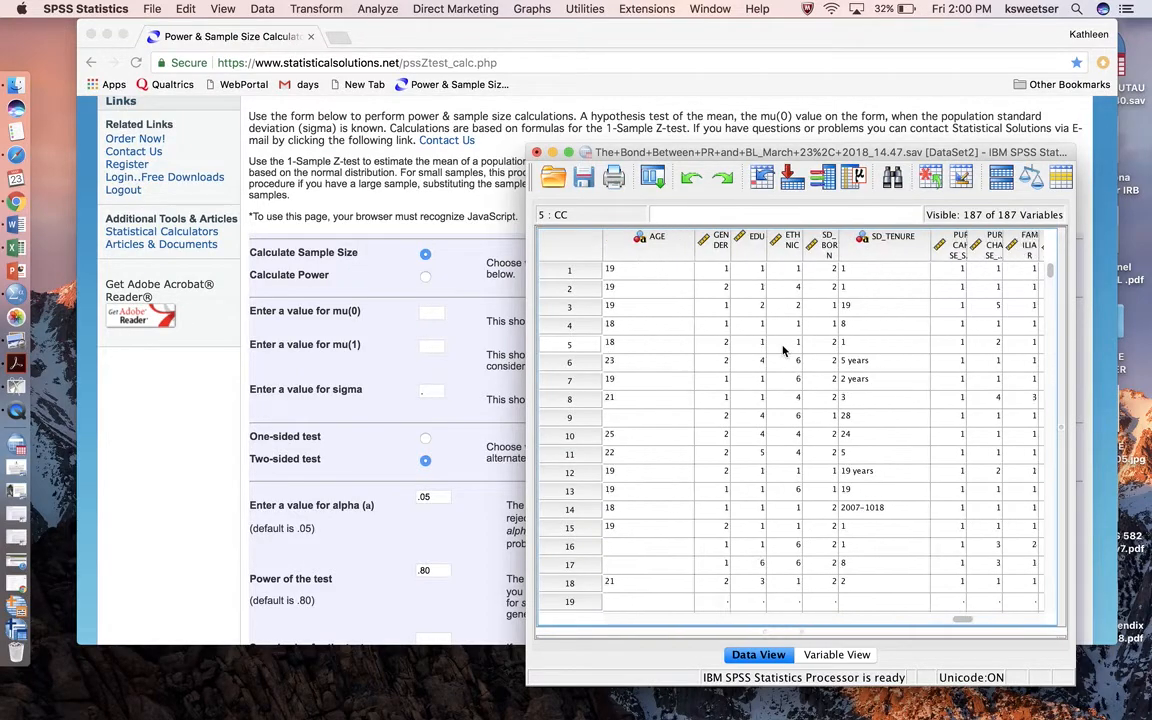
scroll(right, 3)
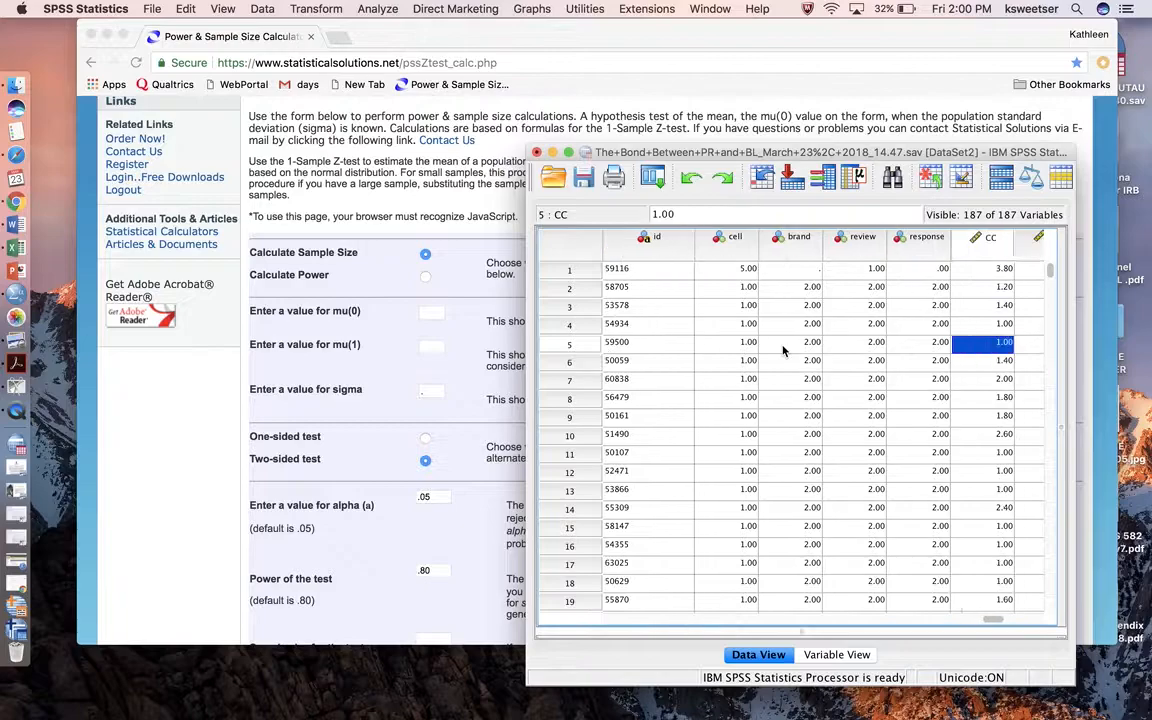
scroll(right, 3)
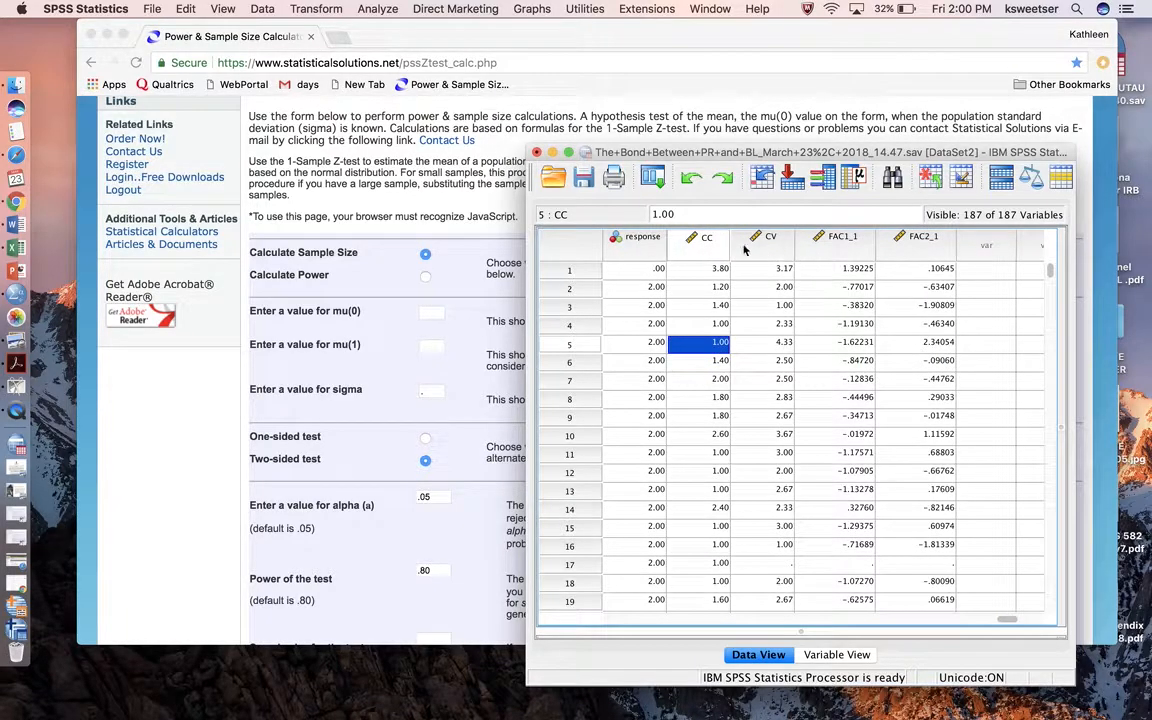
click(706, 237)
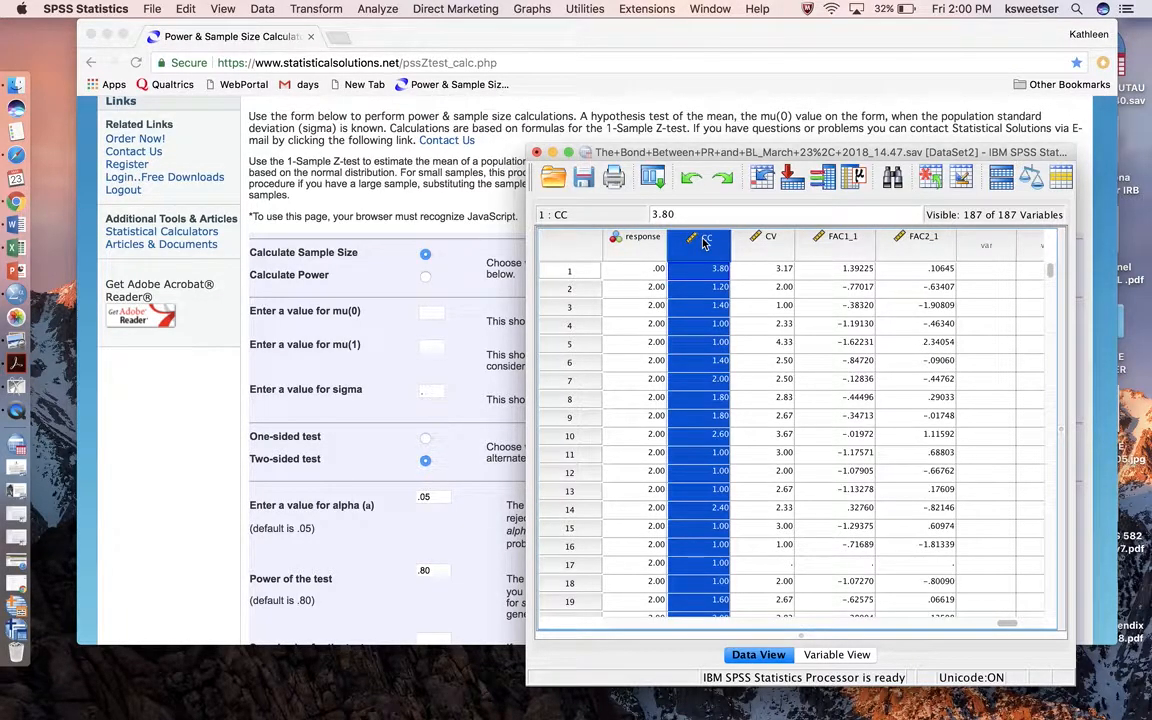
mouse_move(706, 237)
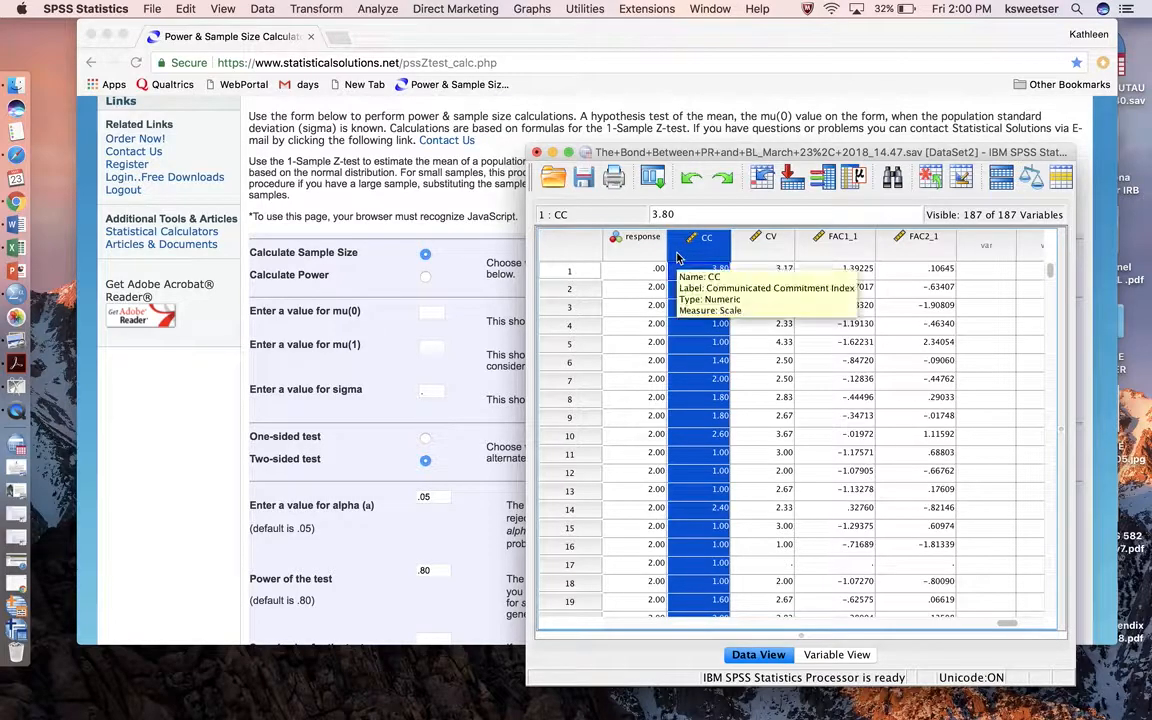
mouse_move(685, 273)
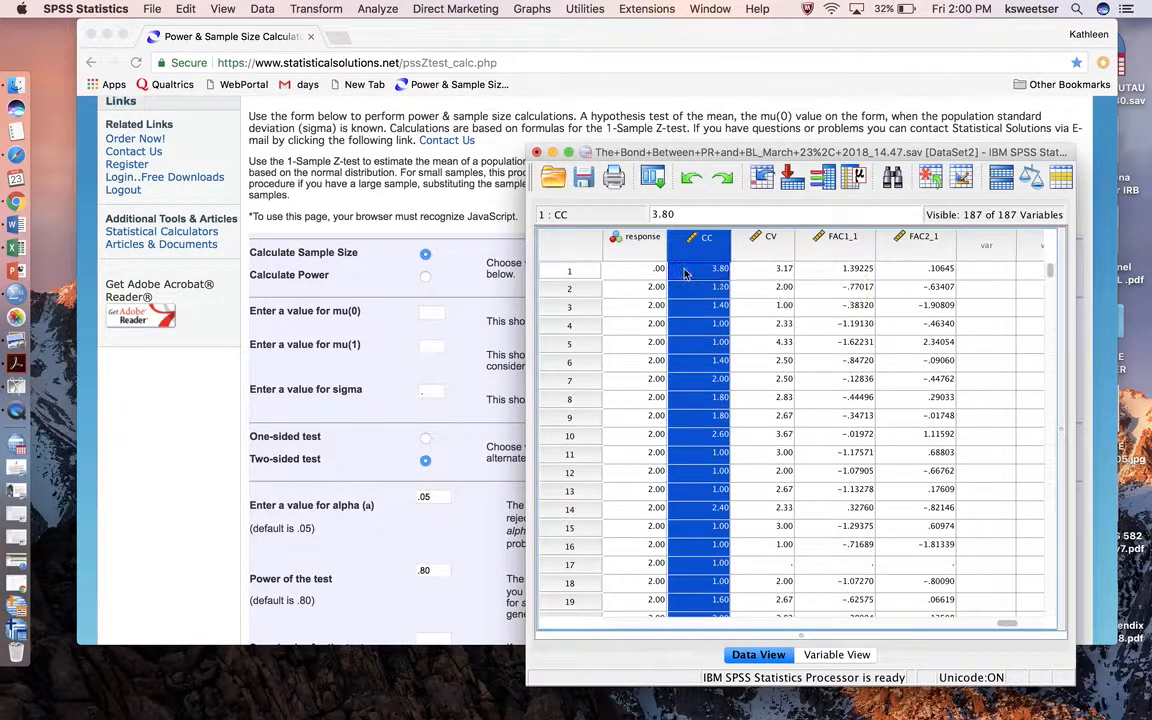
mouse_move(690, 456)
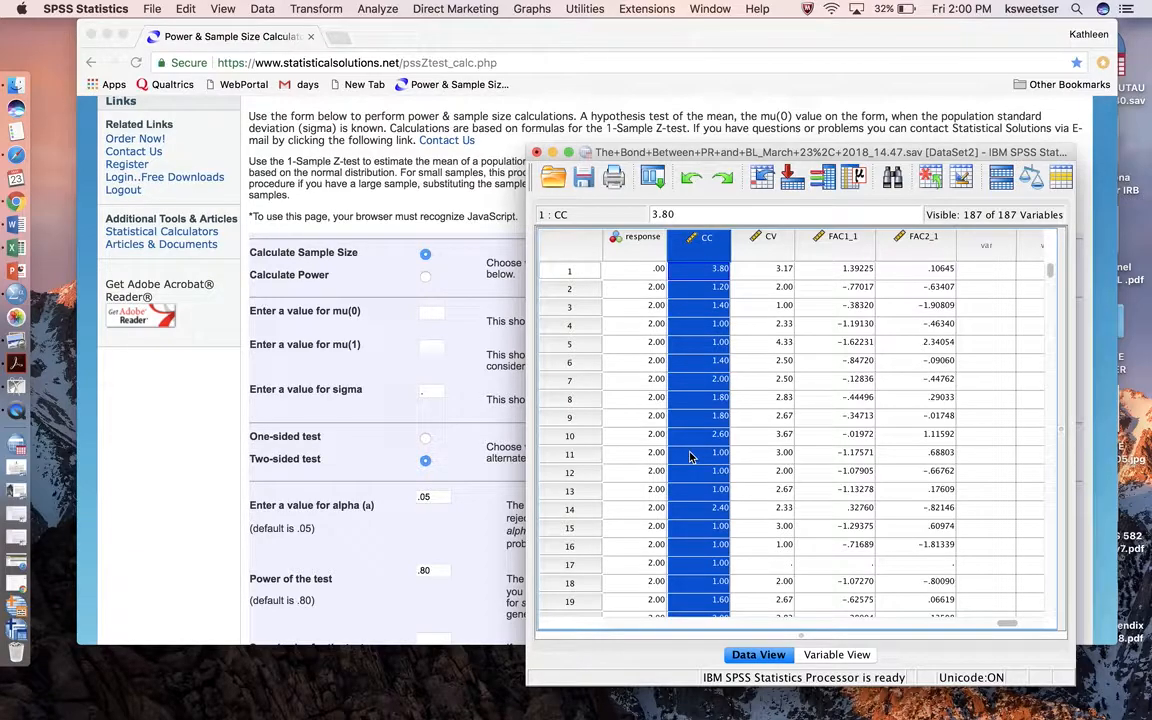
click(262, 9)
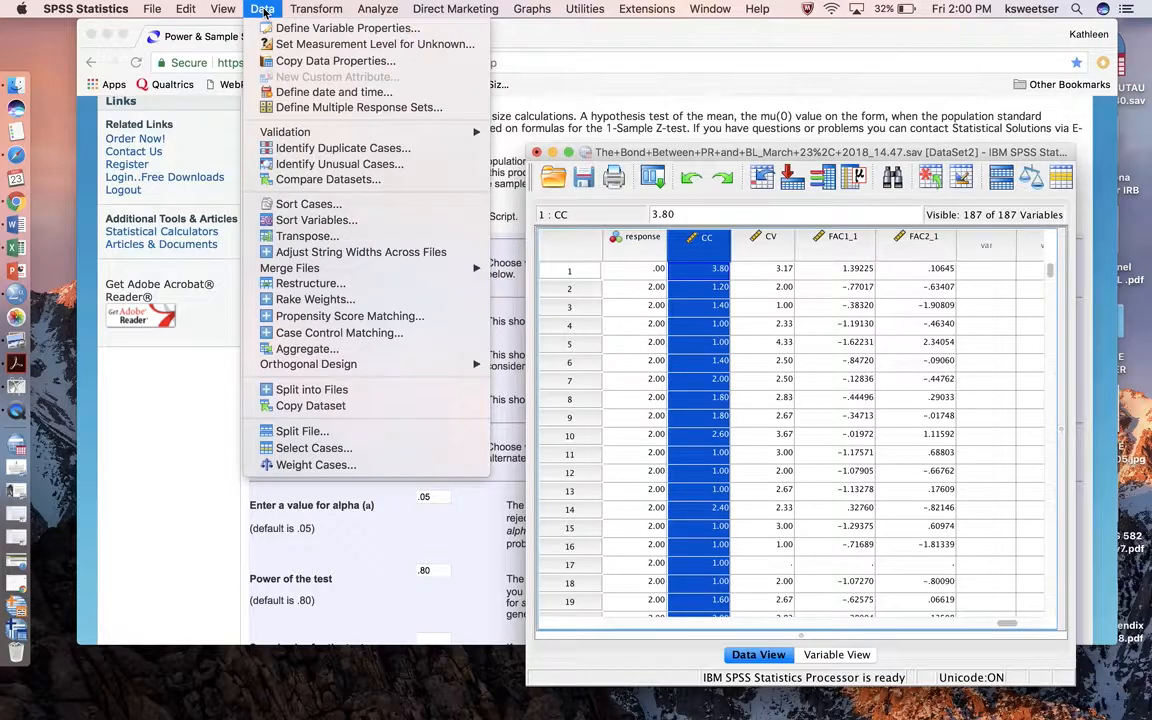
mouse_move(313, 447)
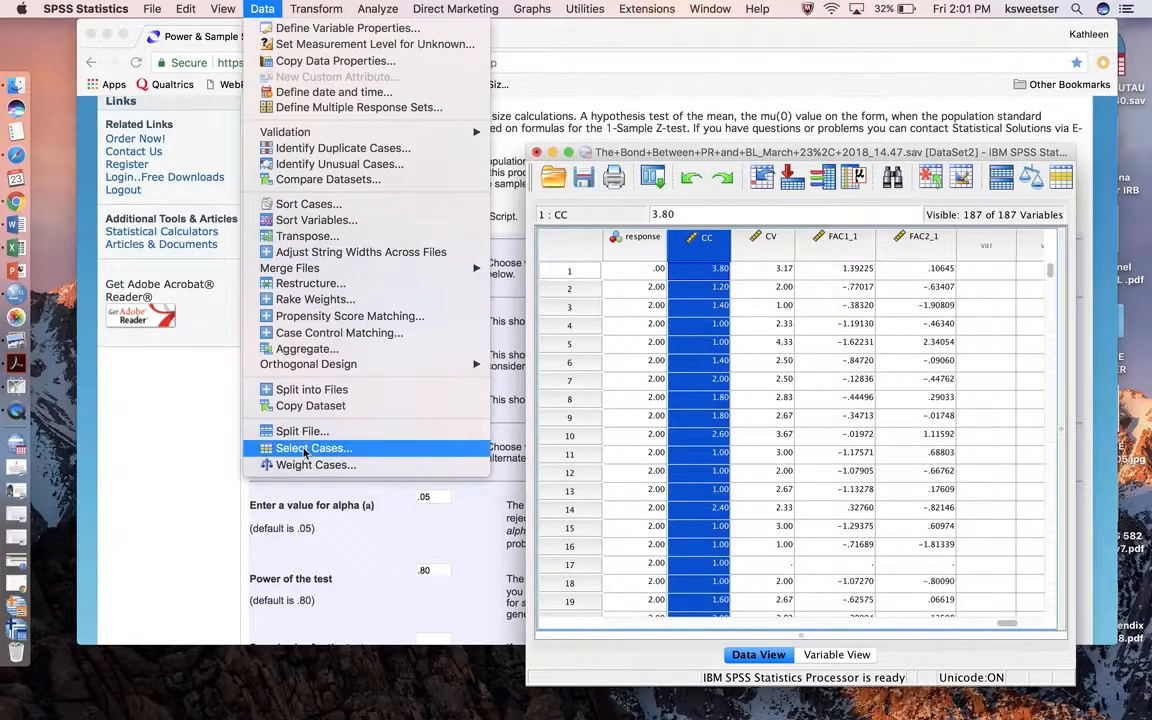
In Select Cases, define the condition cell >= 11 and confirm it.
click(313, 447)
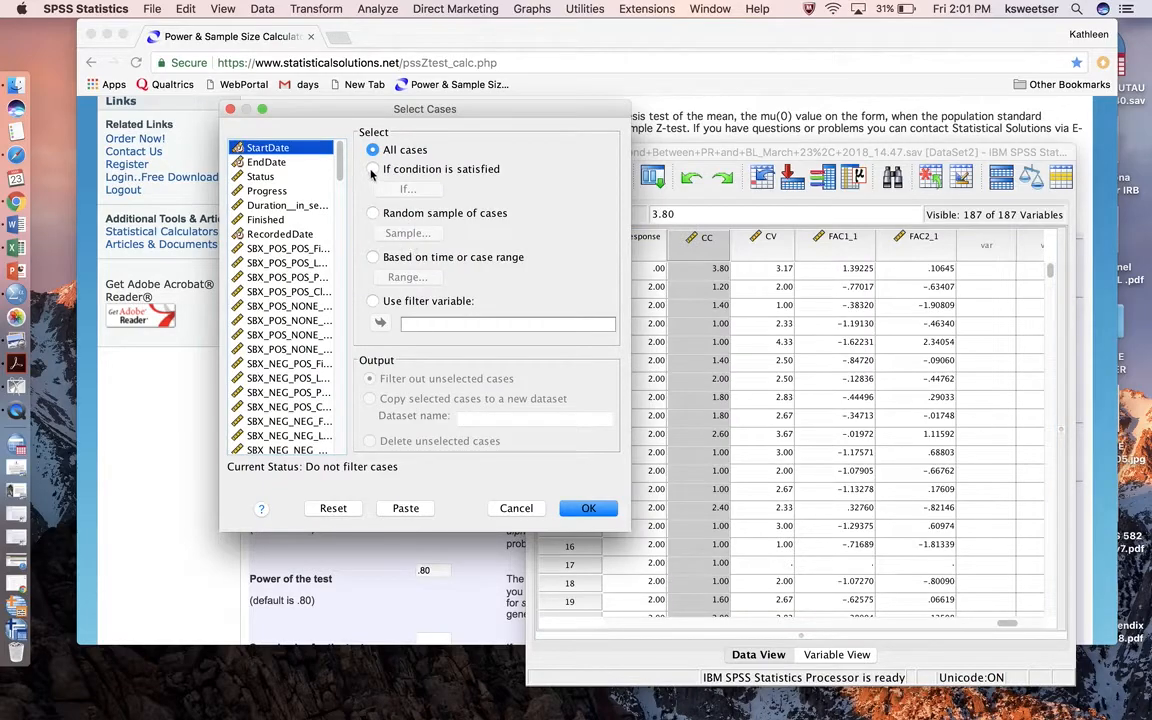
click(407, 189)
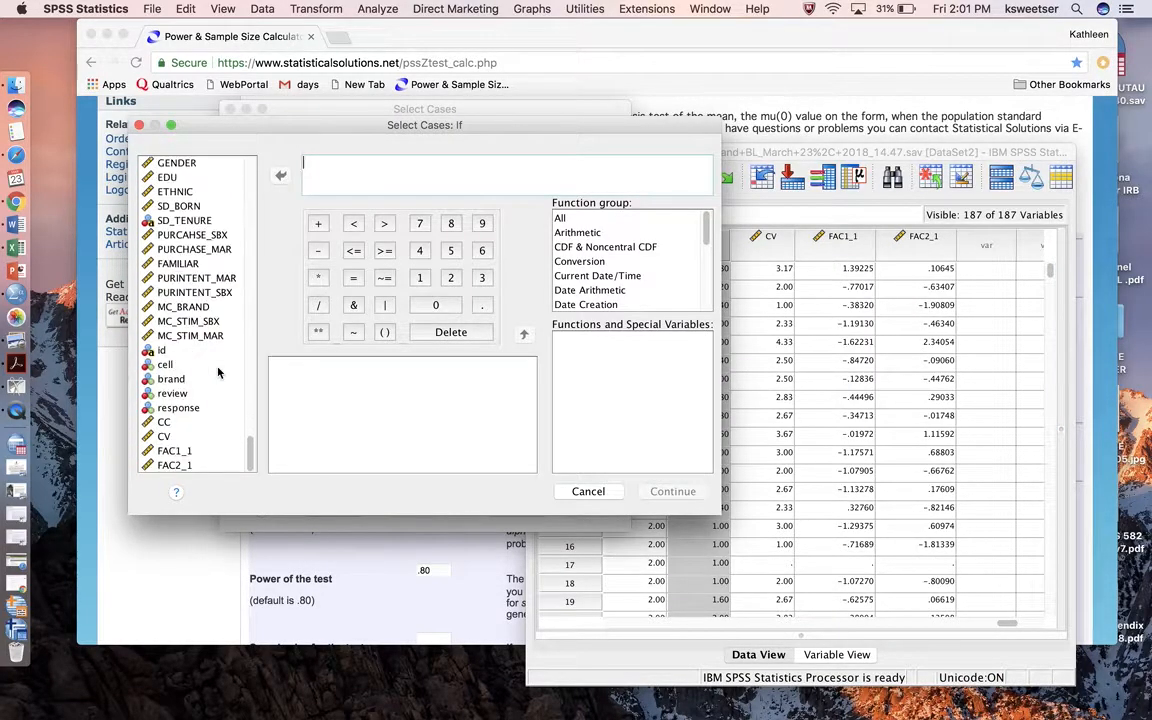
double_click(165, 363)
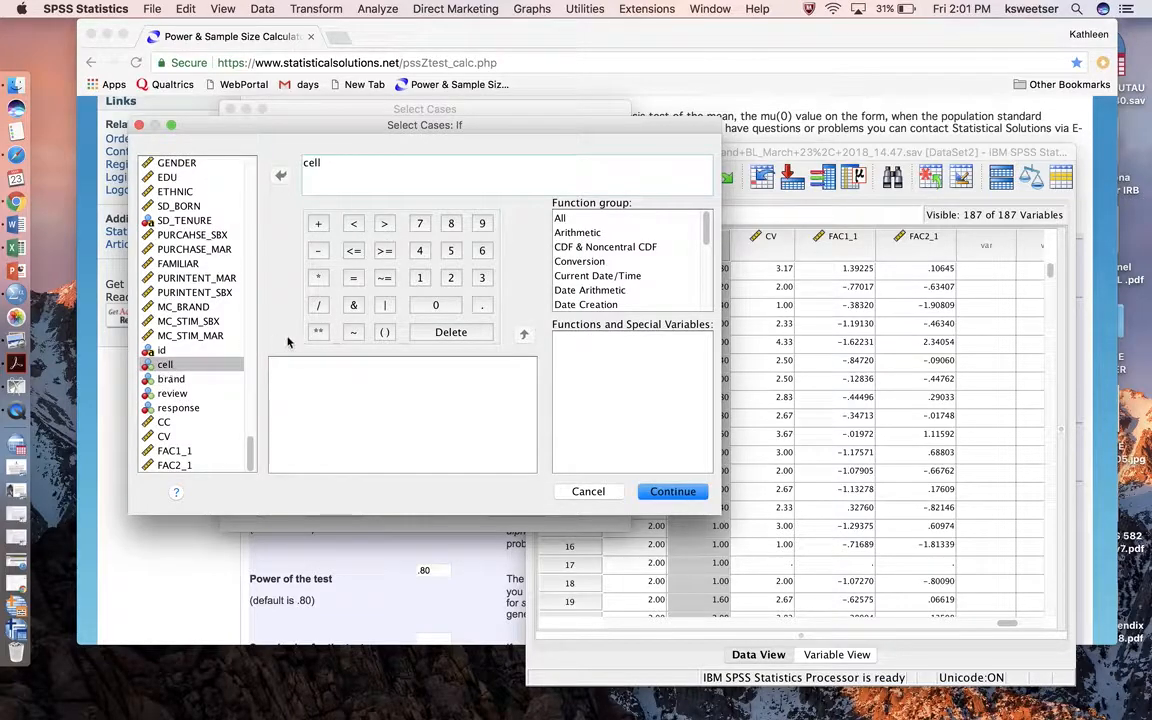
mouse_move(383, 250)
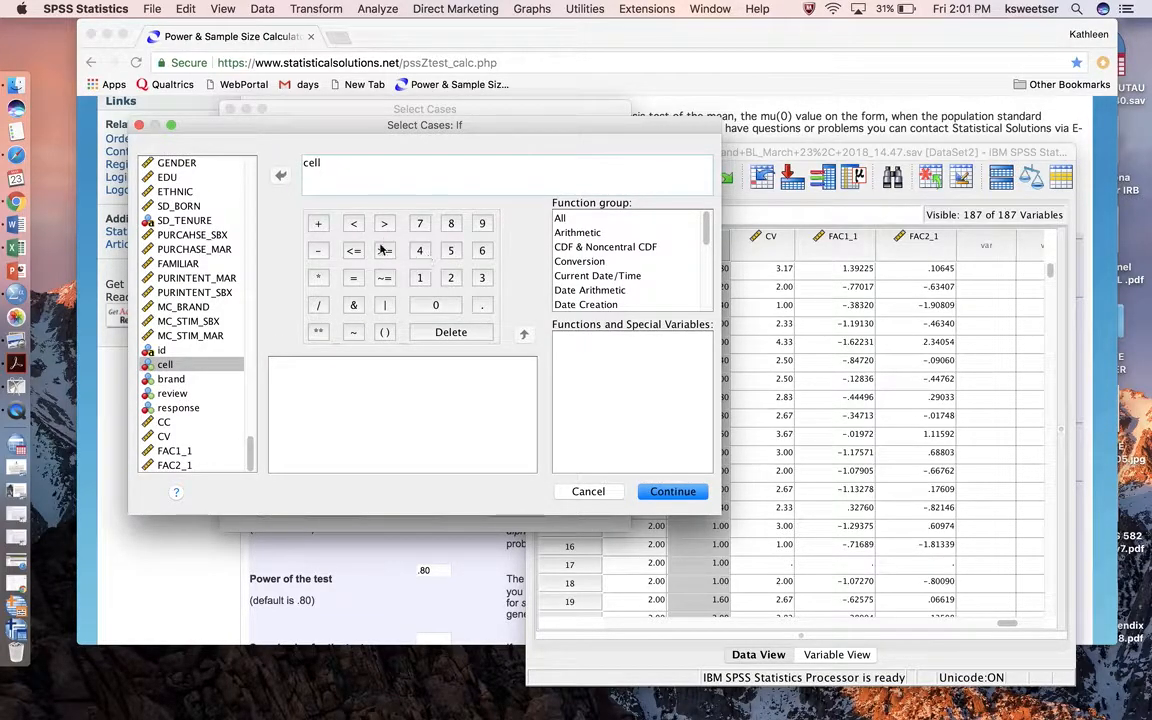
text(>= 11)
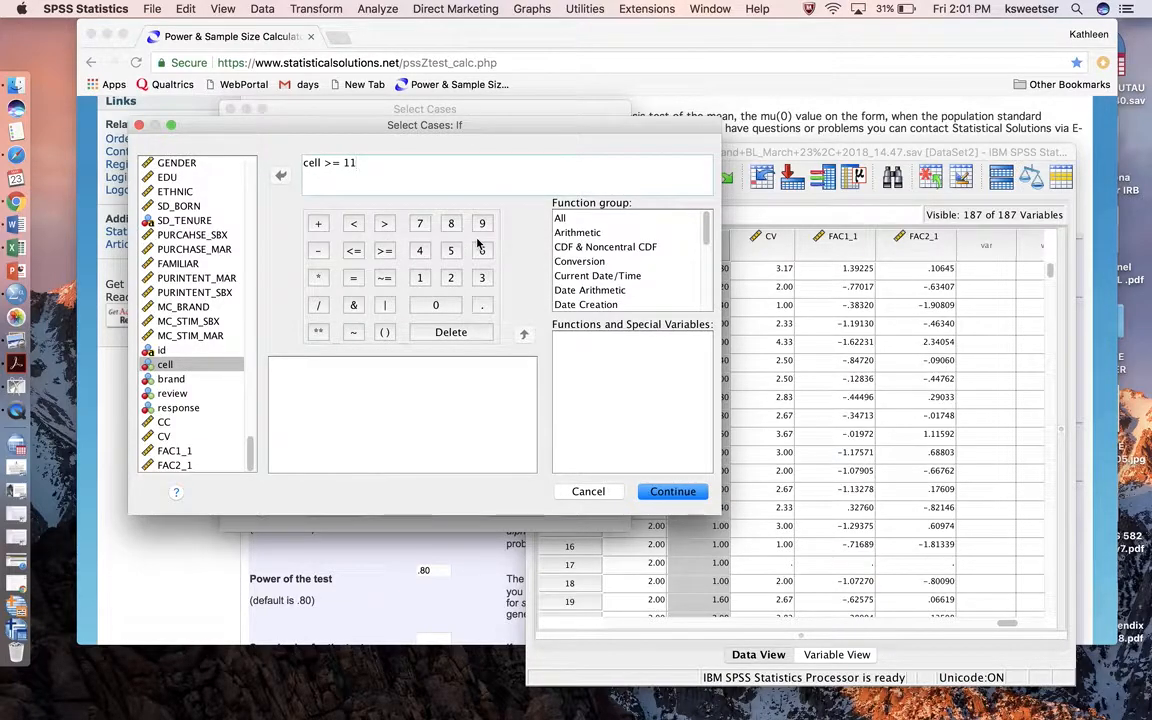
mouse_move(518, 278)
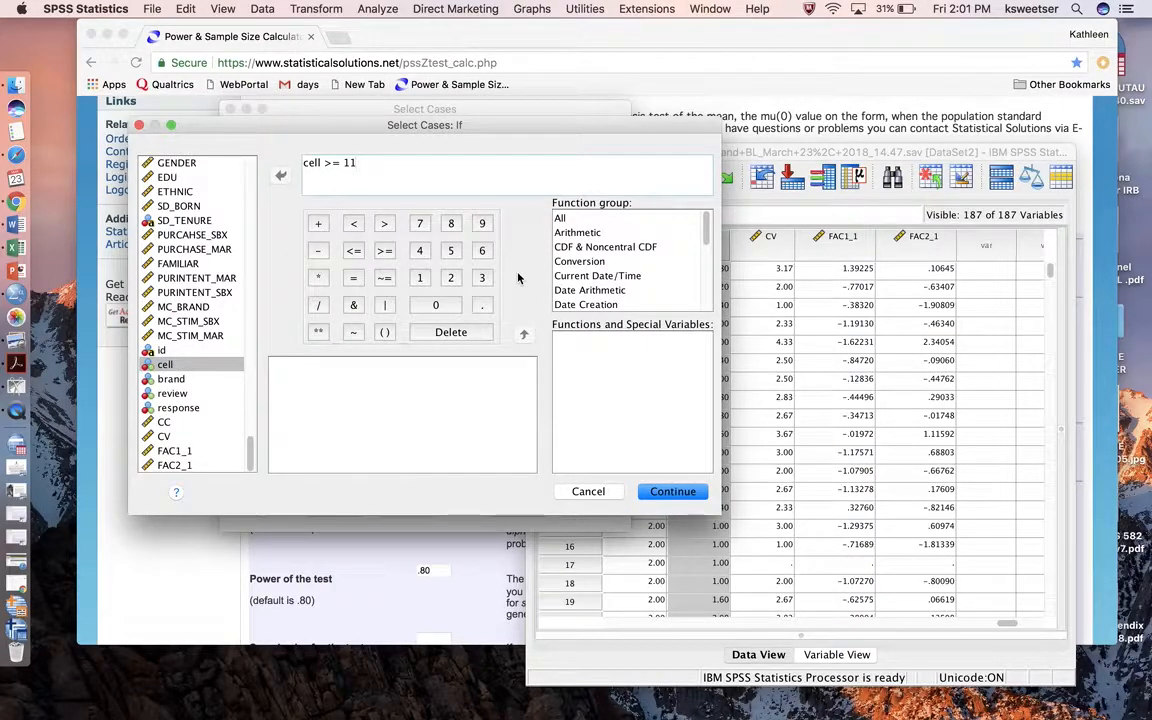
mouse_move(593, 400)
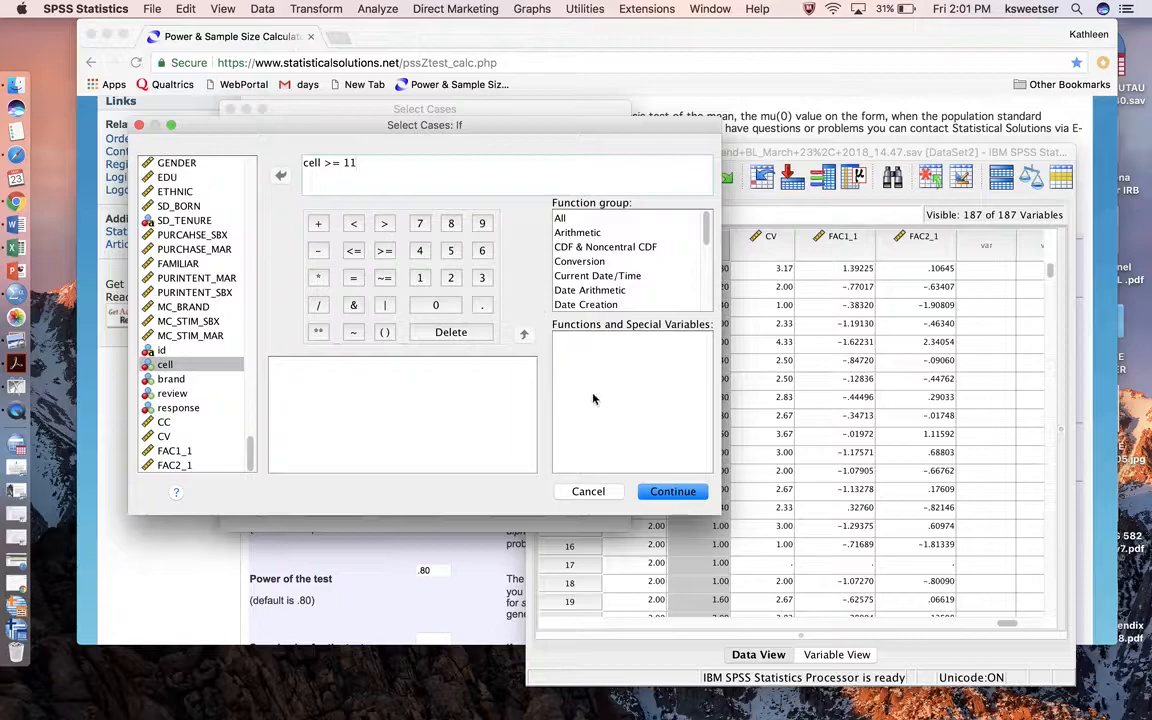
click(672, 491)
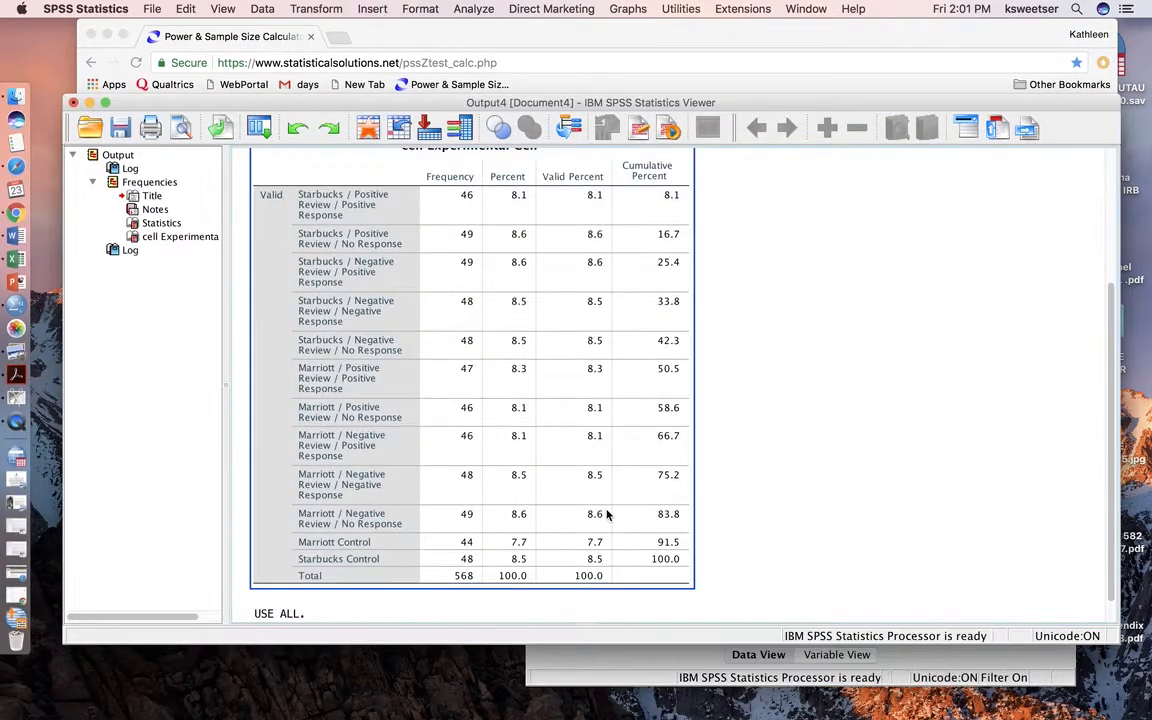
Apply the control-cell filter and rerun Frequencies on cell, giving 44 Marriott and 48 Starbucks cases.
click(473, 9)
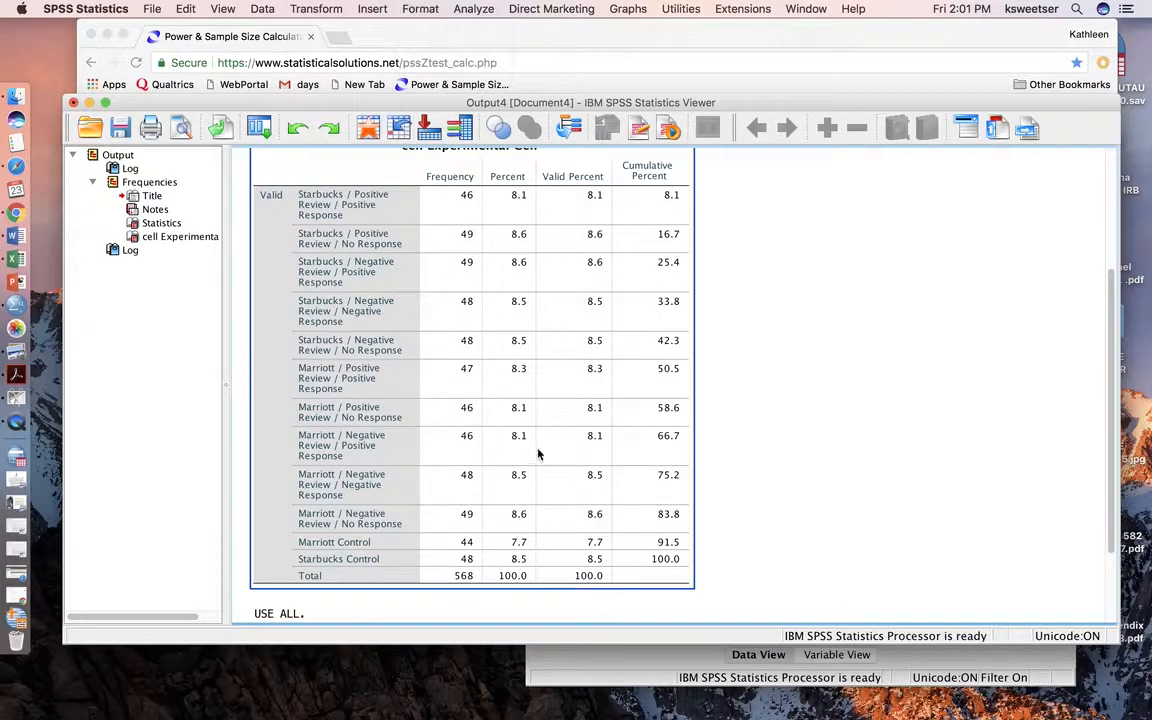
mouse_move(445, 345)
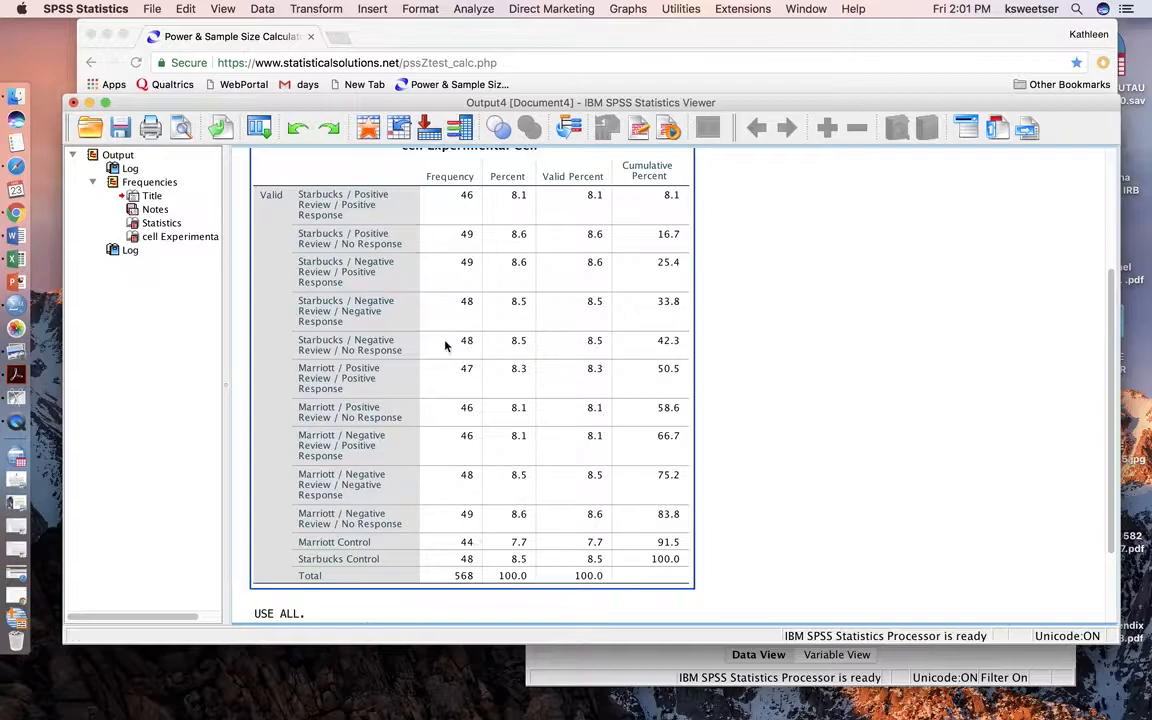
click(473, 9)
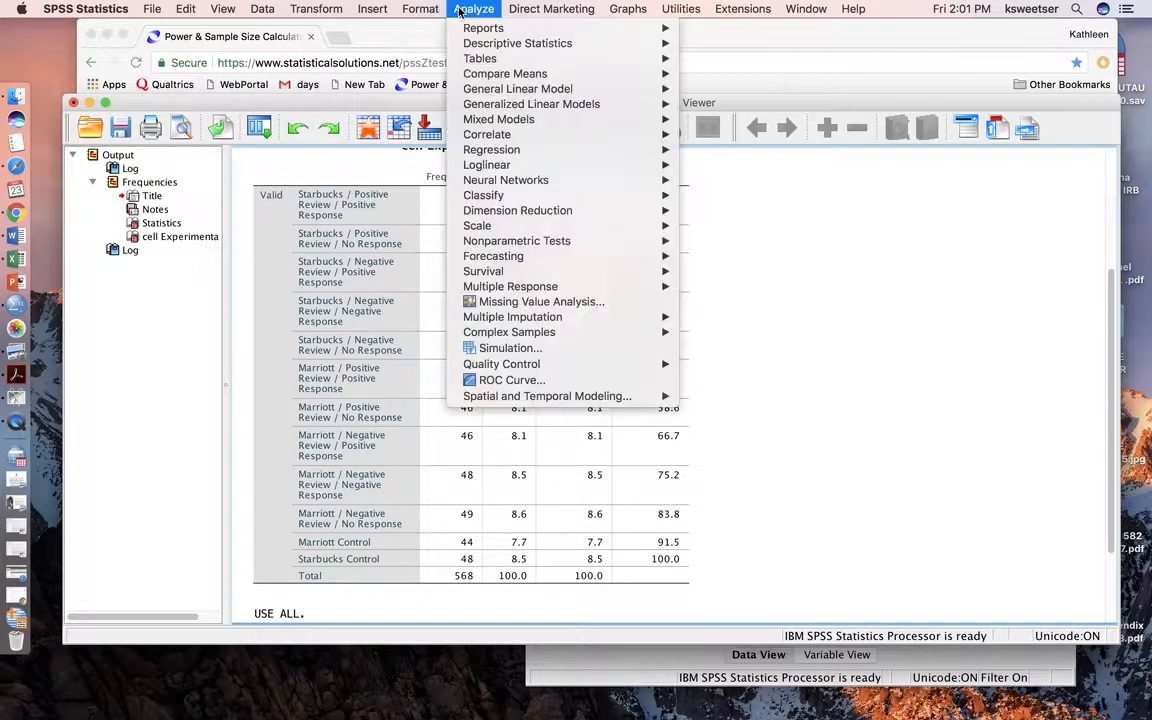
mouse_move(517, 43)
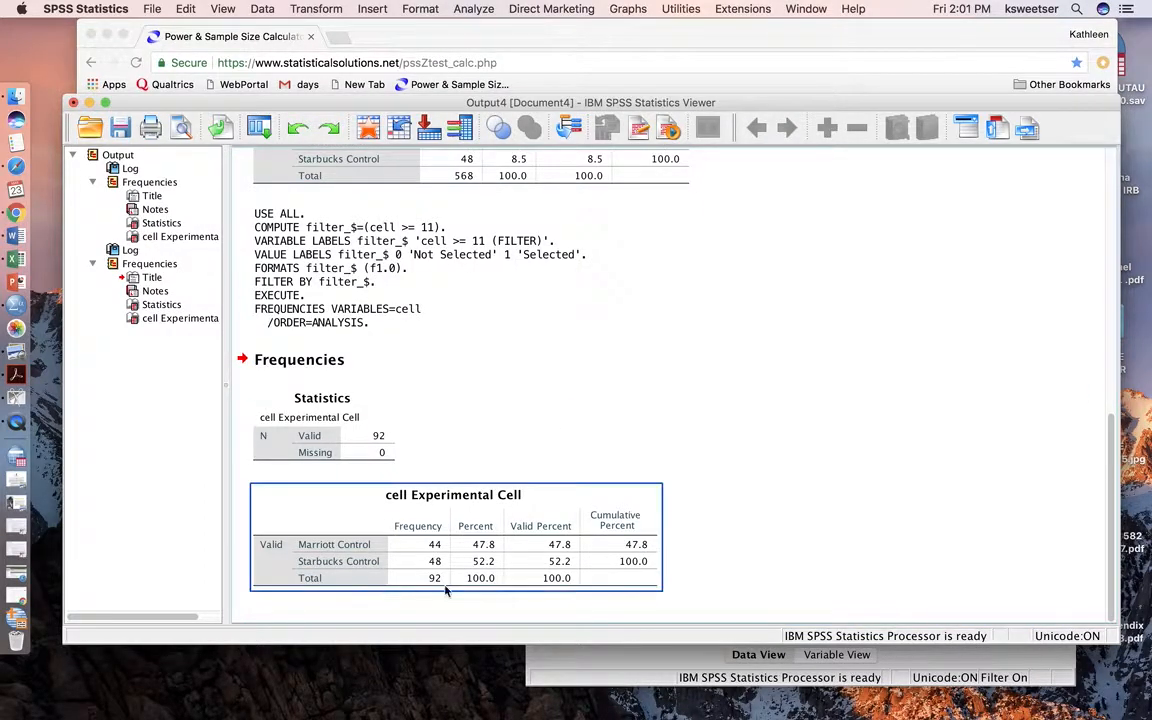
mouse_move(555, 577)
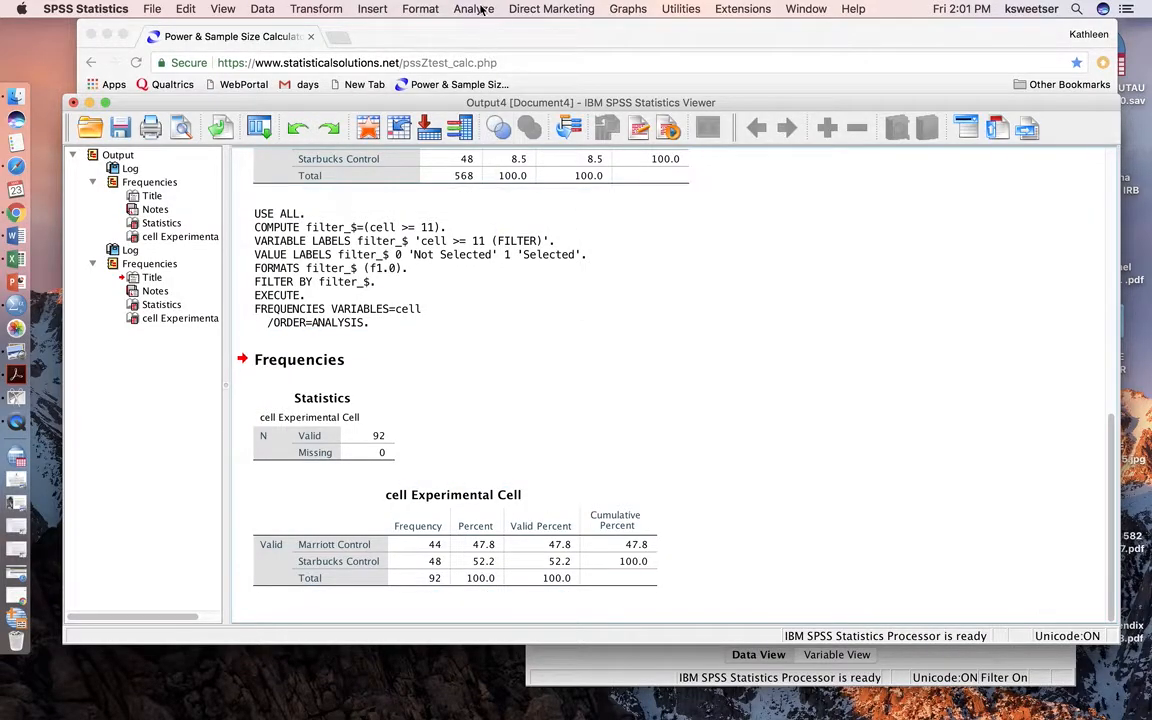
click(473, 8)
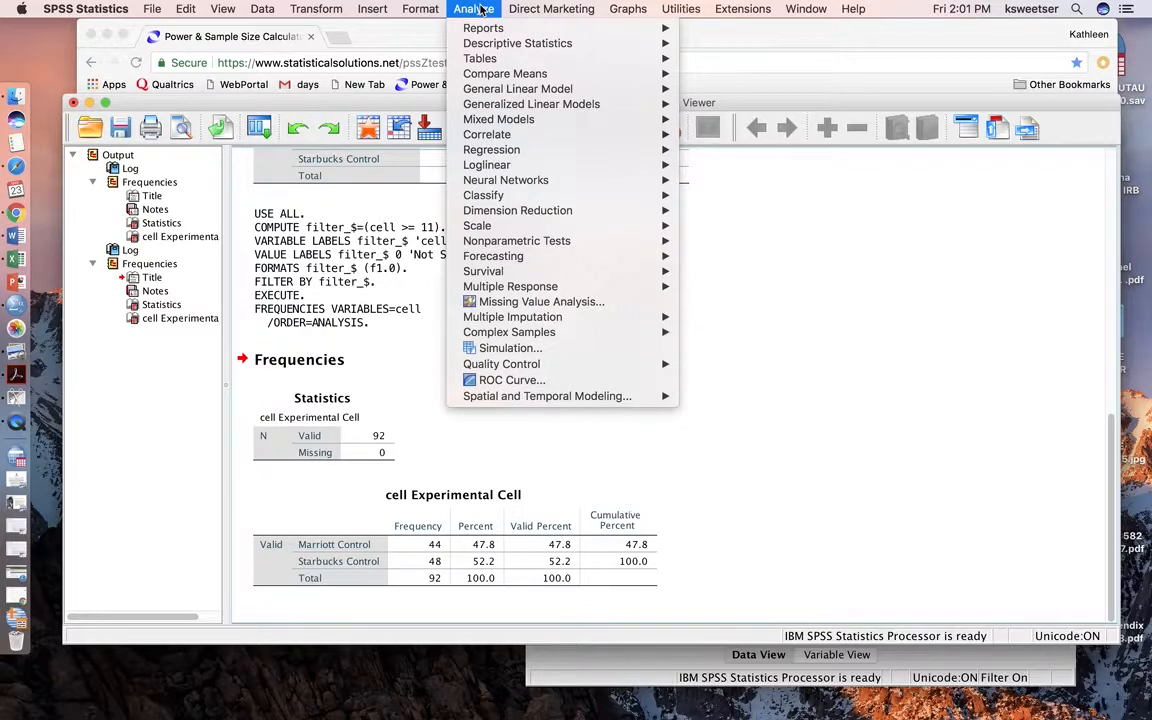
mouse_move(517, 43)
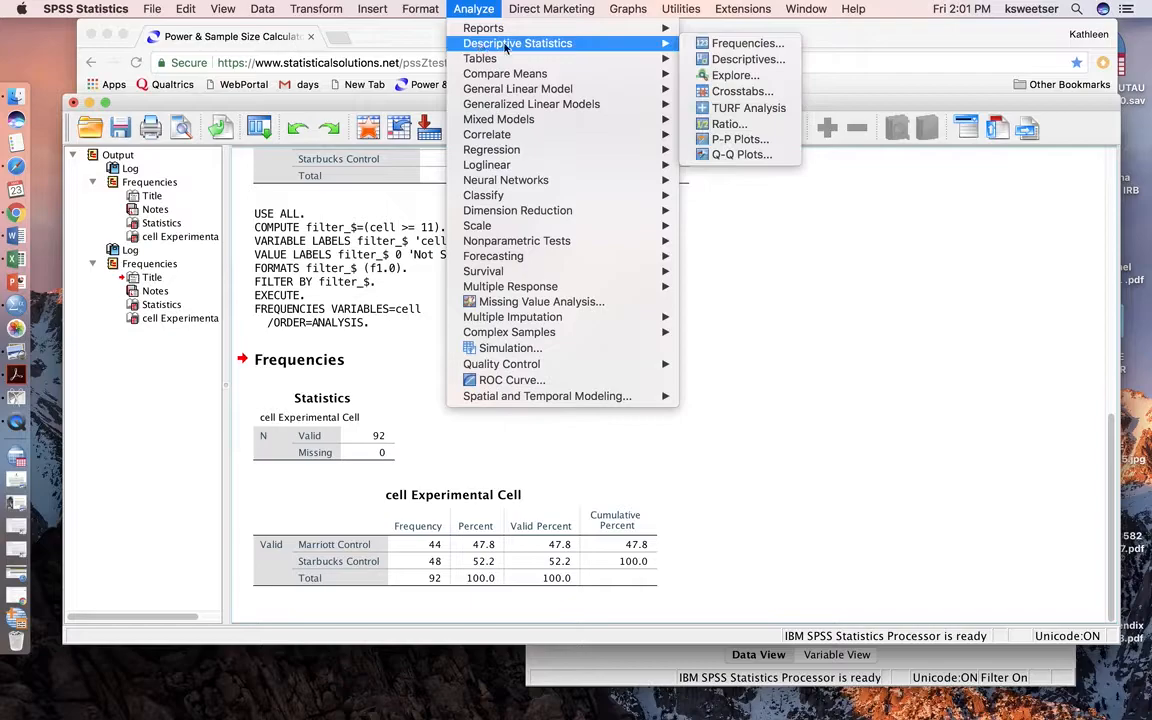
Run Frequencies on CC with Mean and Std. deviation only, giving mean 2.1609 and SD .78907.
click(747, 42)
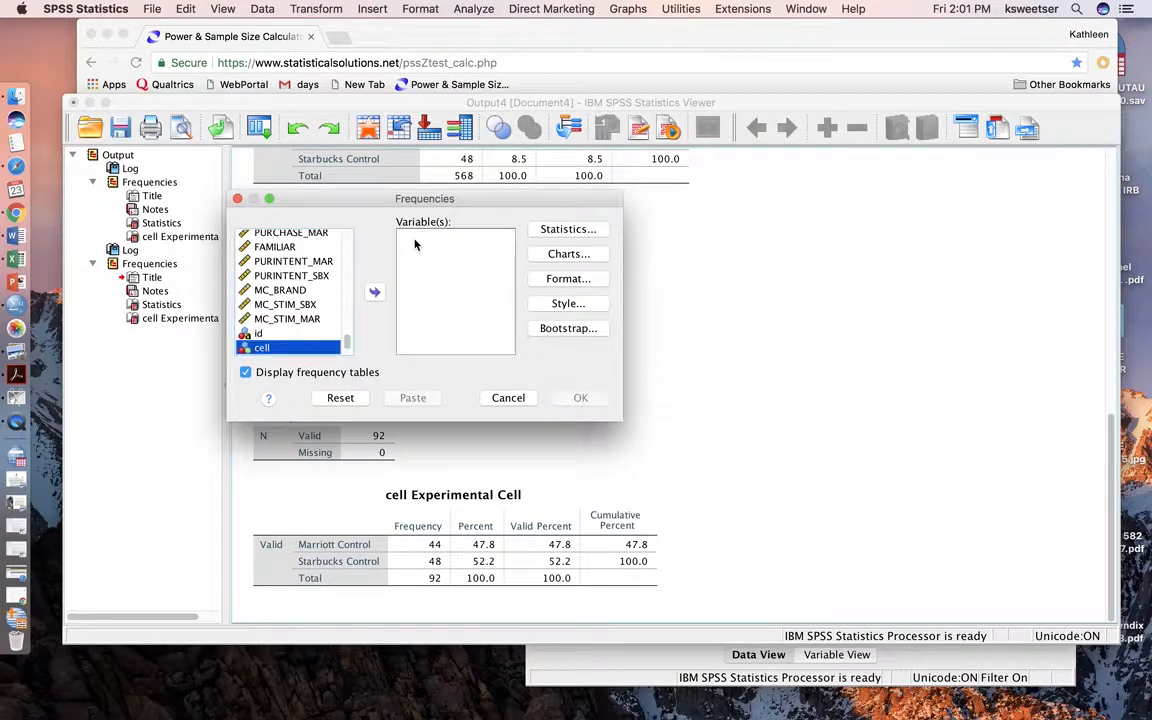
scroll(down, 3)
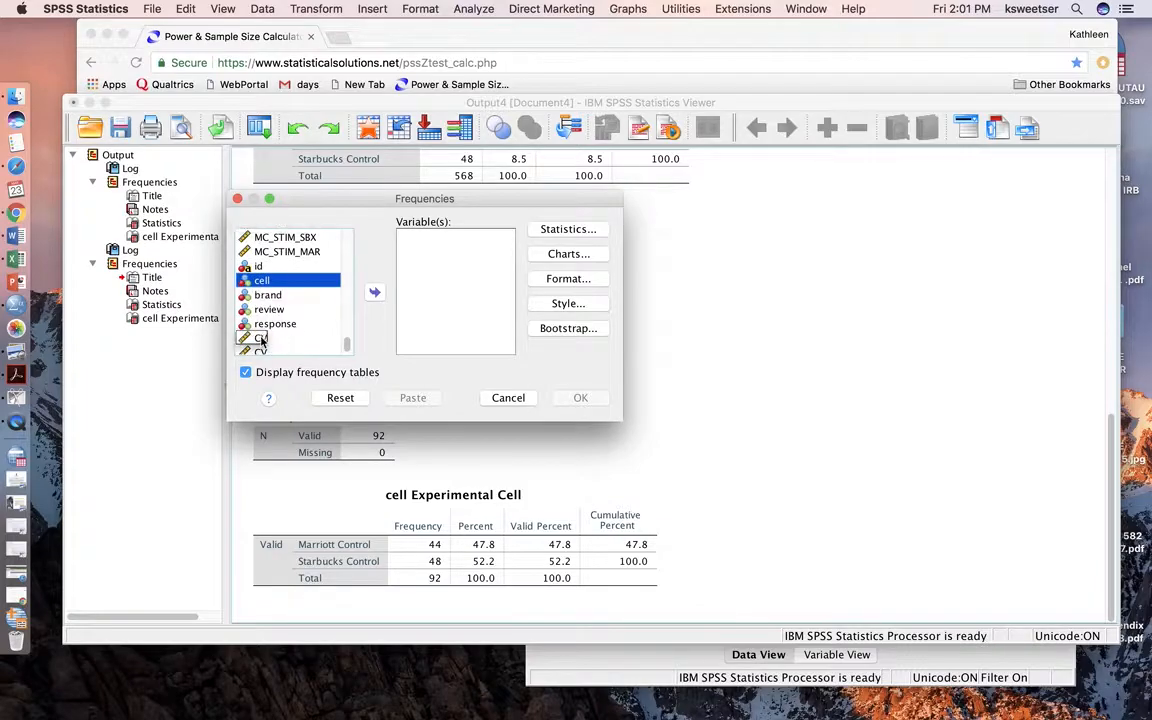
click(374, 292)
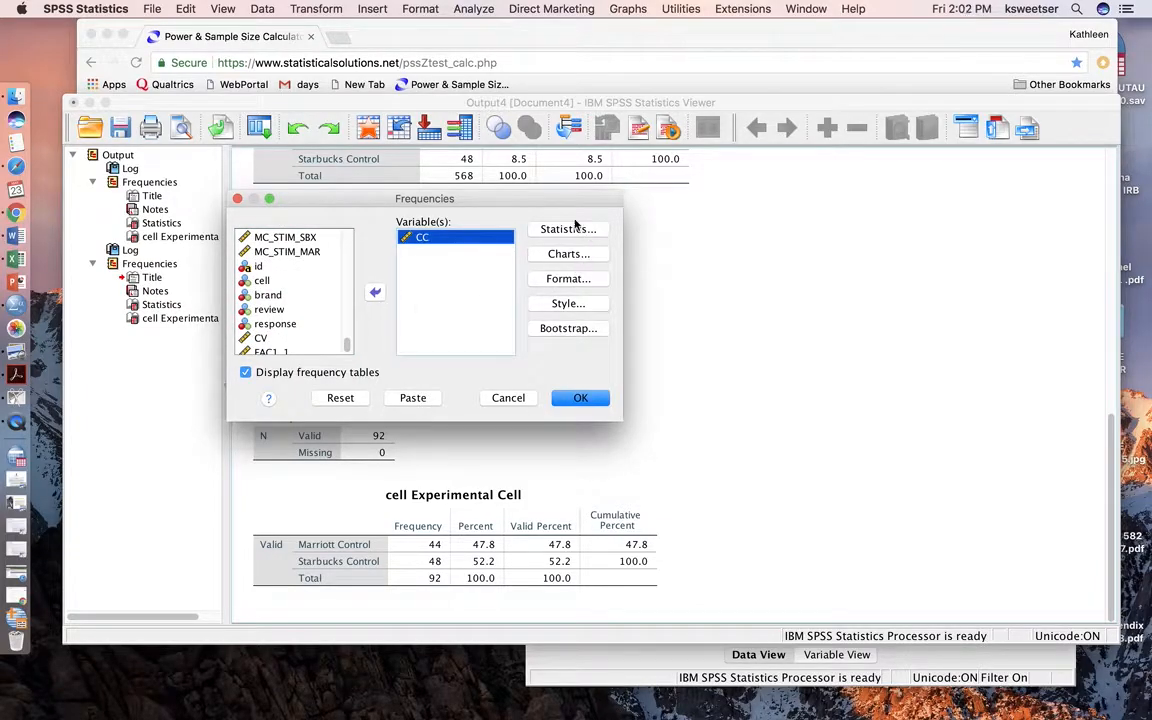
click(567, 229)
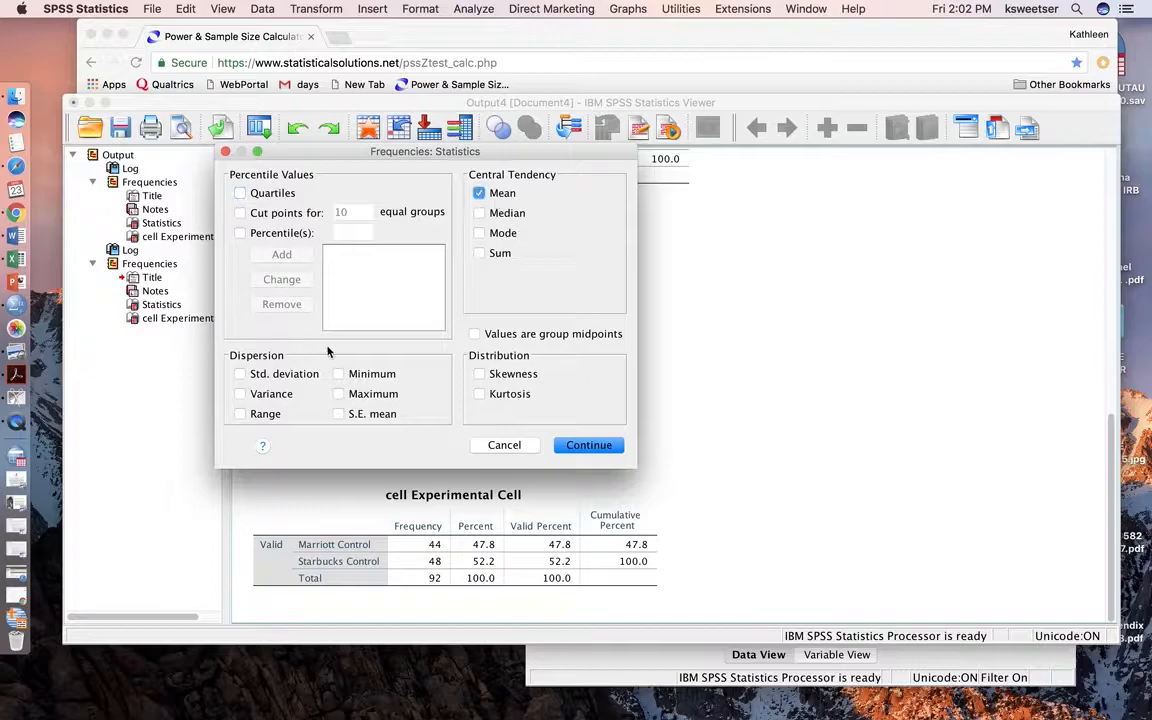
click(588, 445)
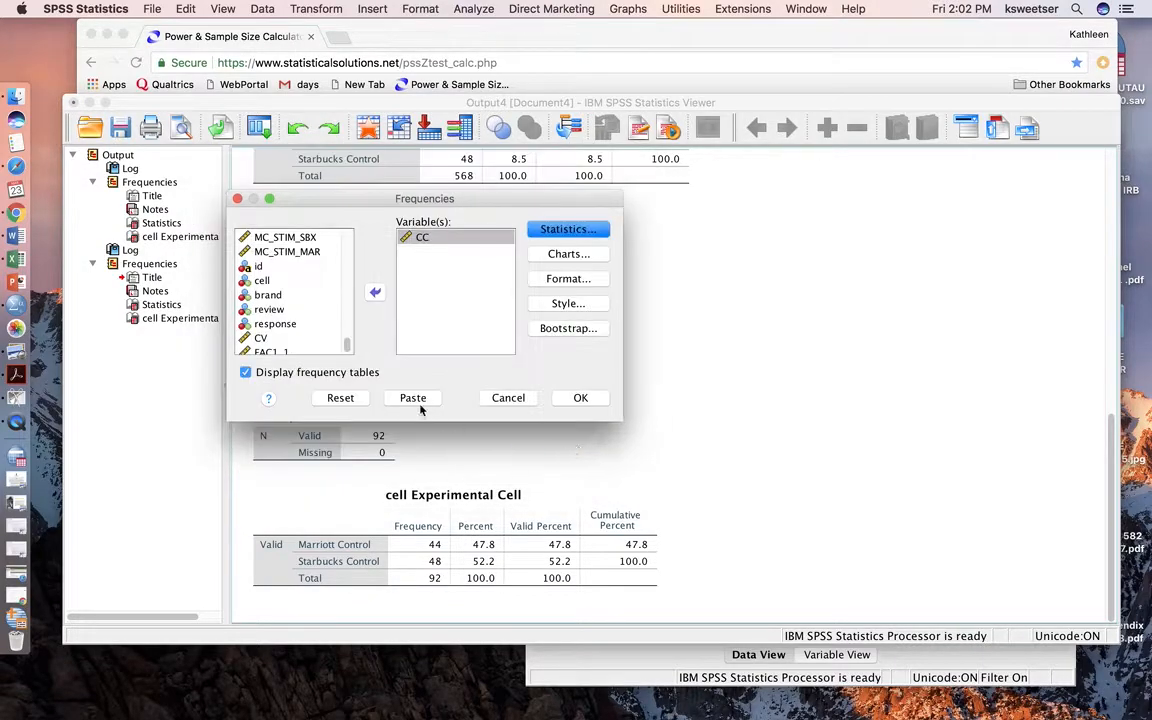
click(245, 372)
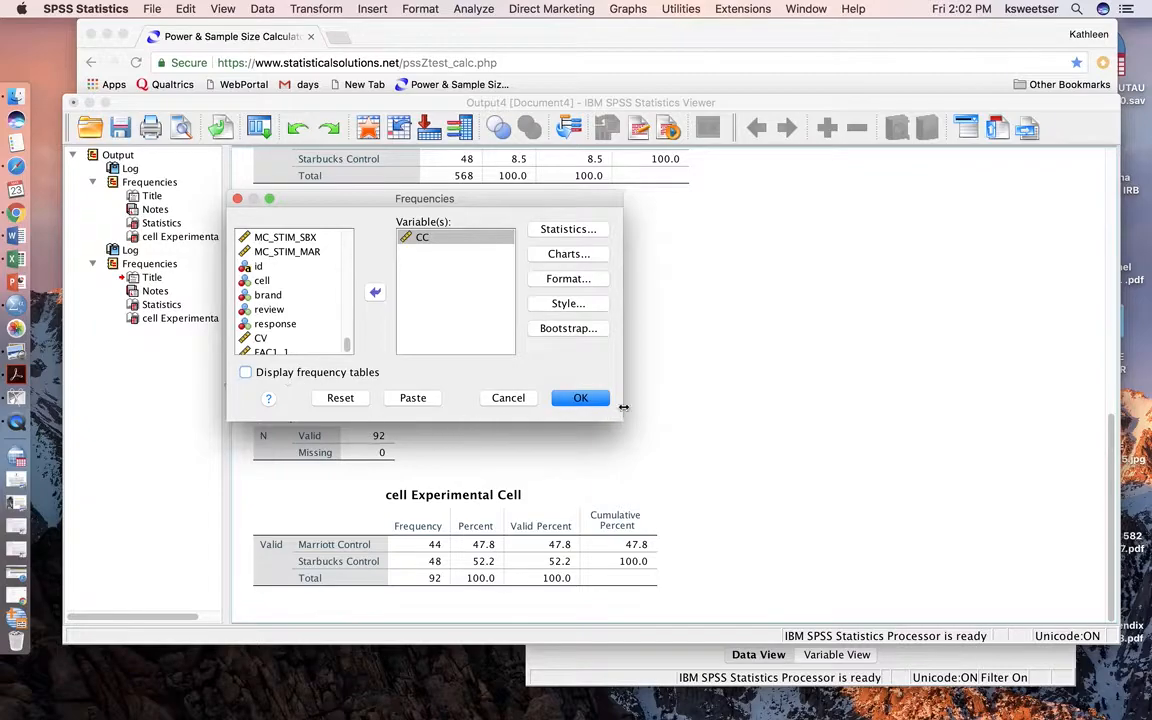
click(580, 397)
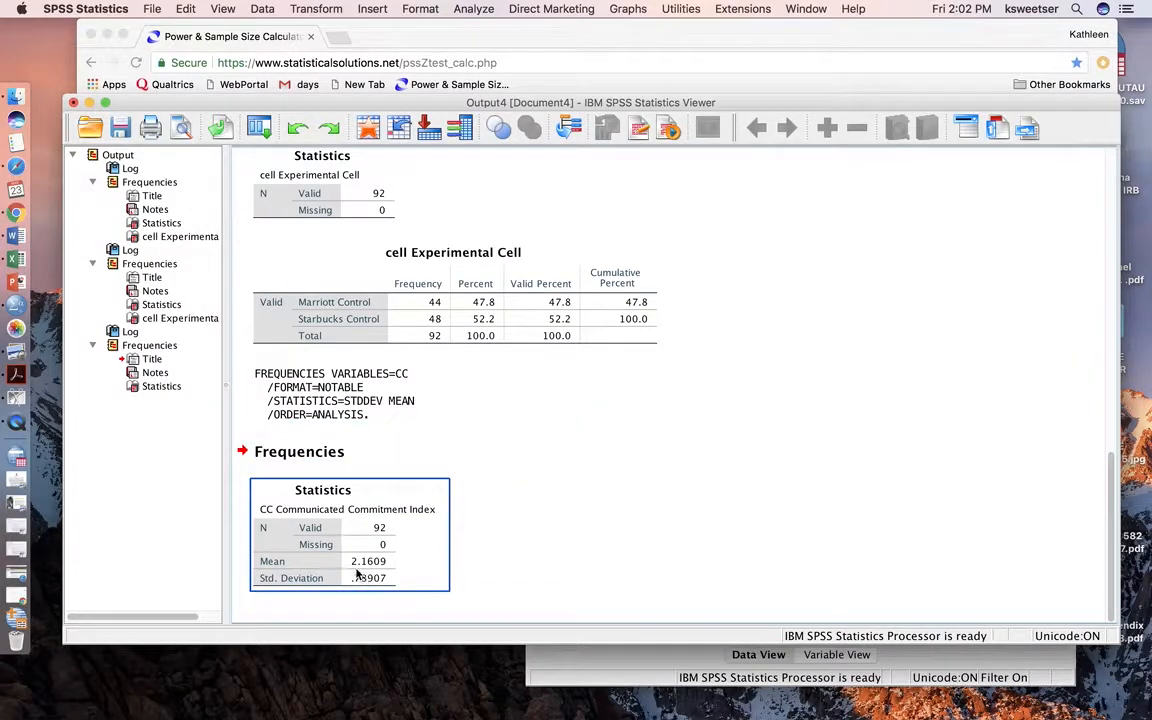
mouse_move(371, 569)
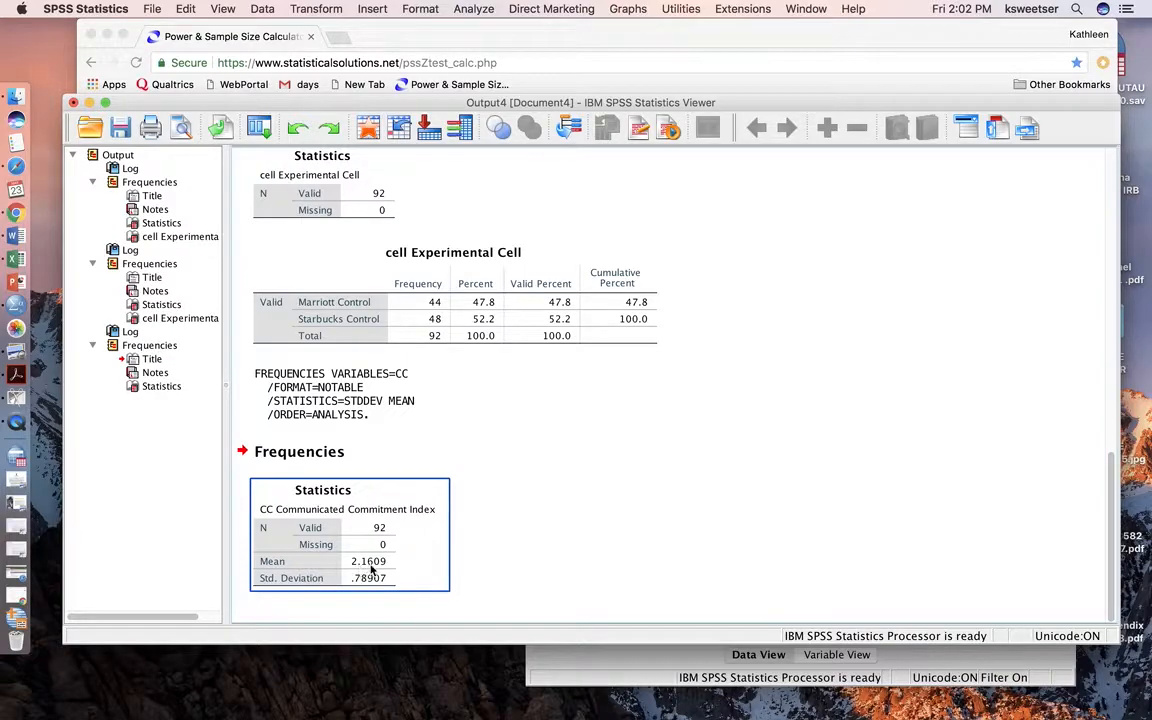
click(453, 295)
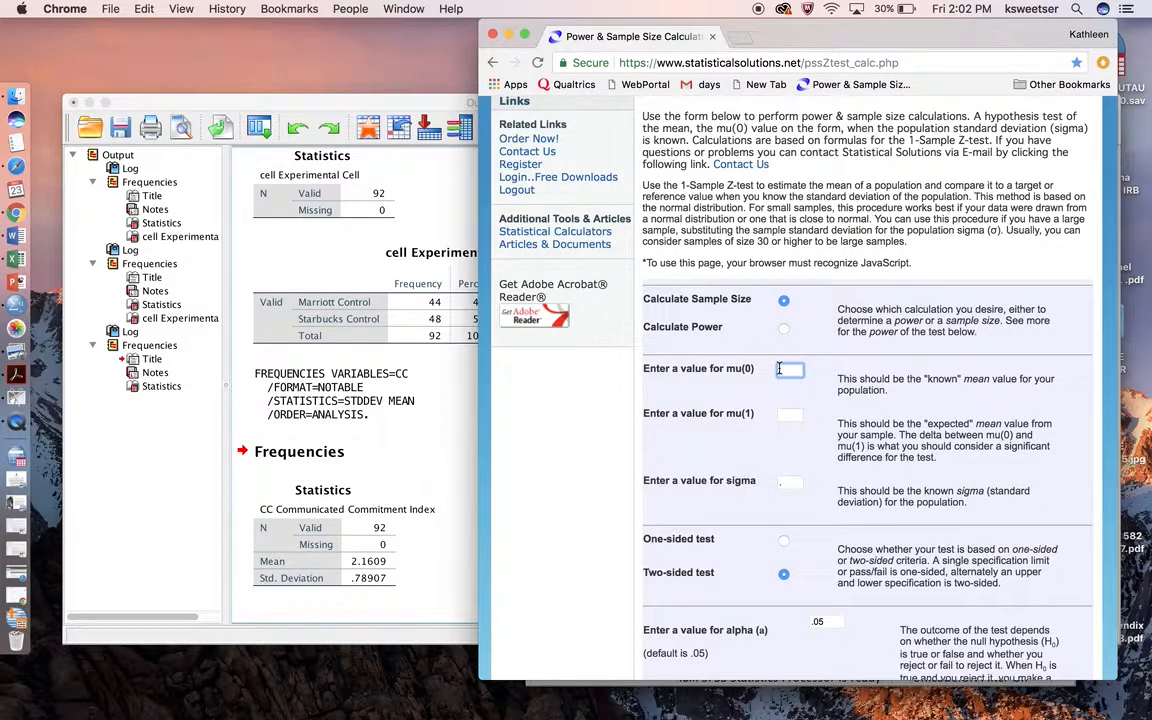
Fill the calculator with mu(0) = 2.16 and sigma = .78.
text(2.1)
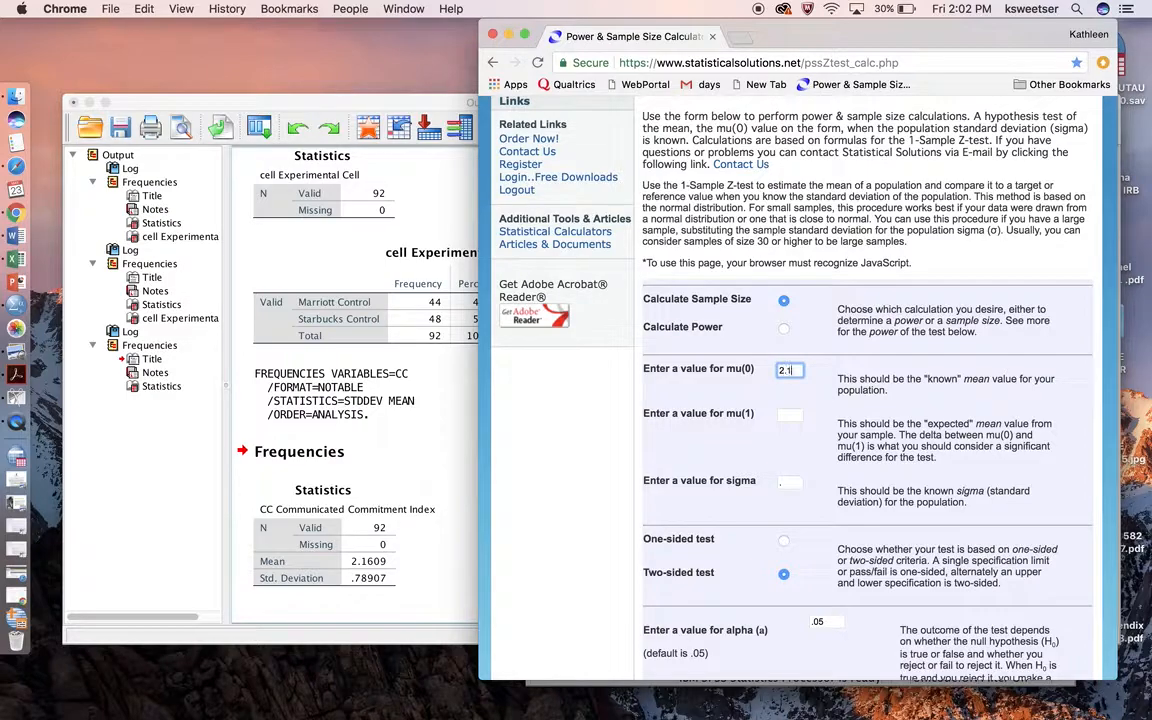
text(6)
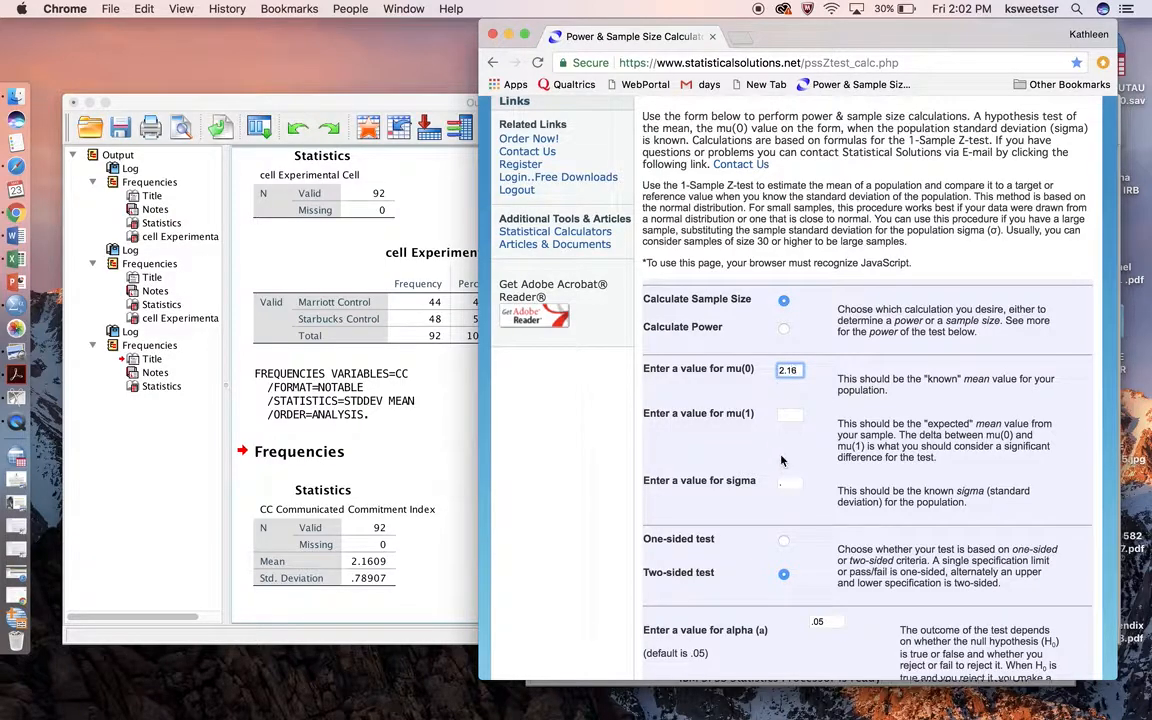
click(790, 483)
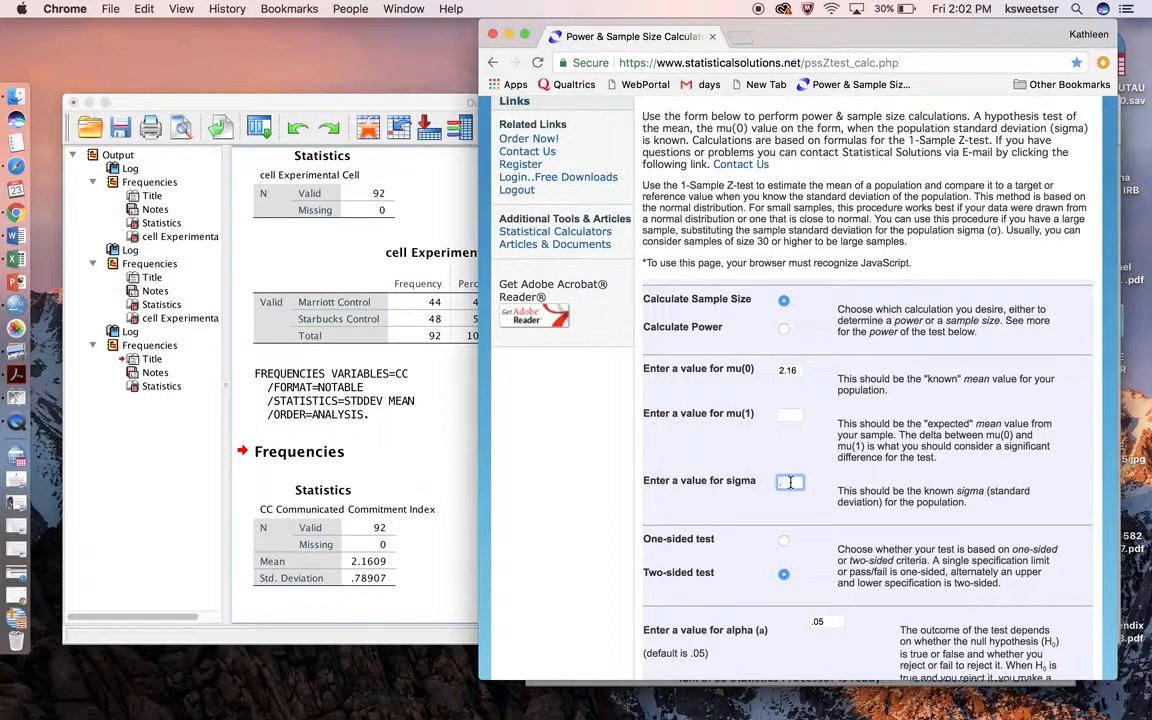
text(.7)
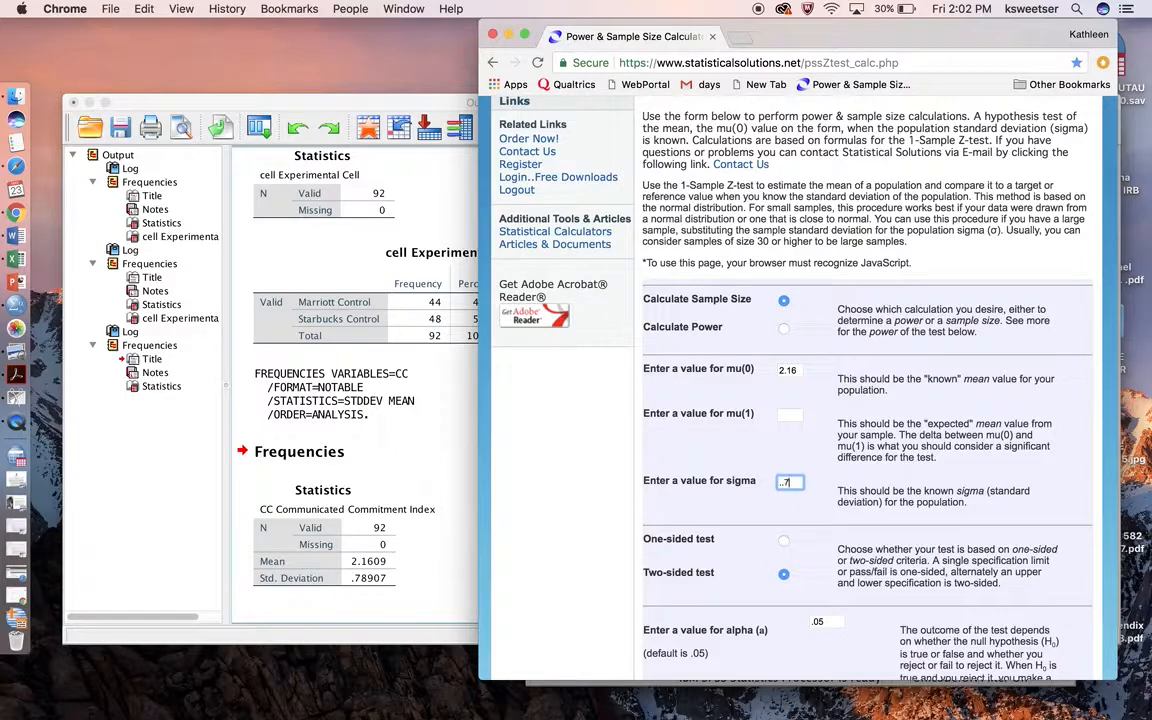
text(8)
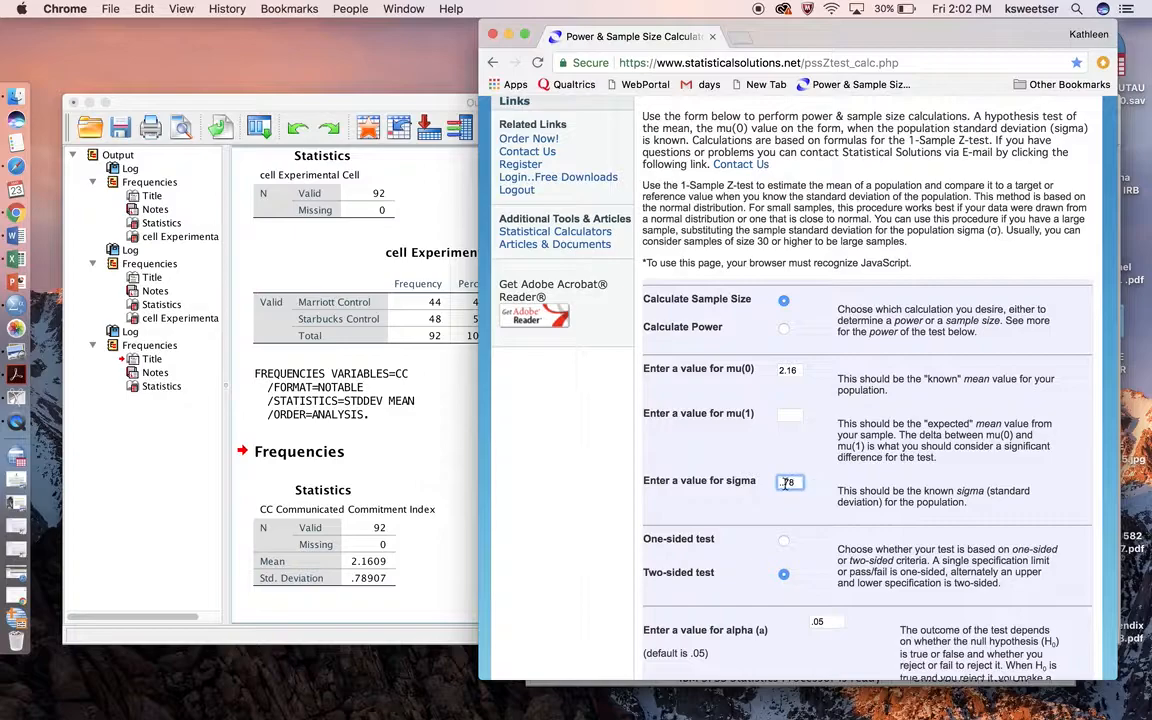
click(350, 535)
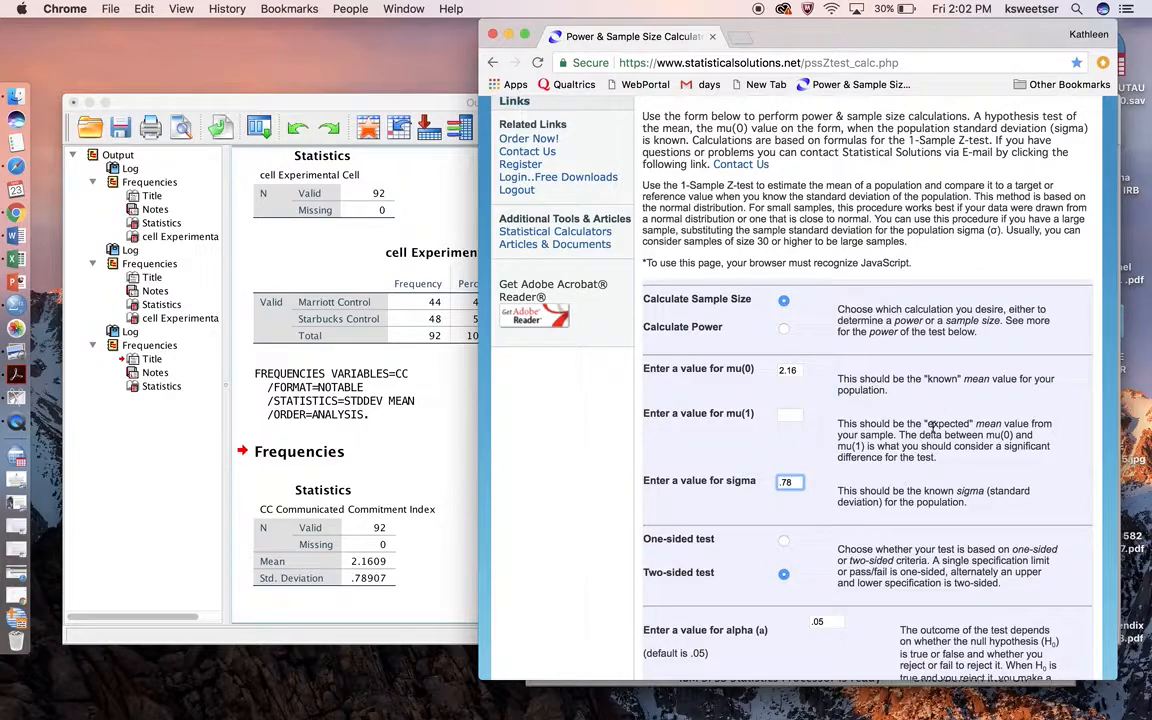
mouse_move(850, 420)
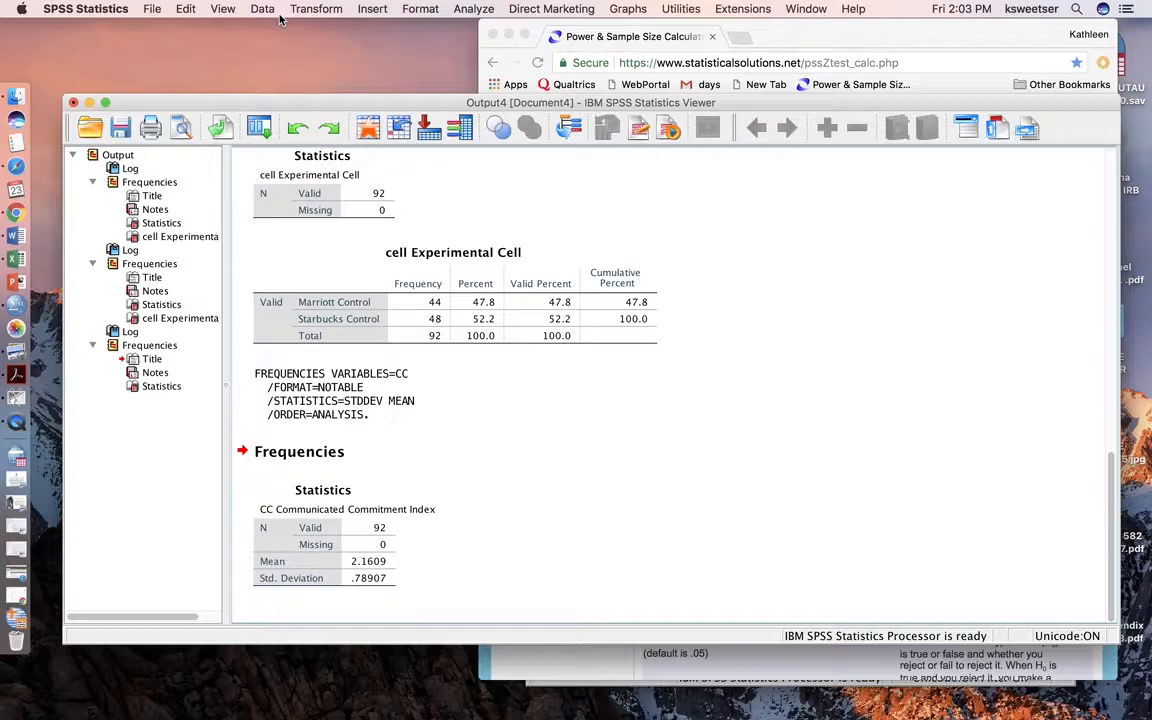
Change the Select Cases condition to cell <= 10 and apply it.
click(262, 9)
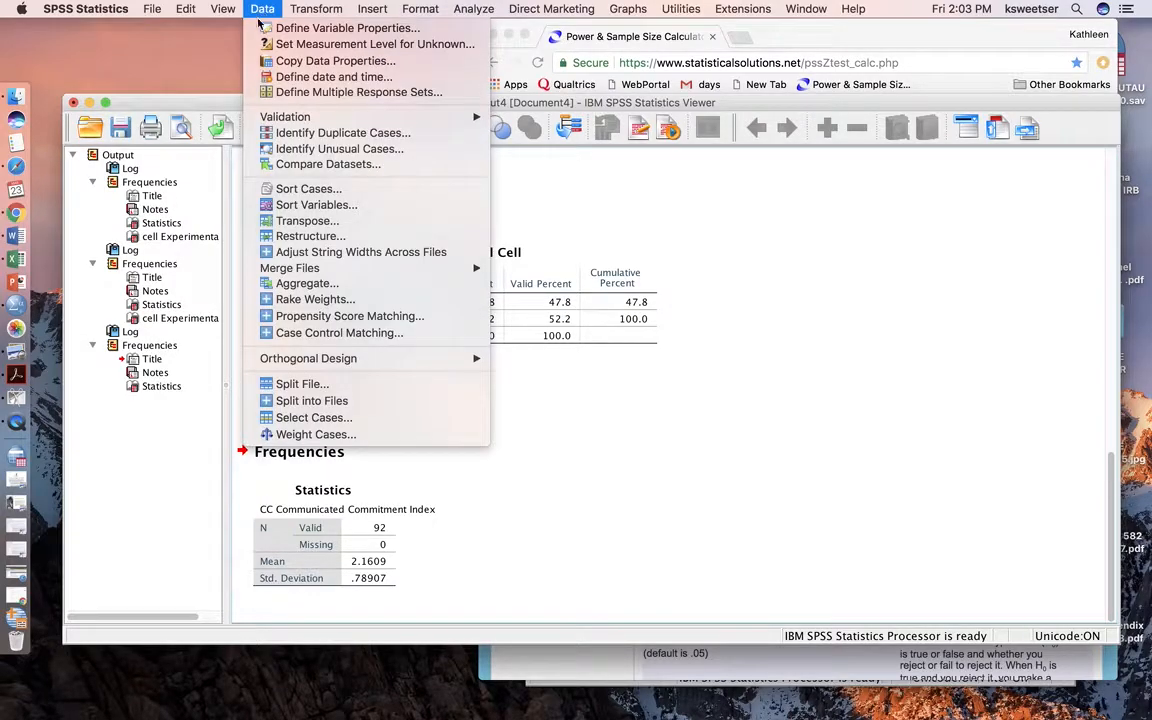
mouse_move(313, 417)
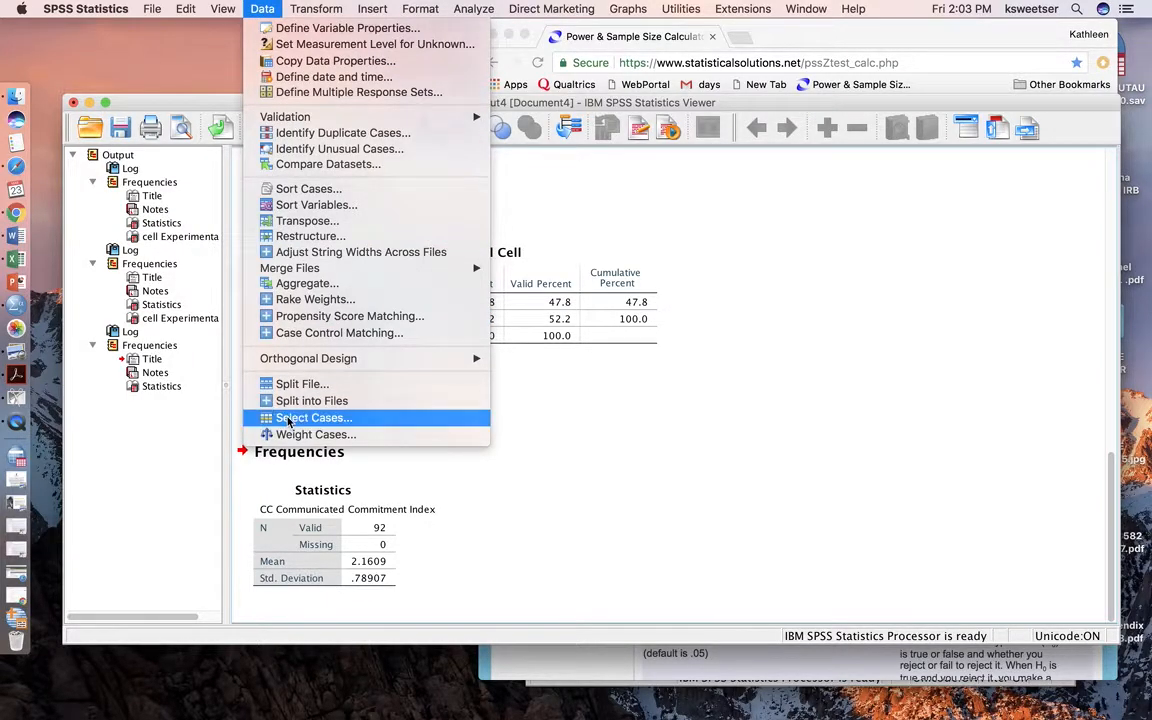
click(313, 417)
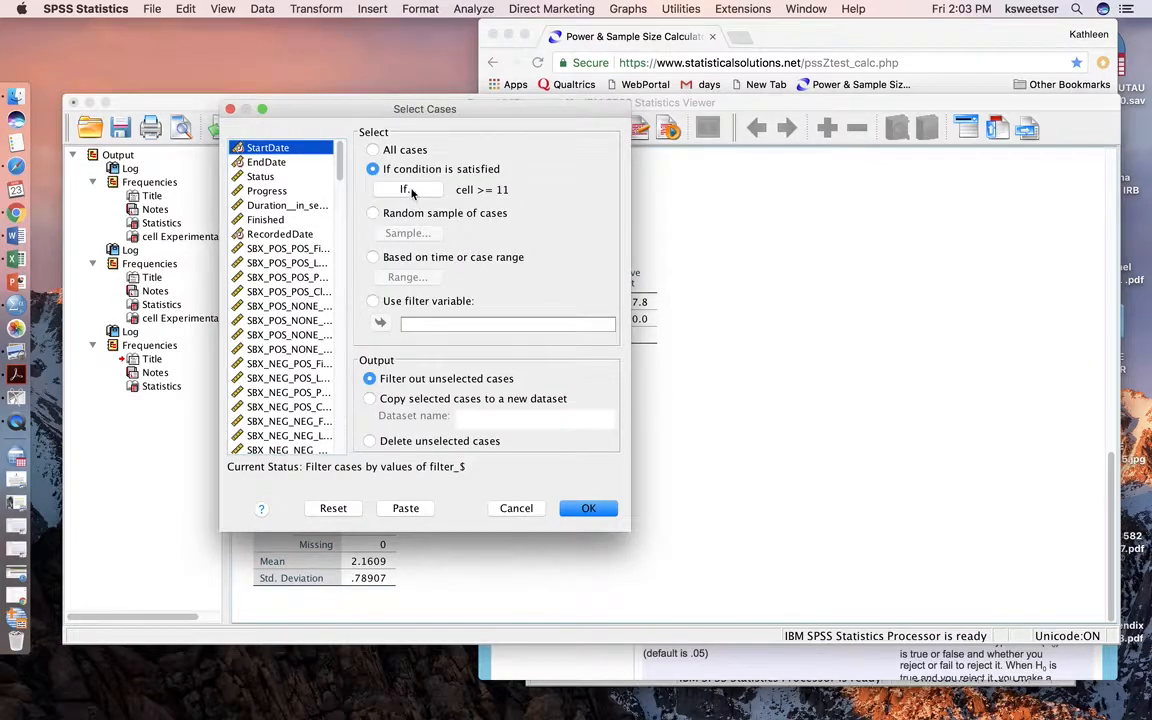
click(404, 190)
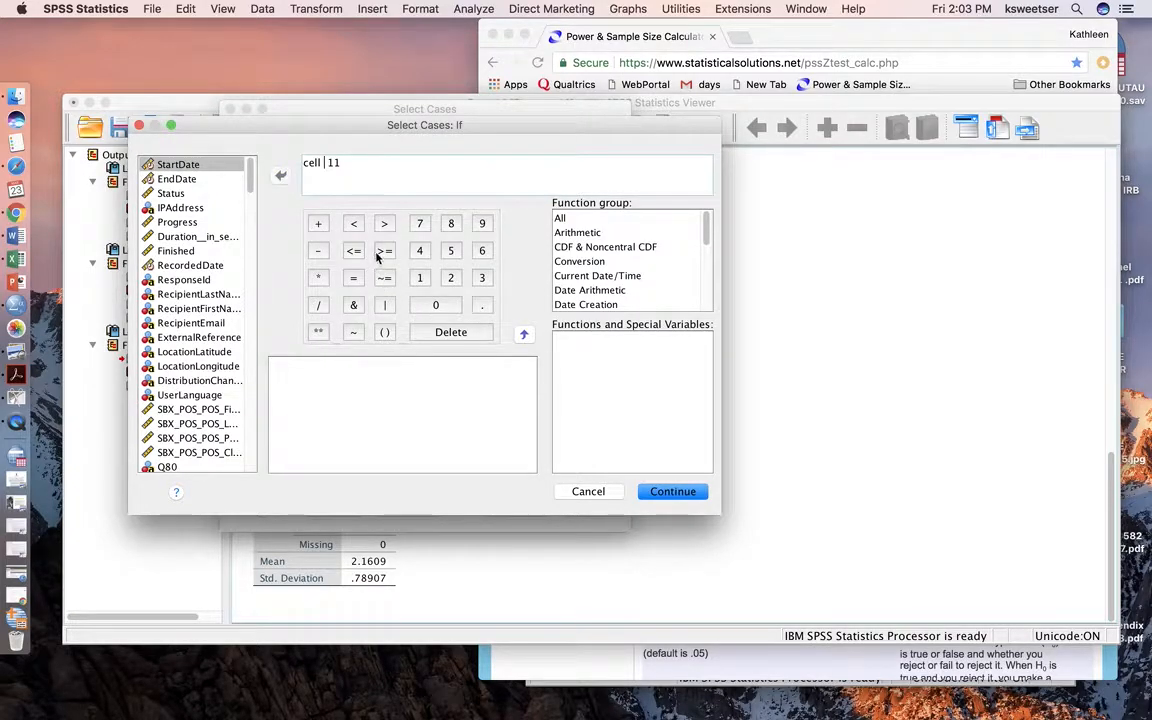
click(353, 250)
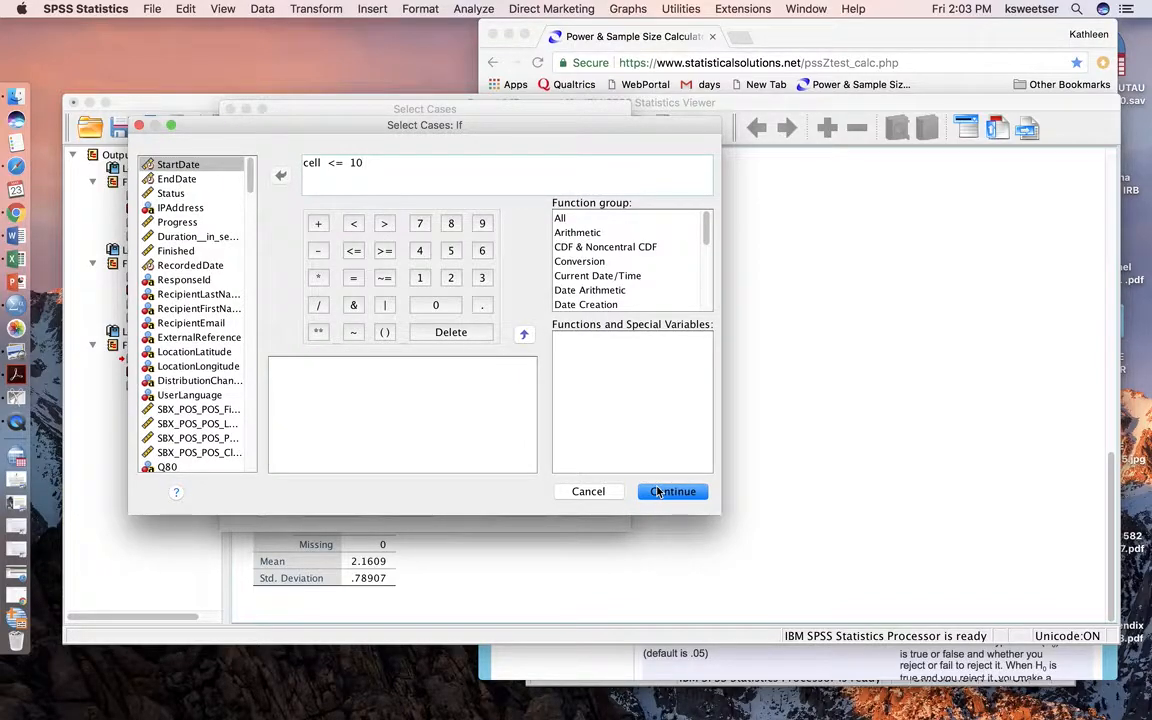
click(672, 491)
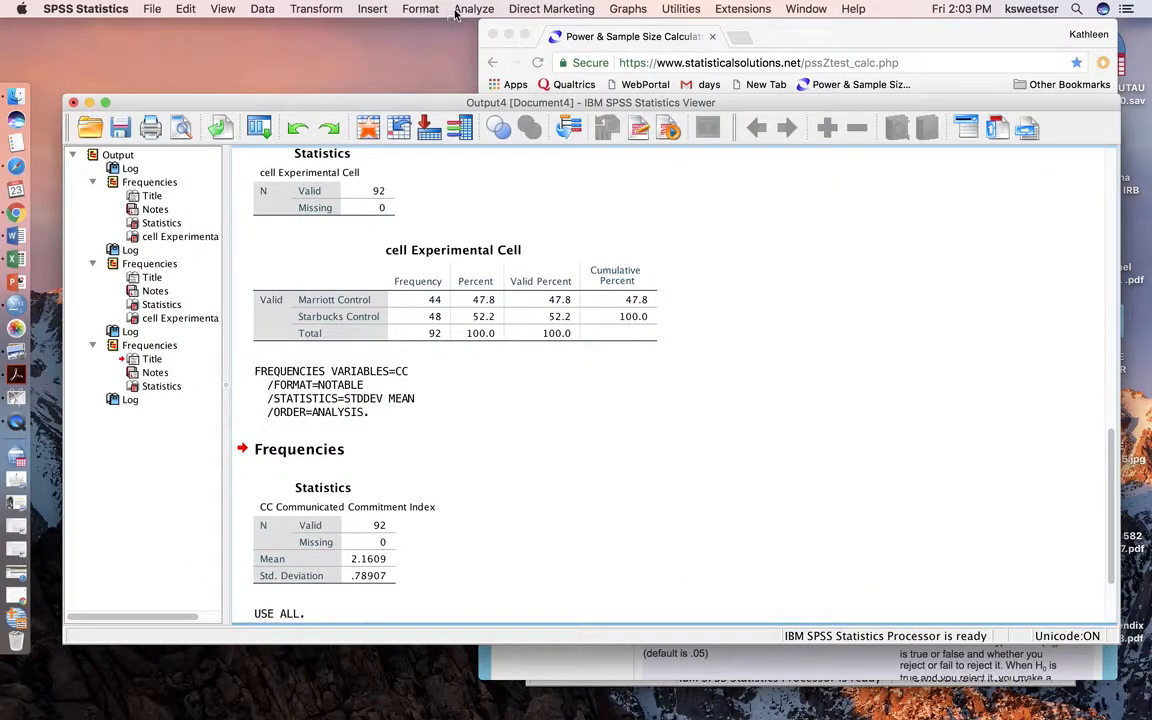
Reset Frequencies and run it on cell, producing a table of ten cells totaling 476 cases.
click(473, 8)
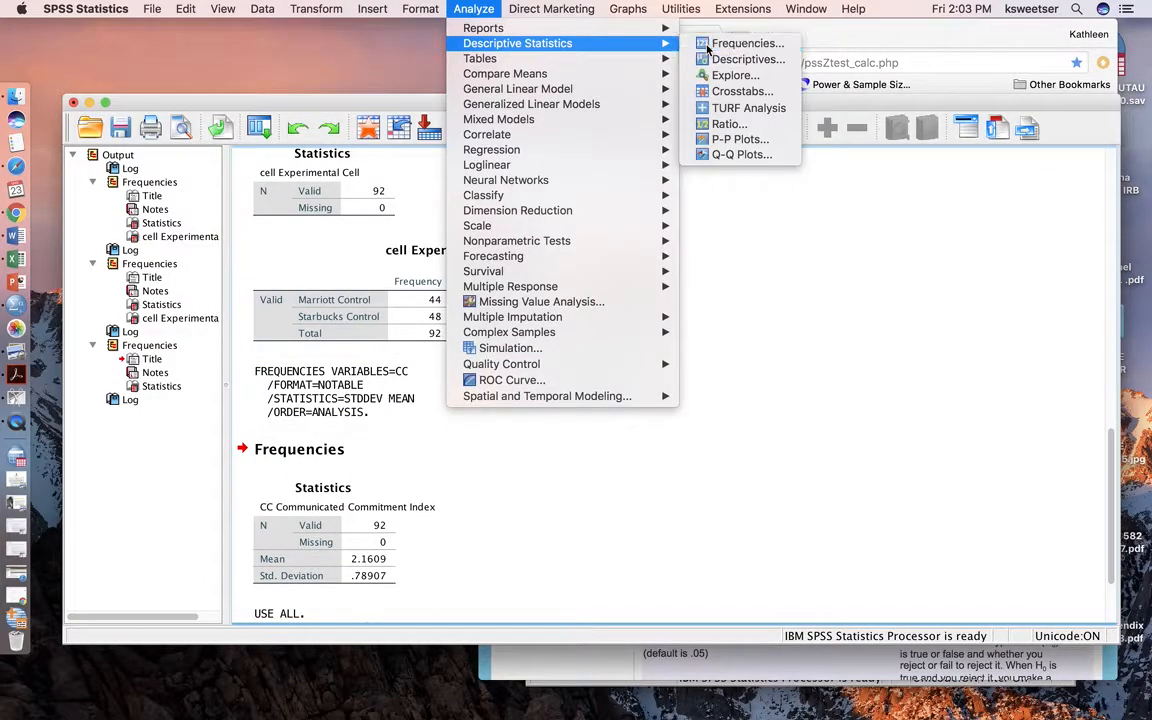
click(746, 43)
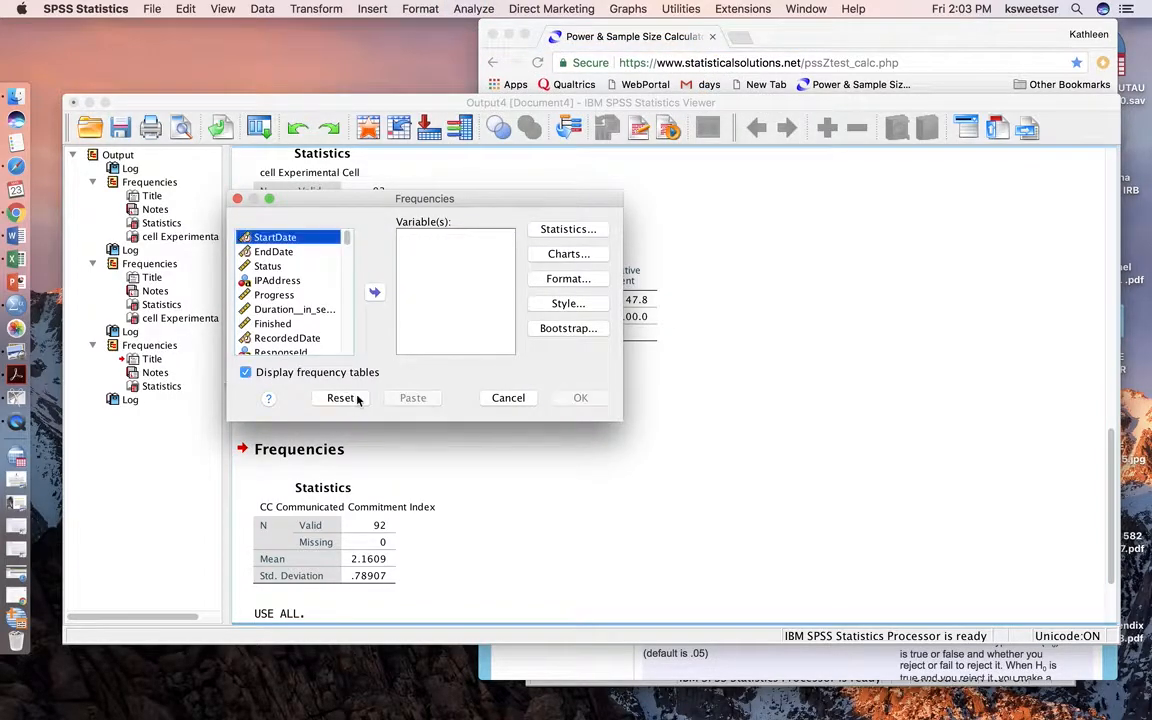
click(340, 397)
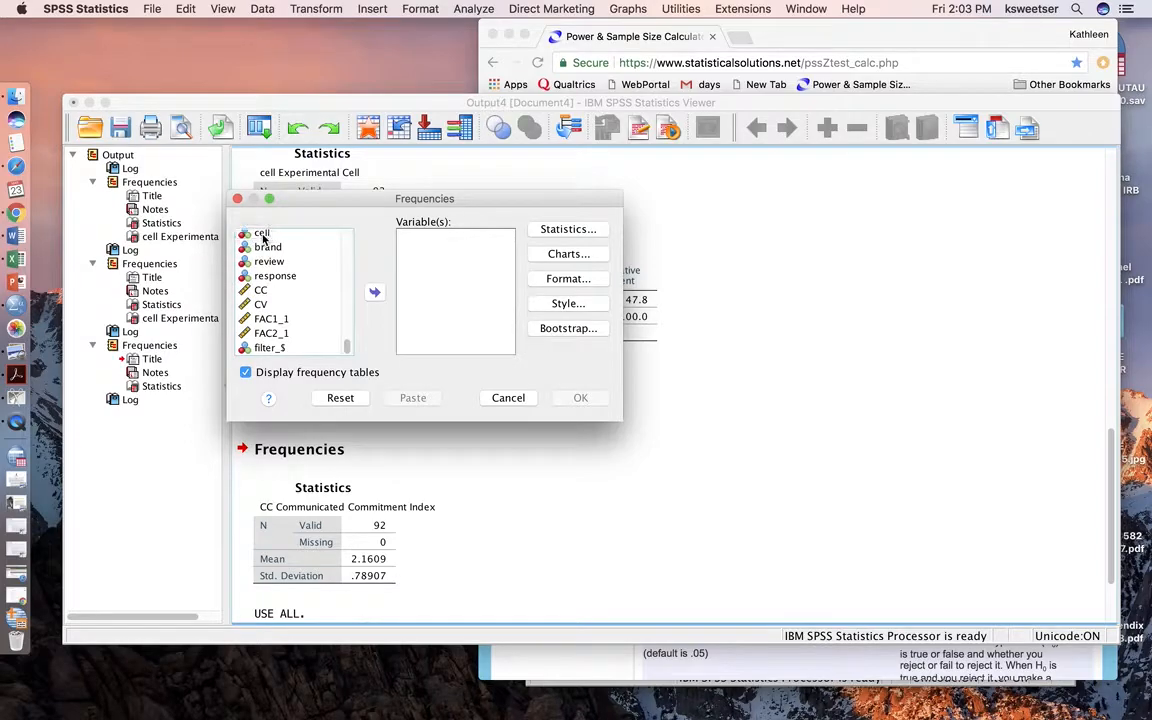
click(374, 291)
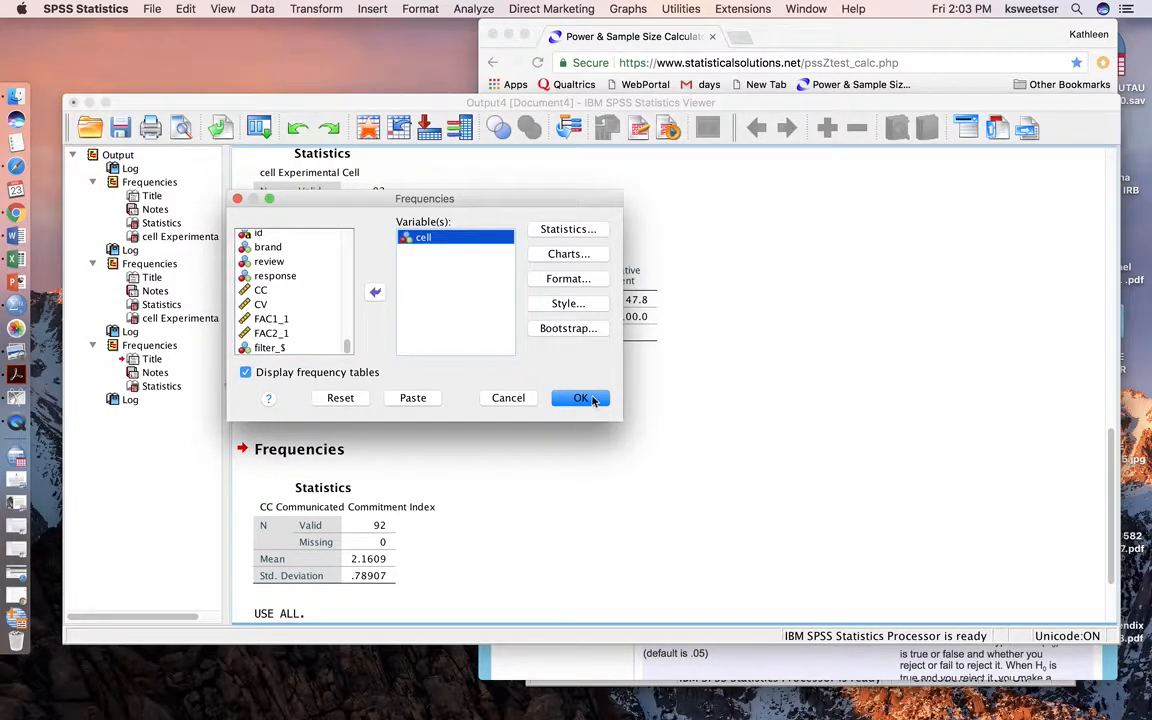
click(581, 397)
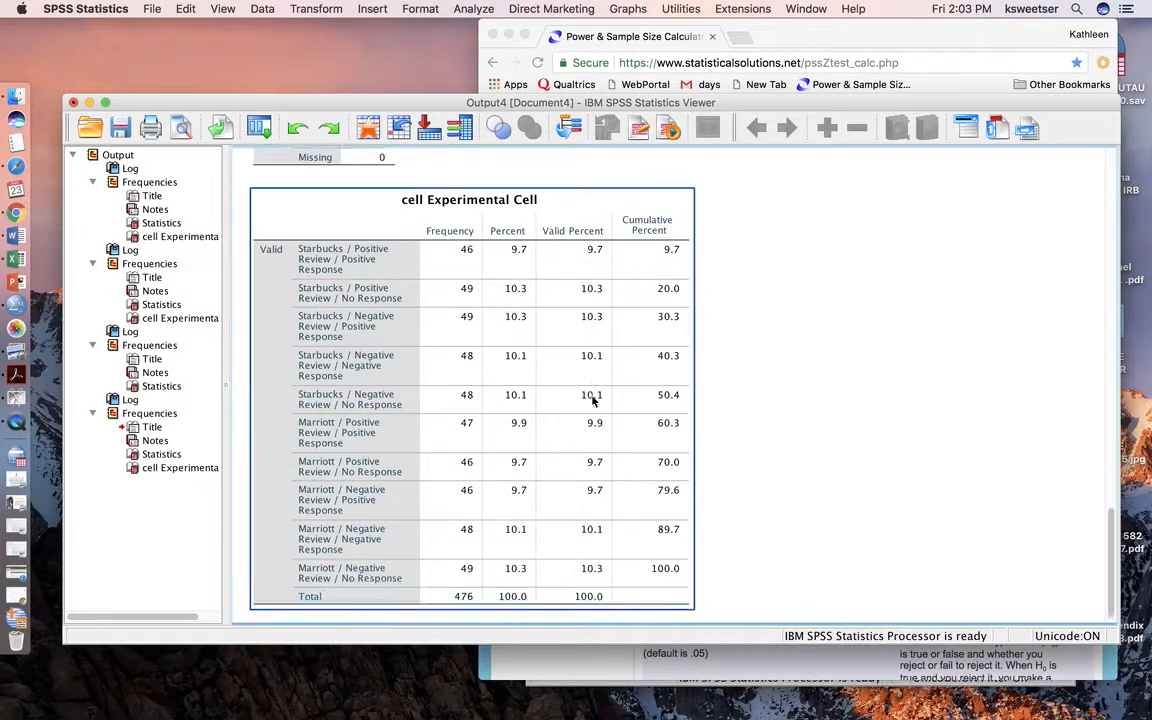
scroll(up, 3)
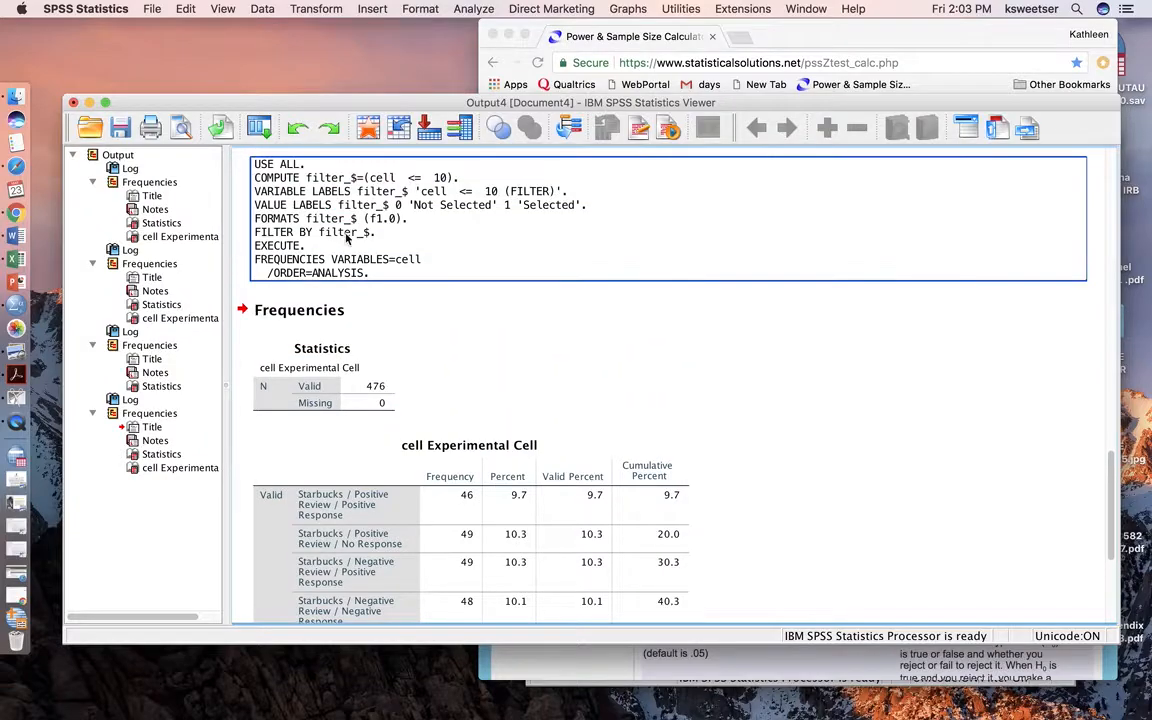
scroll(up, 3)
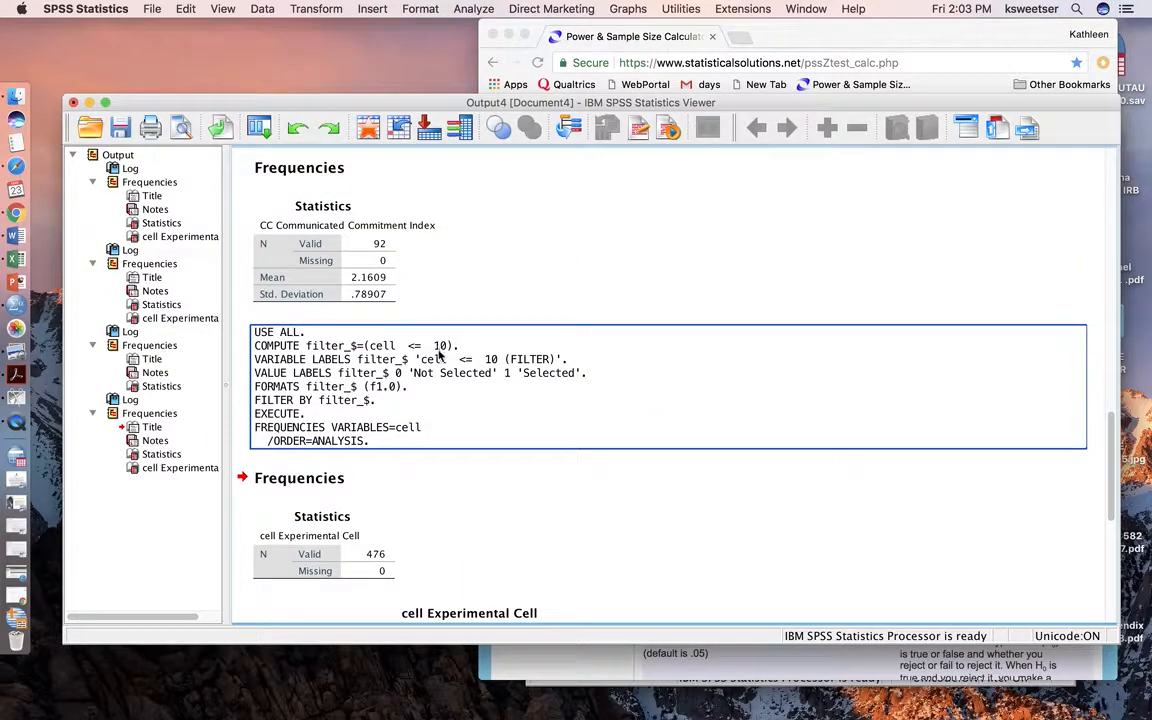
Retitle the CC output heading as 'Frequencies - Control no treatments'.
click(347, 250)
text( - Control no treatmn)
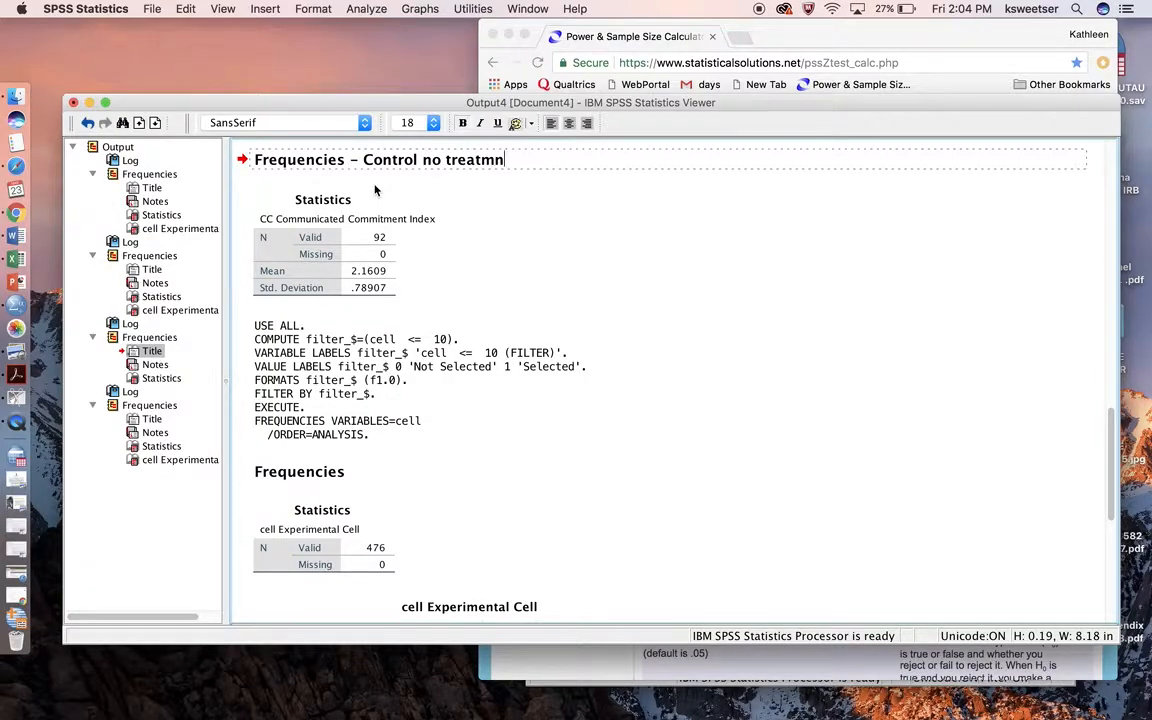
text(ents)
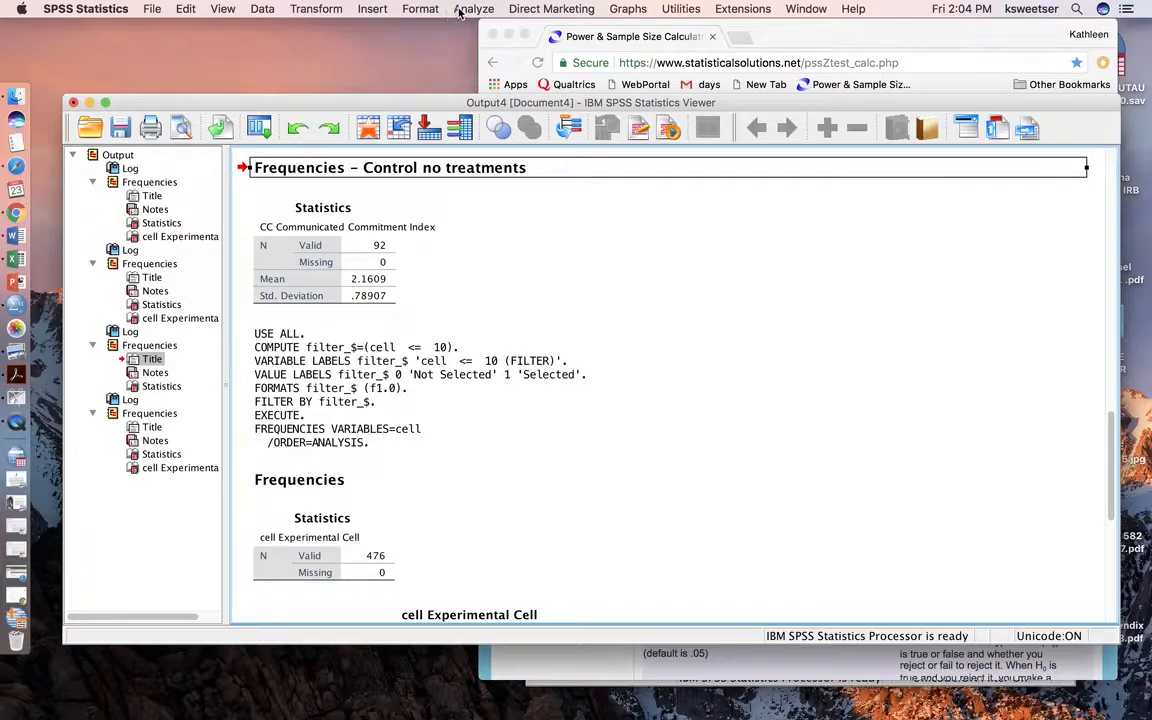
Run Frequencies on CC with Mean and Std. deviation, giving mean 2.3197 and SD 1.17067 for 476 cases.
click(473, 8)
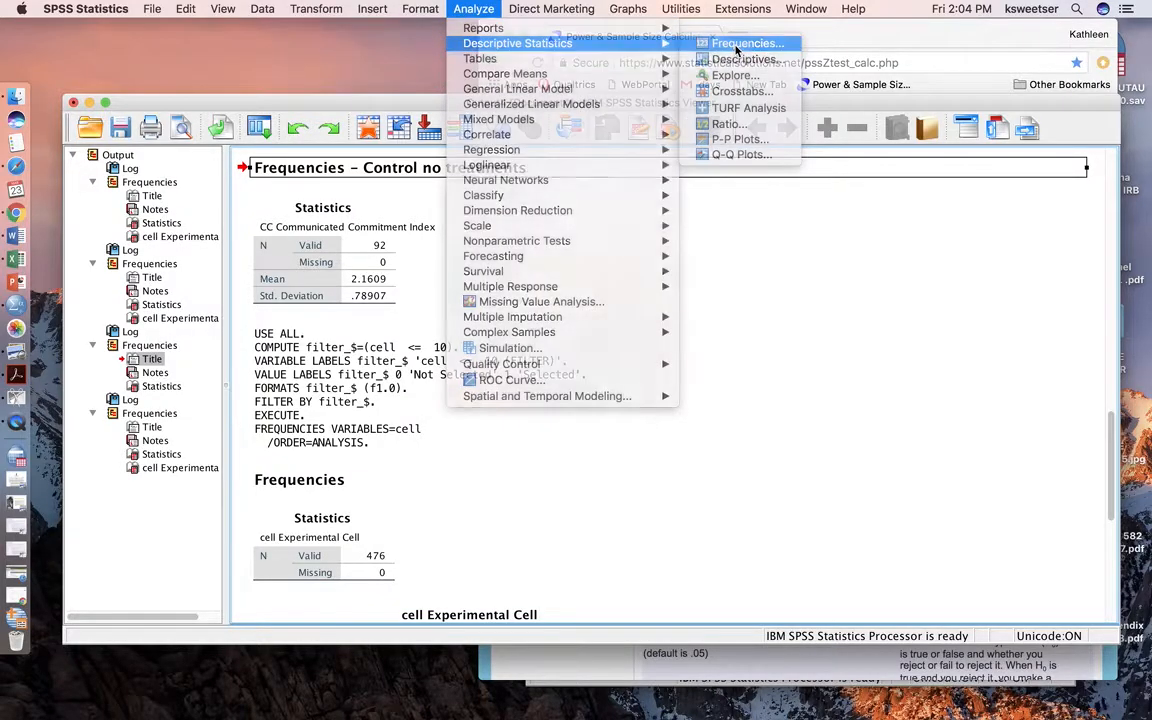
click(746, 43)
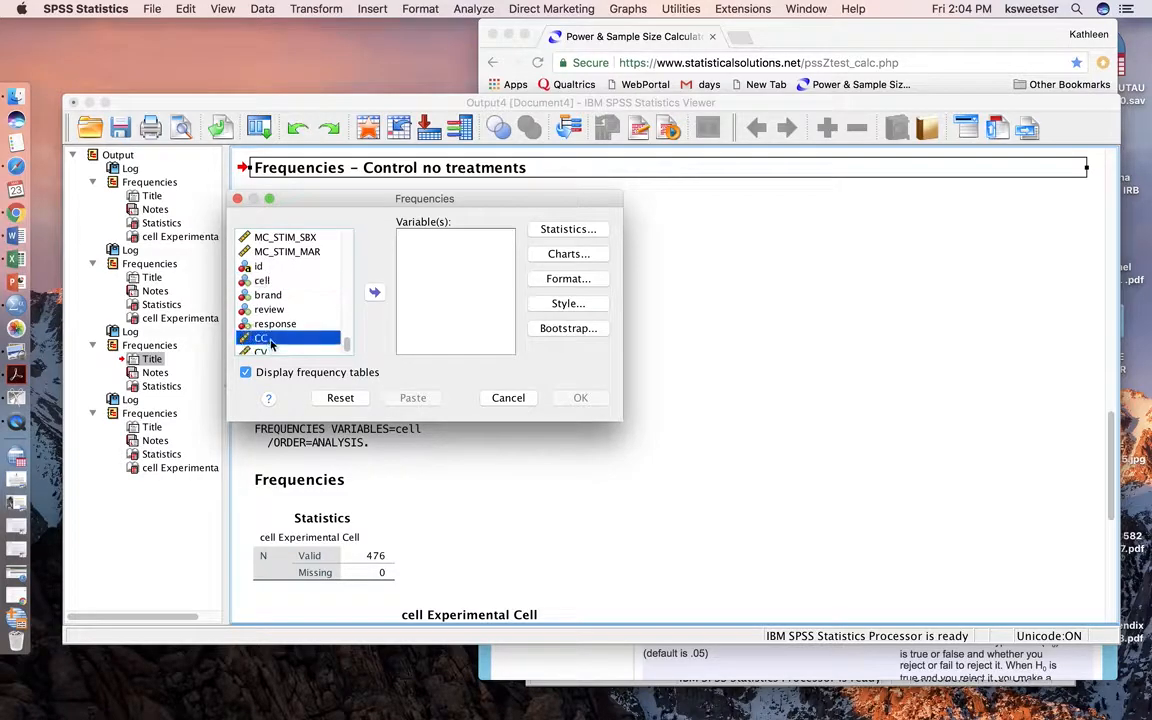
click(568, 229)
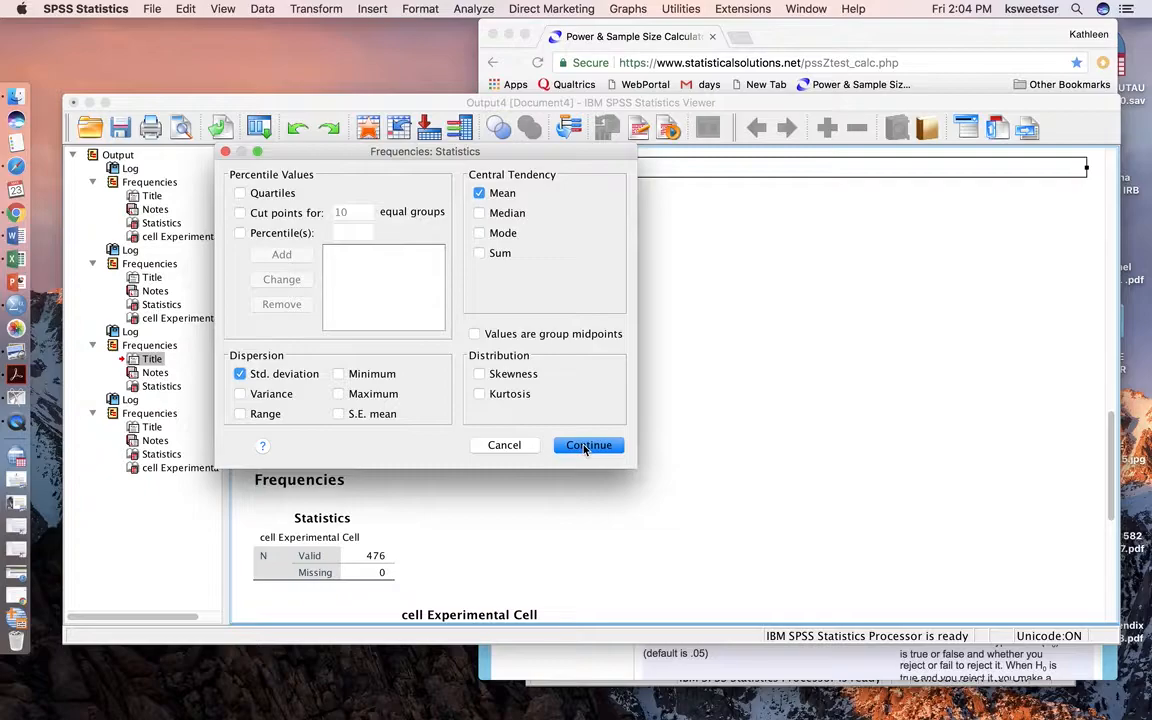
click(588, 445)
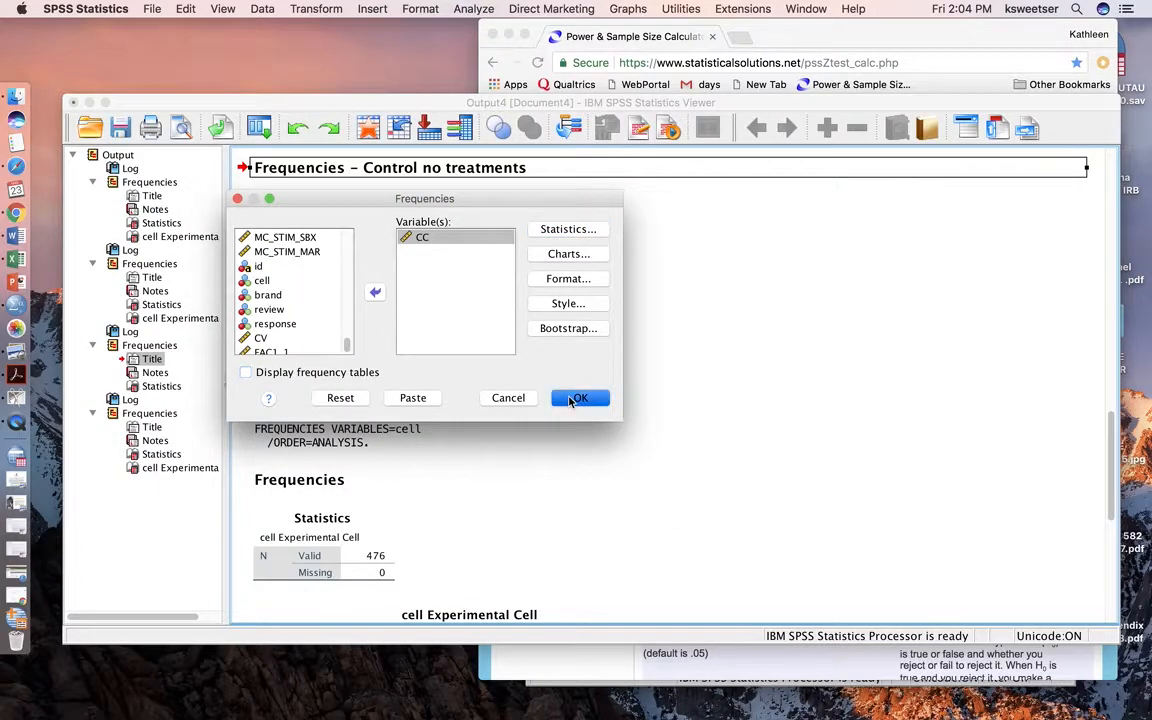
click(578, 397)
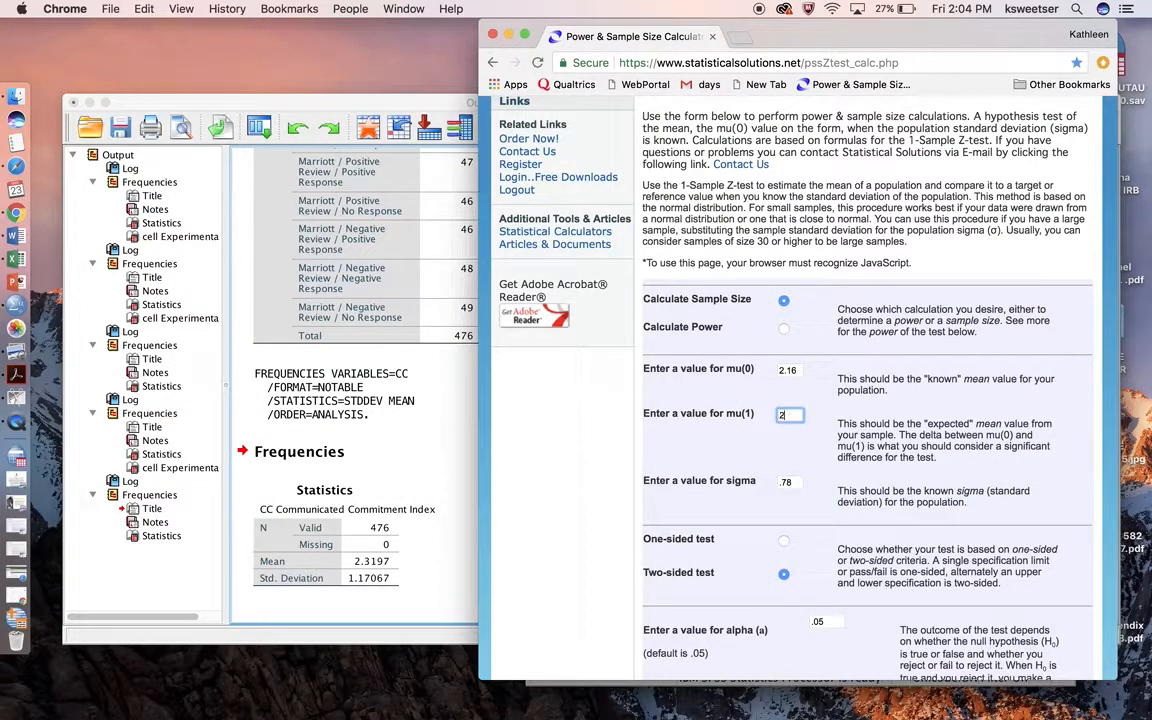
Enter mu(1) = 2.31 and choose a one-sided test with alpha .05 and power .80.
text(2.31)
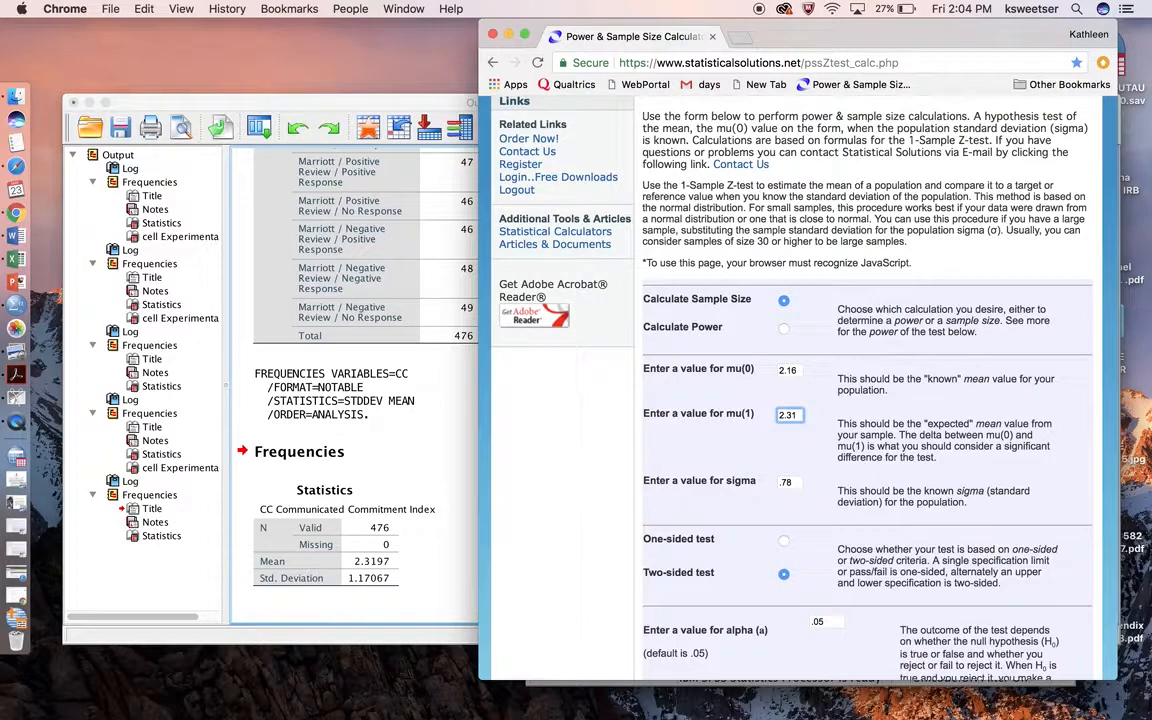
scroll(down, 3)
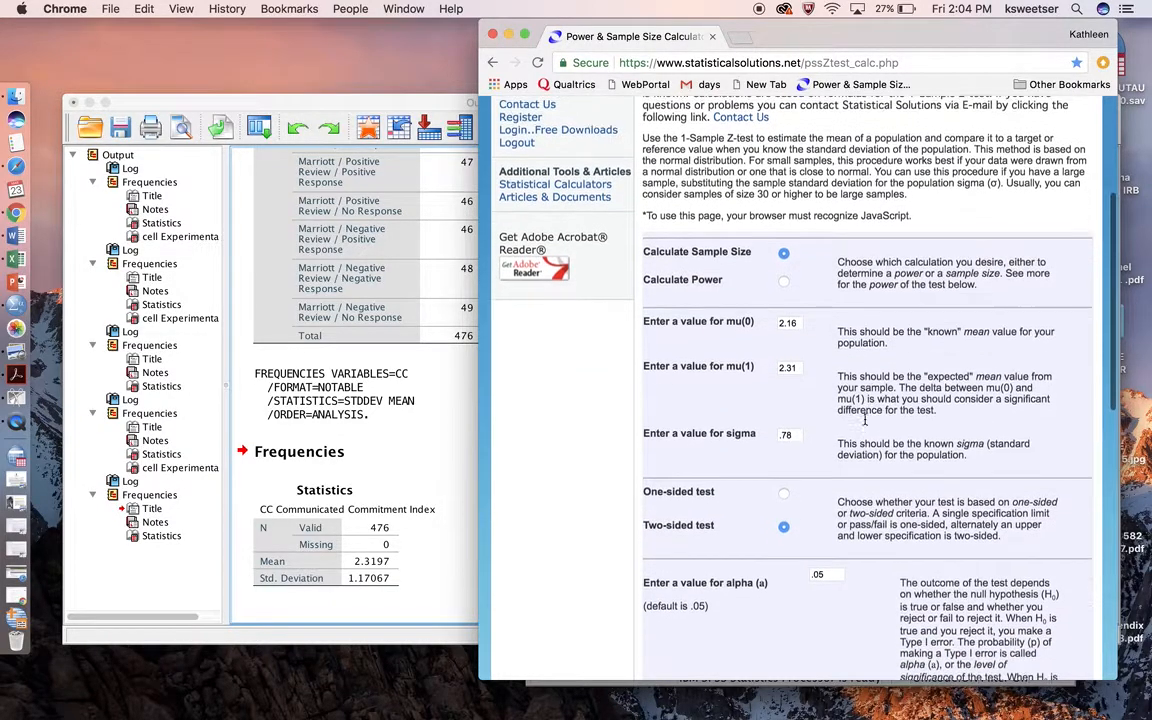
scroll(down, 3)
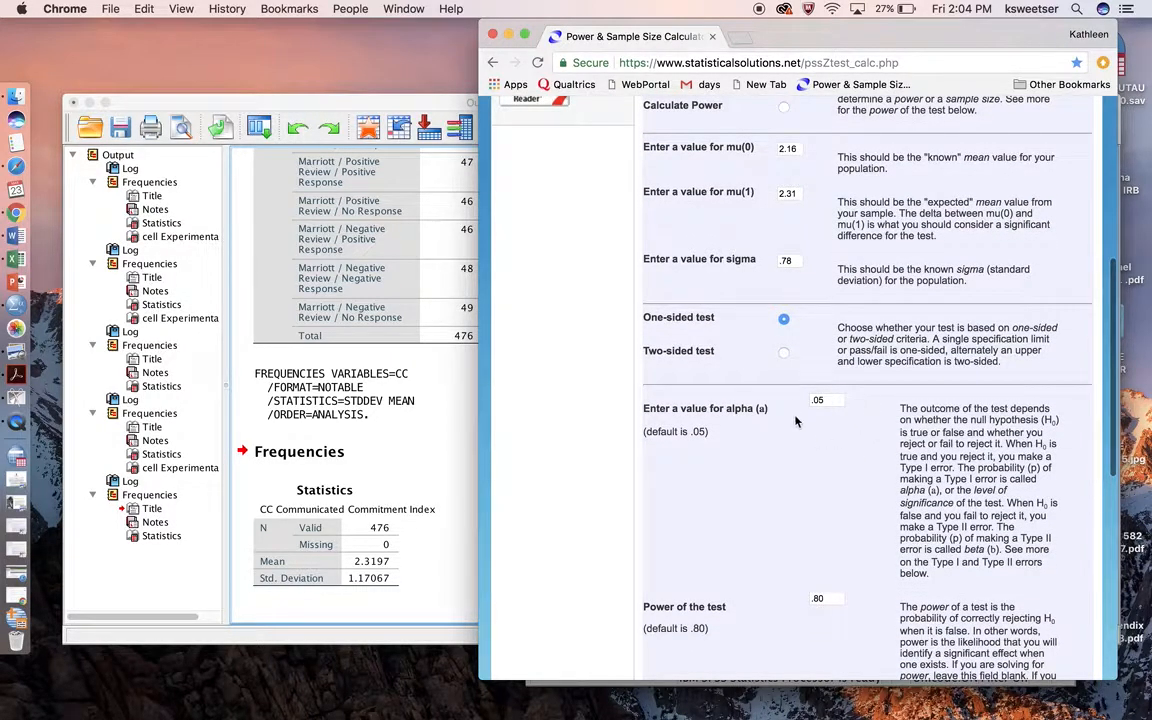
mouse_move(783, 430)
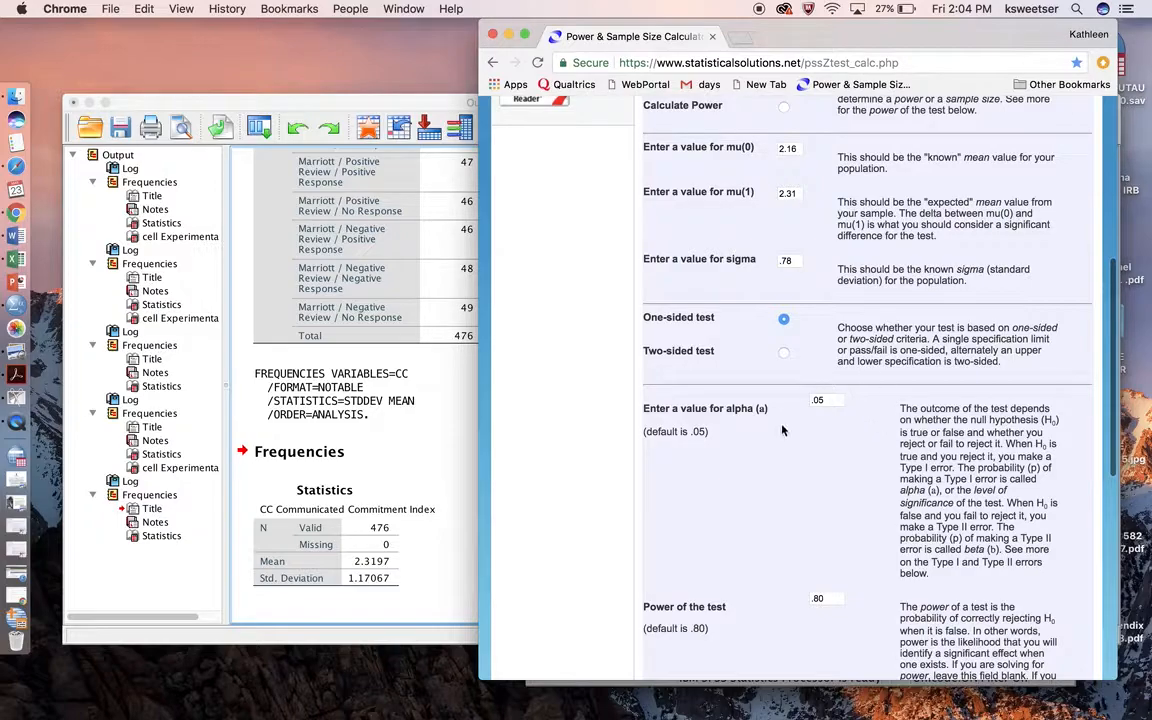
mouse_move(799, 467)
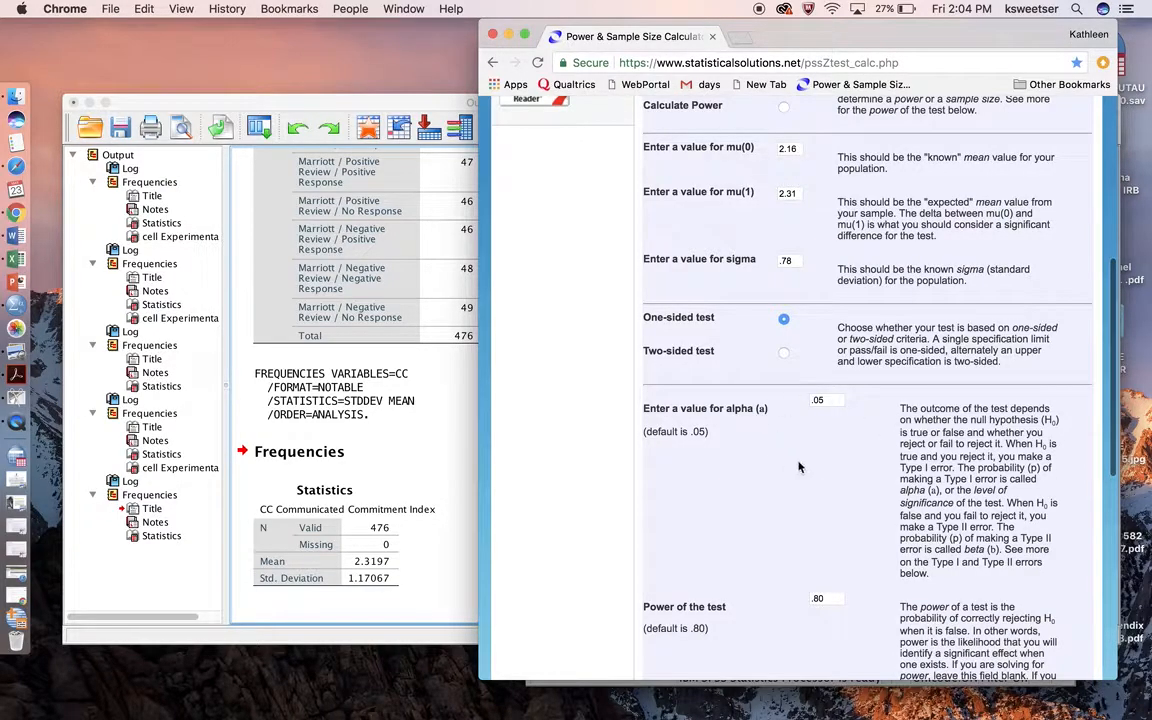
scroll(down, 3)
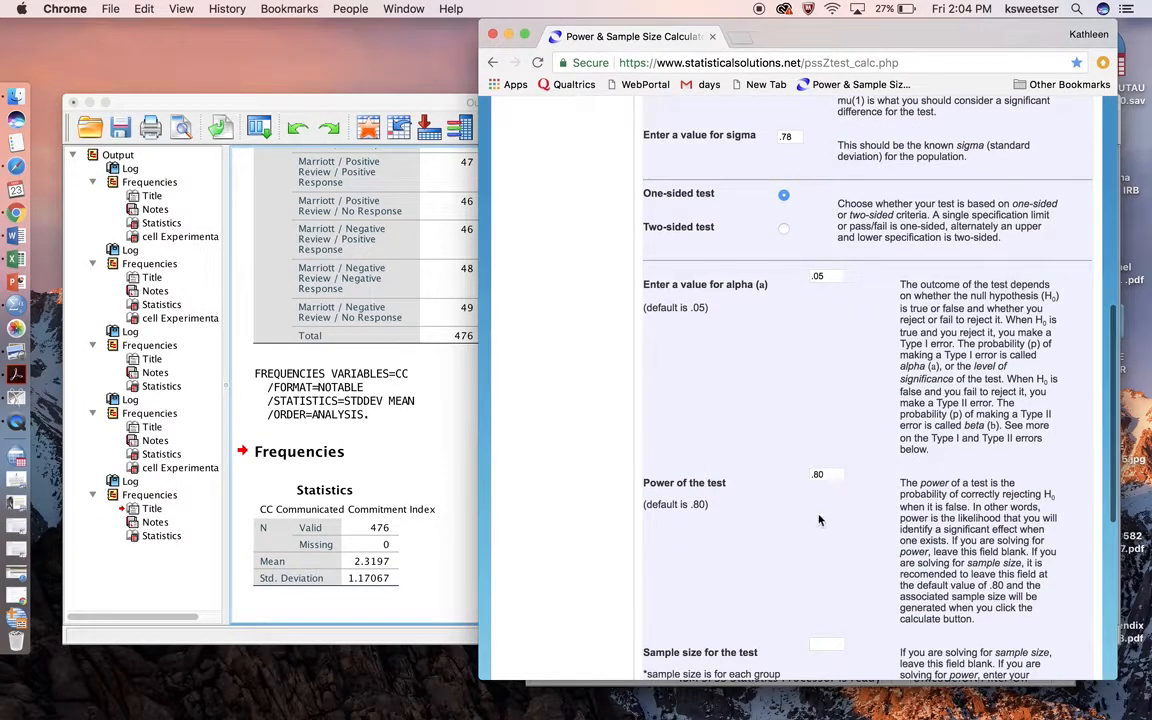
scroll(down, 3)
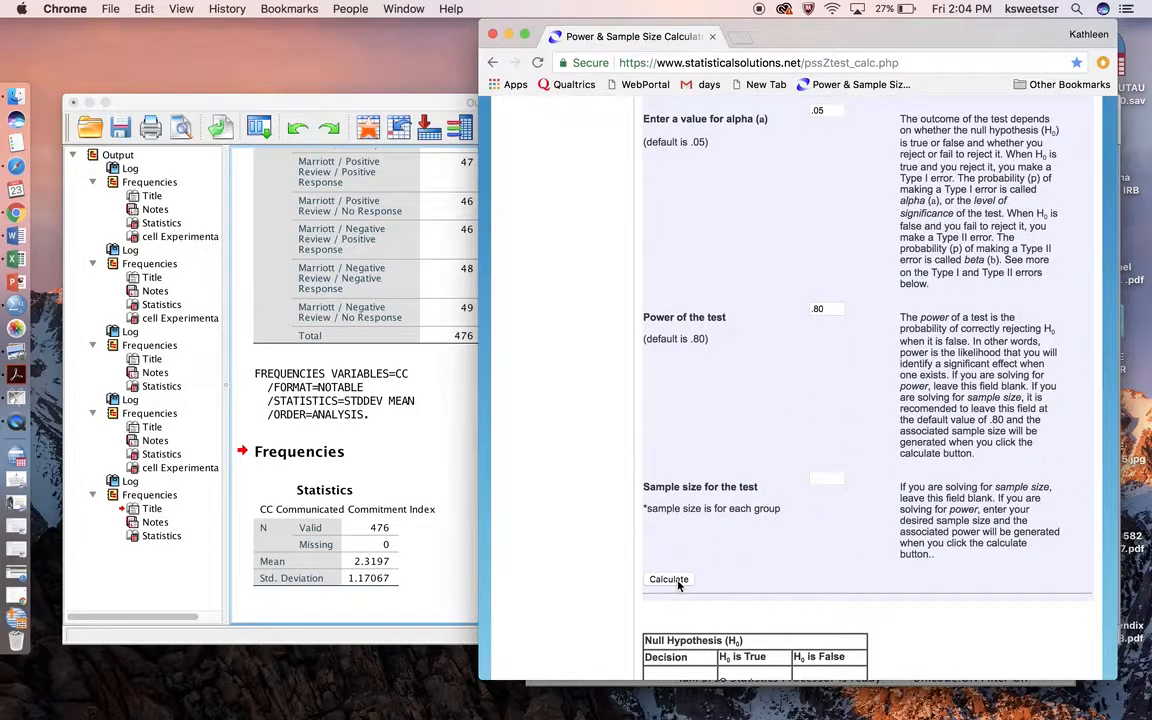
mouse_move(221, 402)
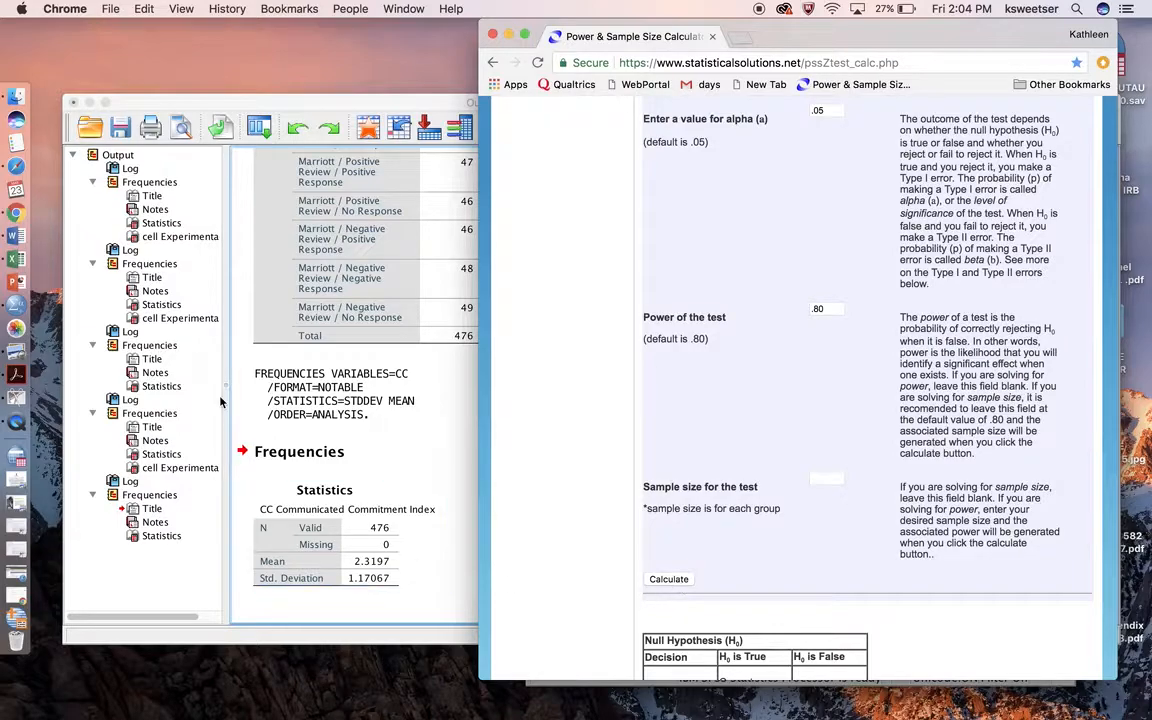
Check the experimental frequency table in SPSS, then calculate the sample size of 168 per group.
click(167, 236)
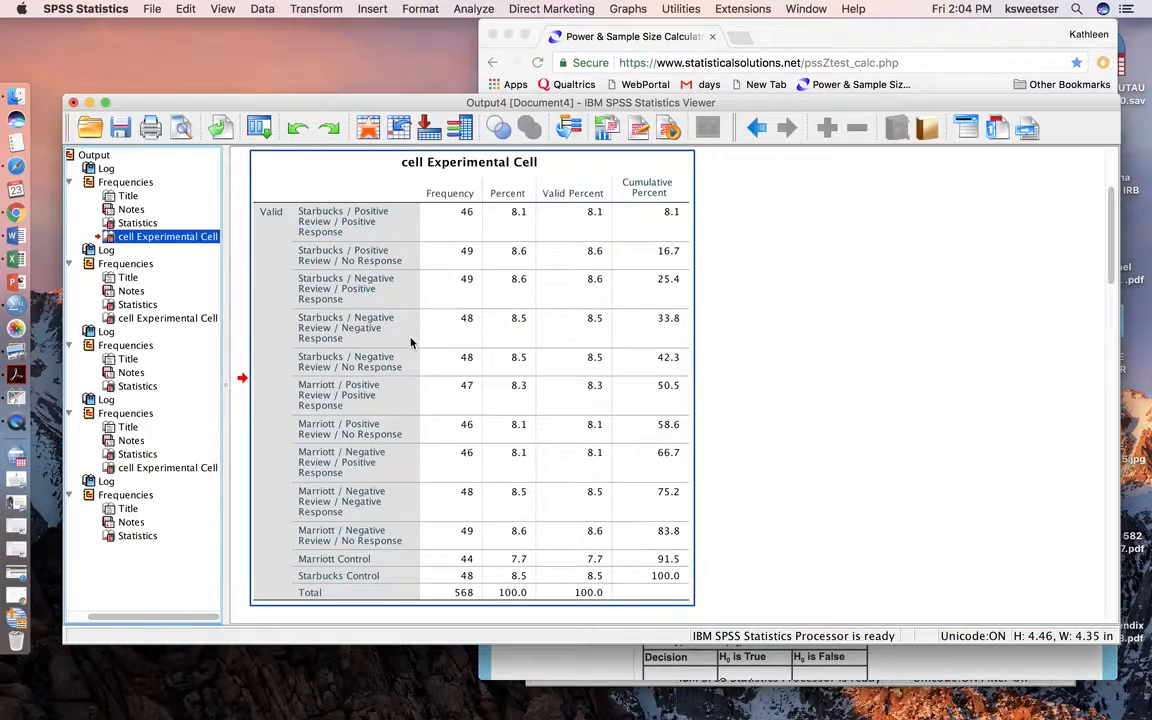
scroll(down, 3)
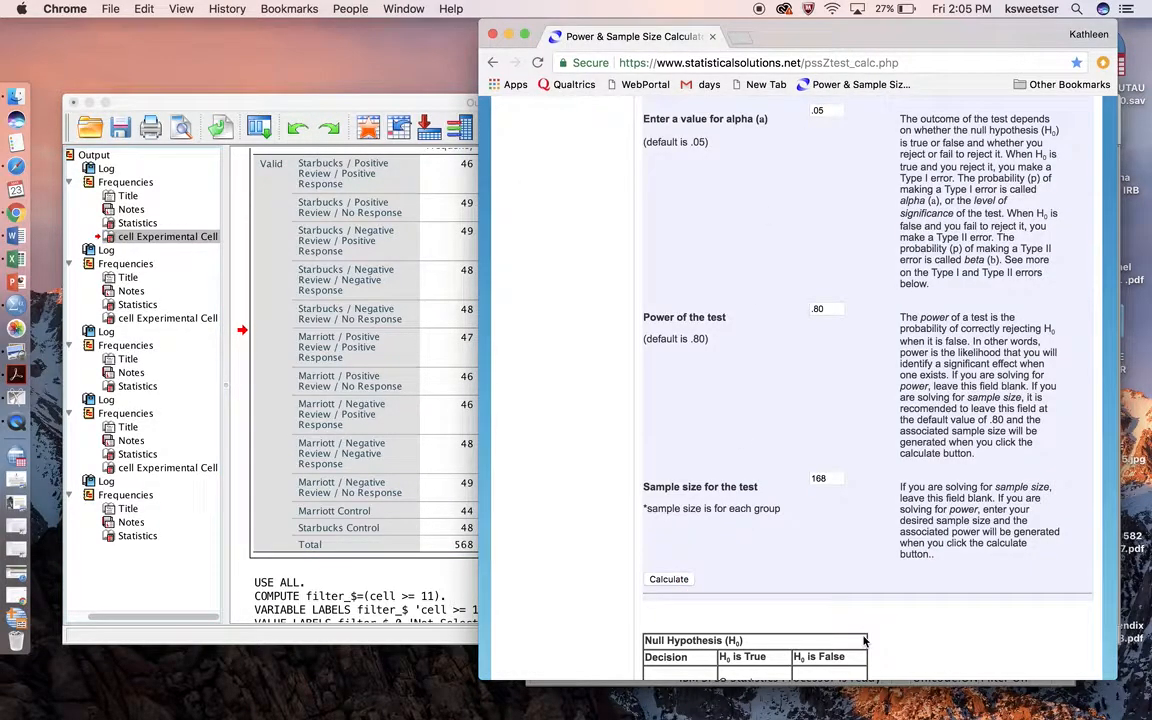
mouse_move(835, 475)
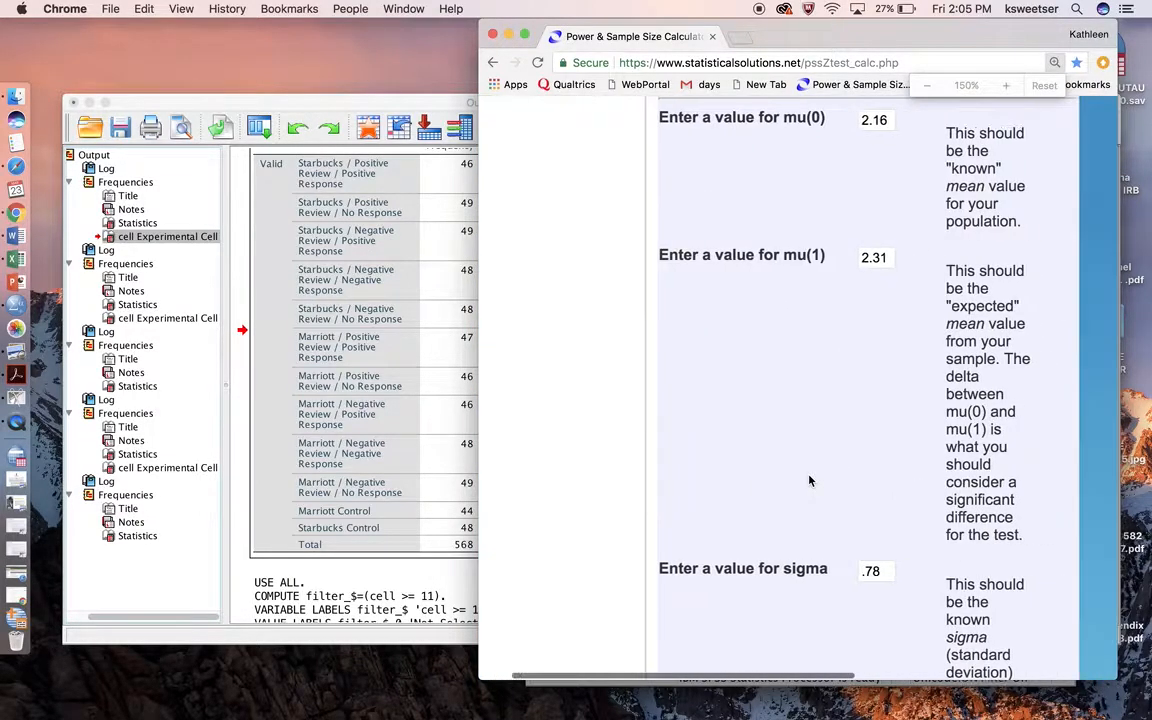
scroll(down, 3)
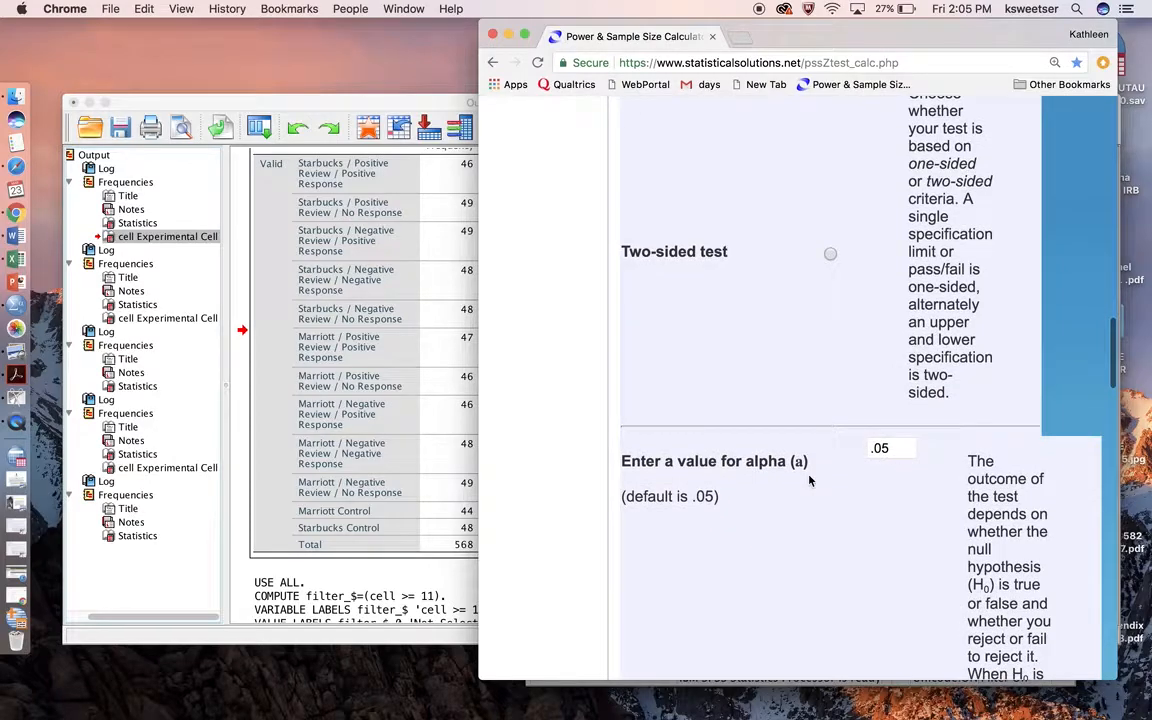
scroll(down, 3)
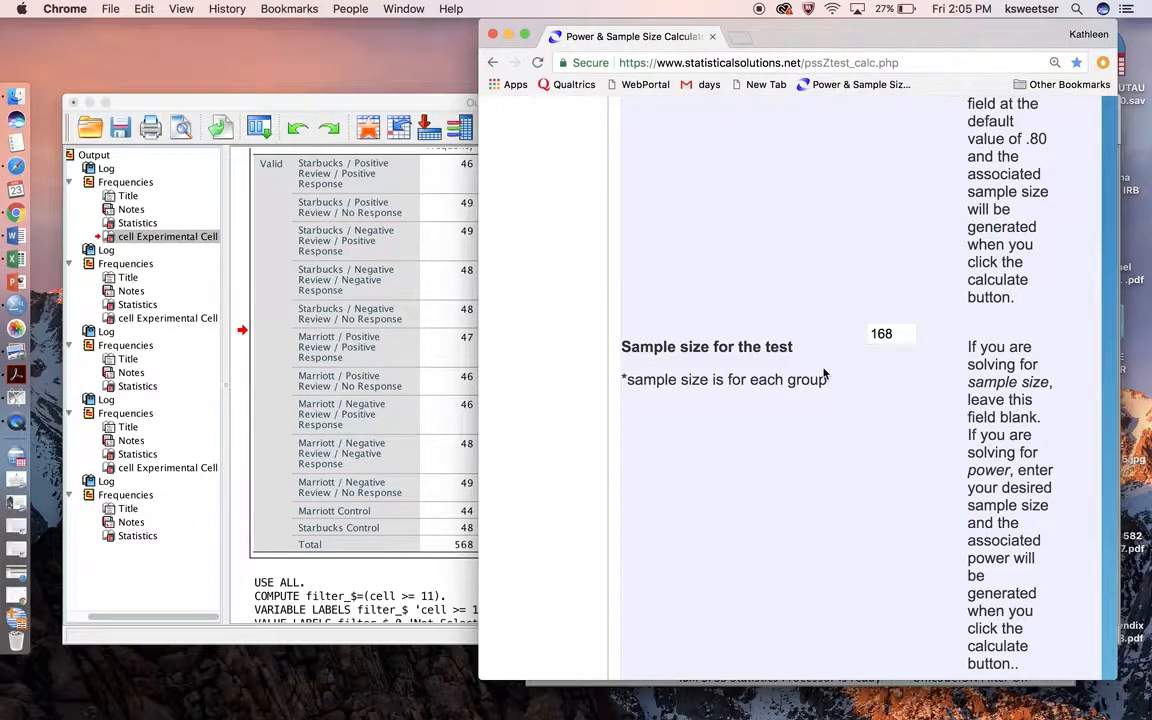
scroll(down, 3)
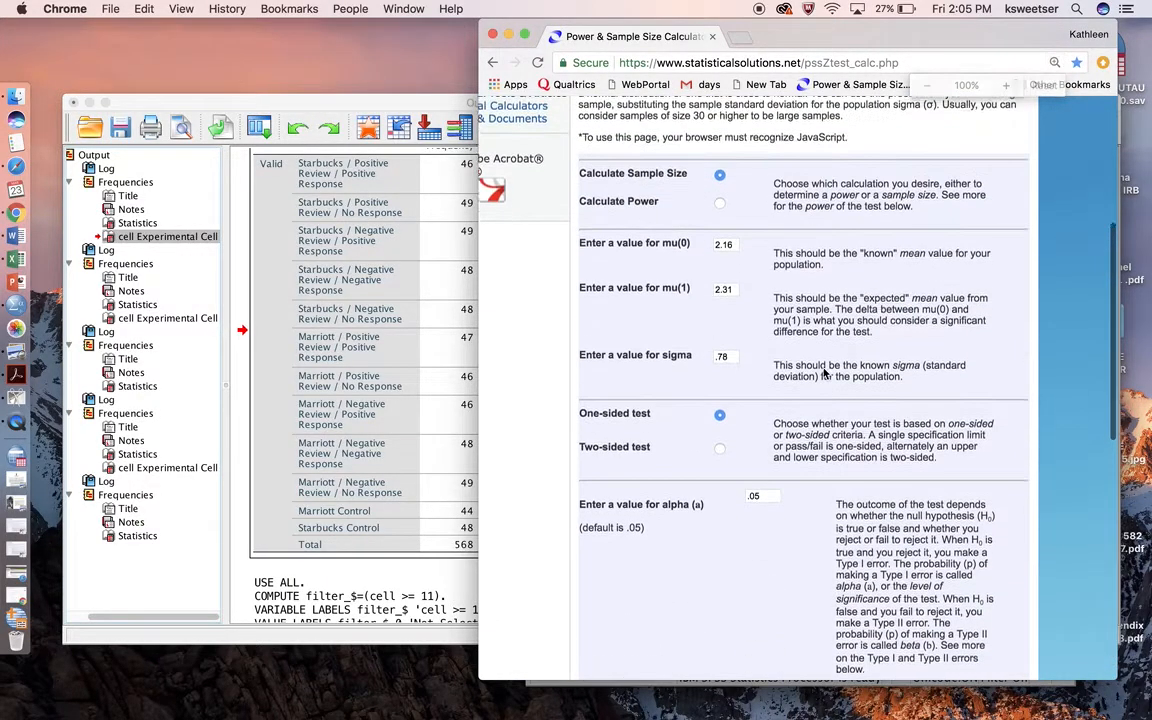
scroll(up, 3)
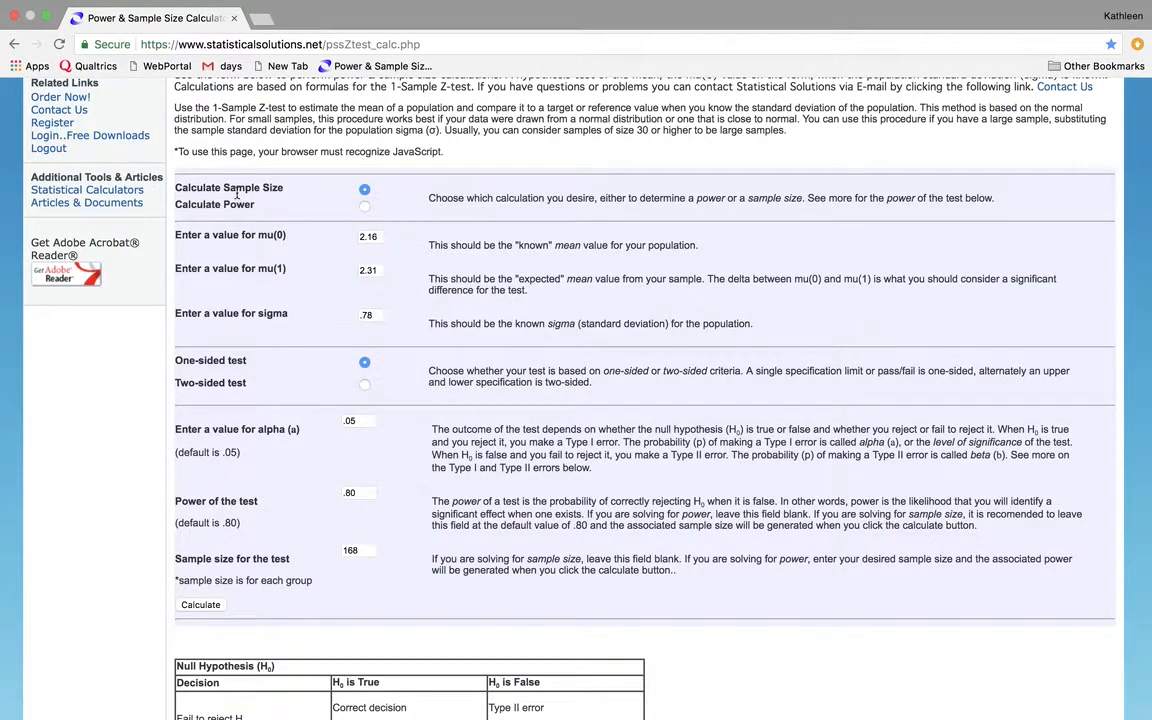
mouse_move(347, 247)
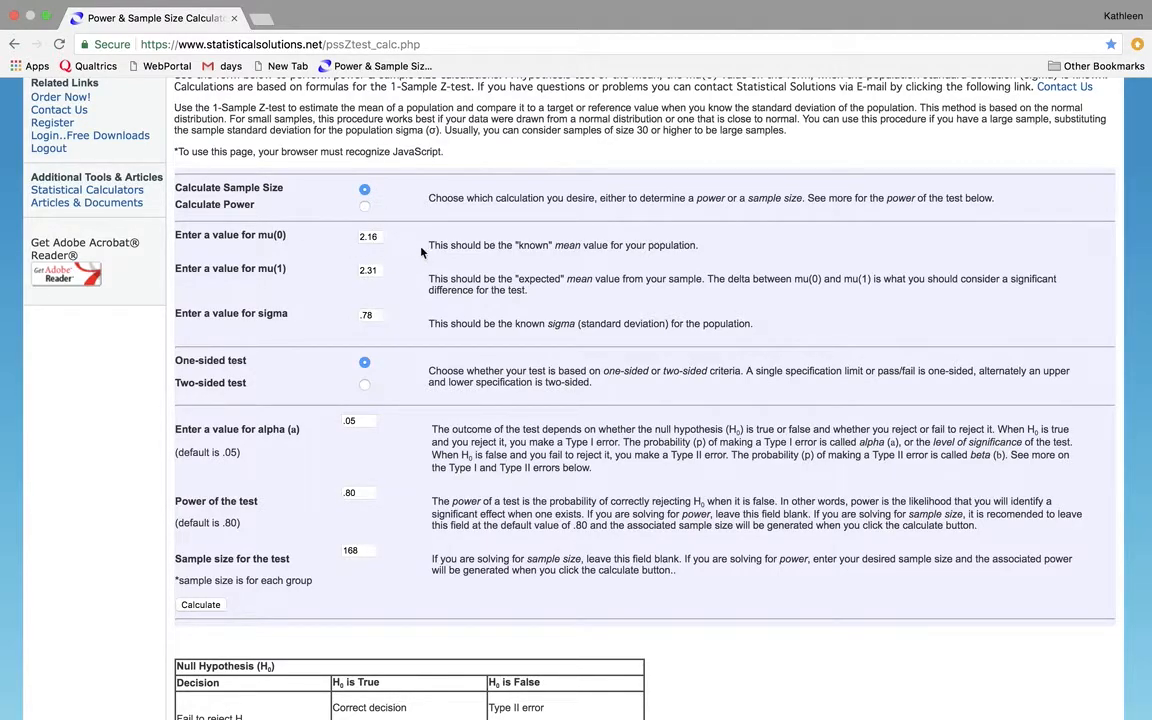
mouse_move(348, 251)
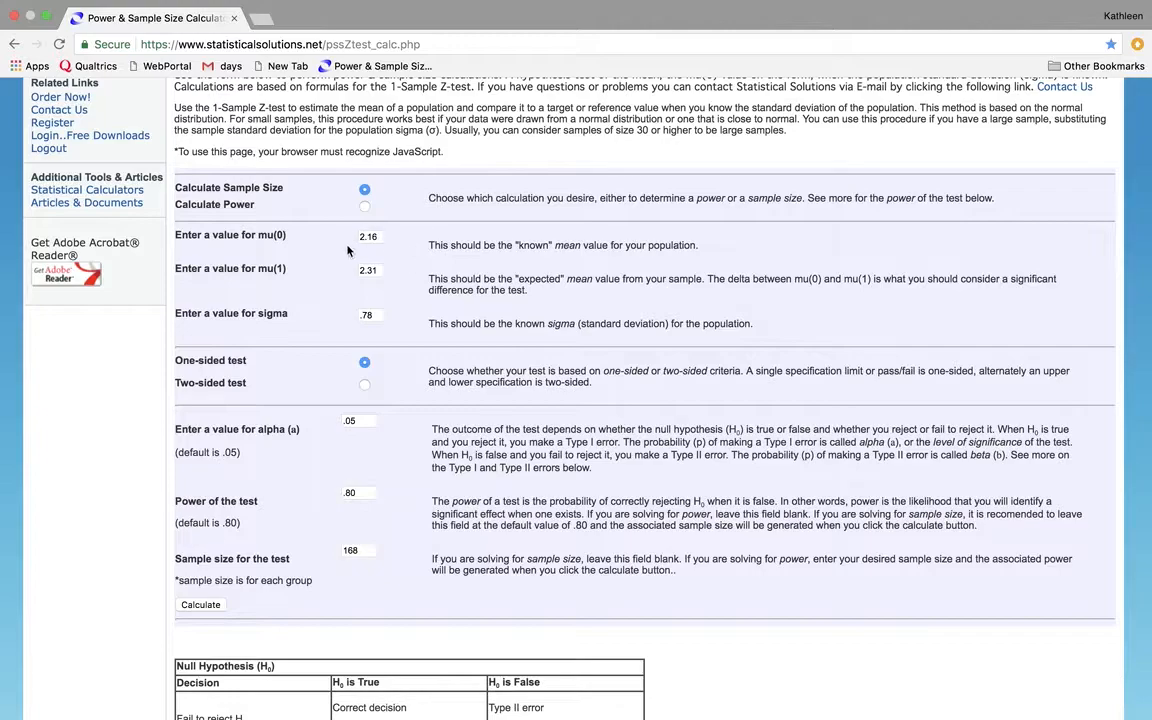
mouse_move(400, 250)
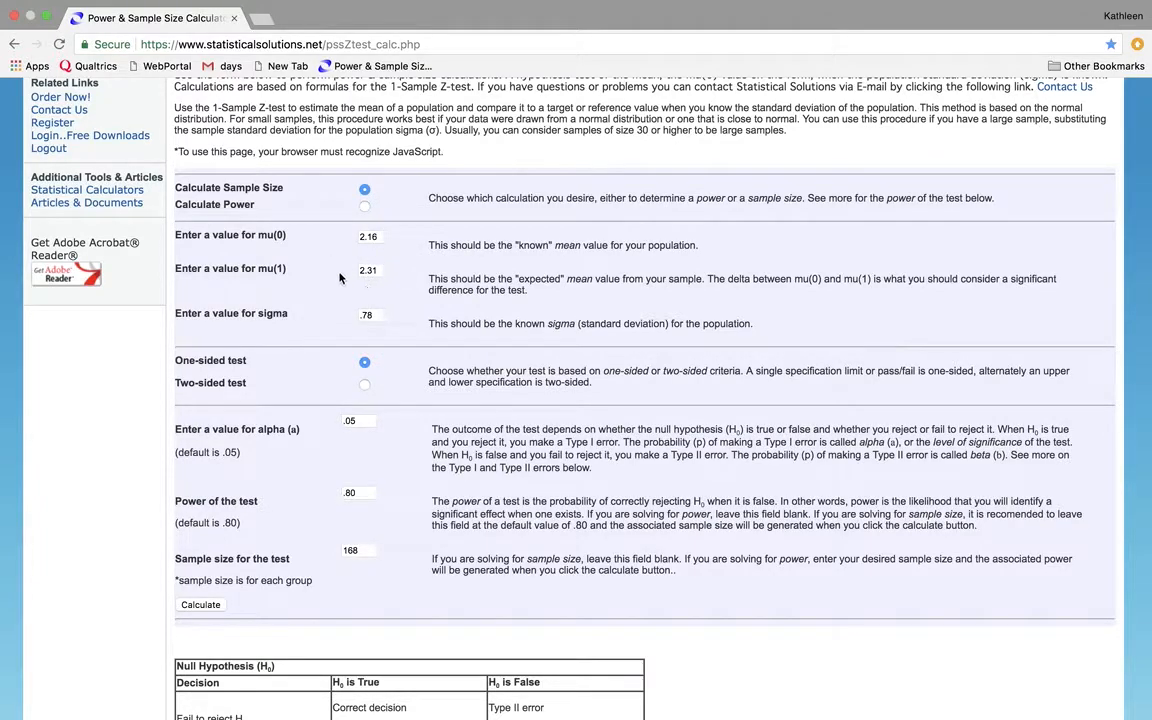
mouse_move(341, 287)
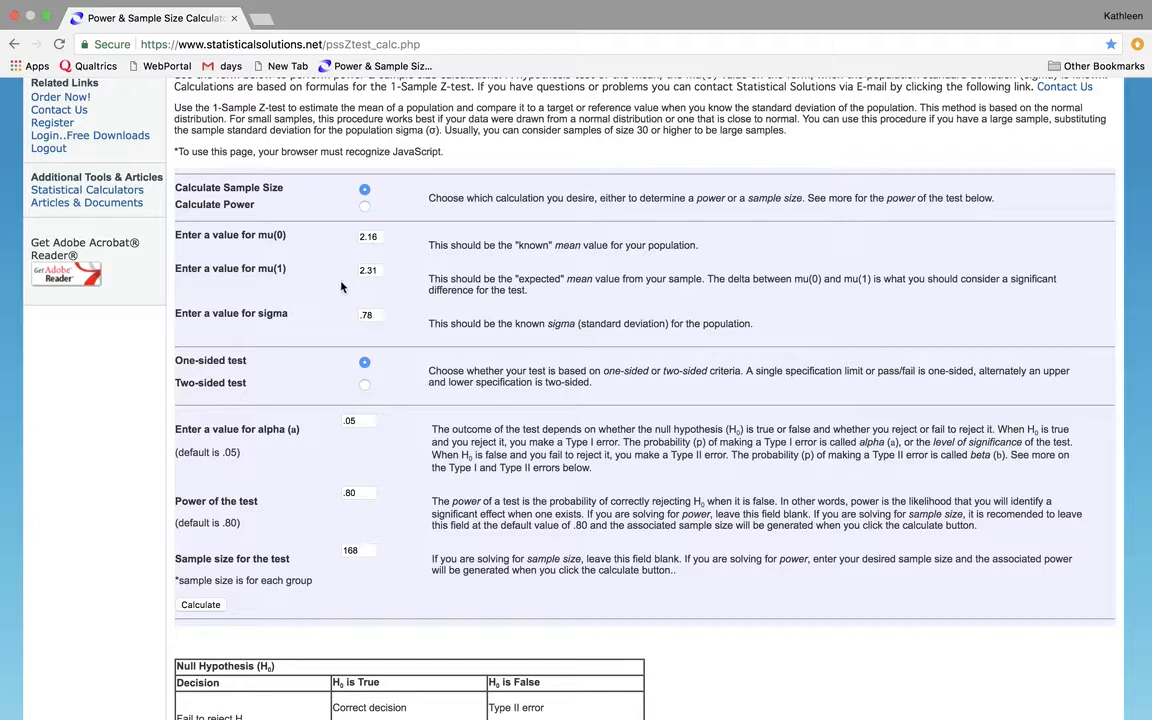
mouse_move(385, 263)
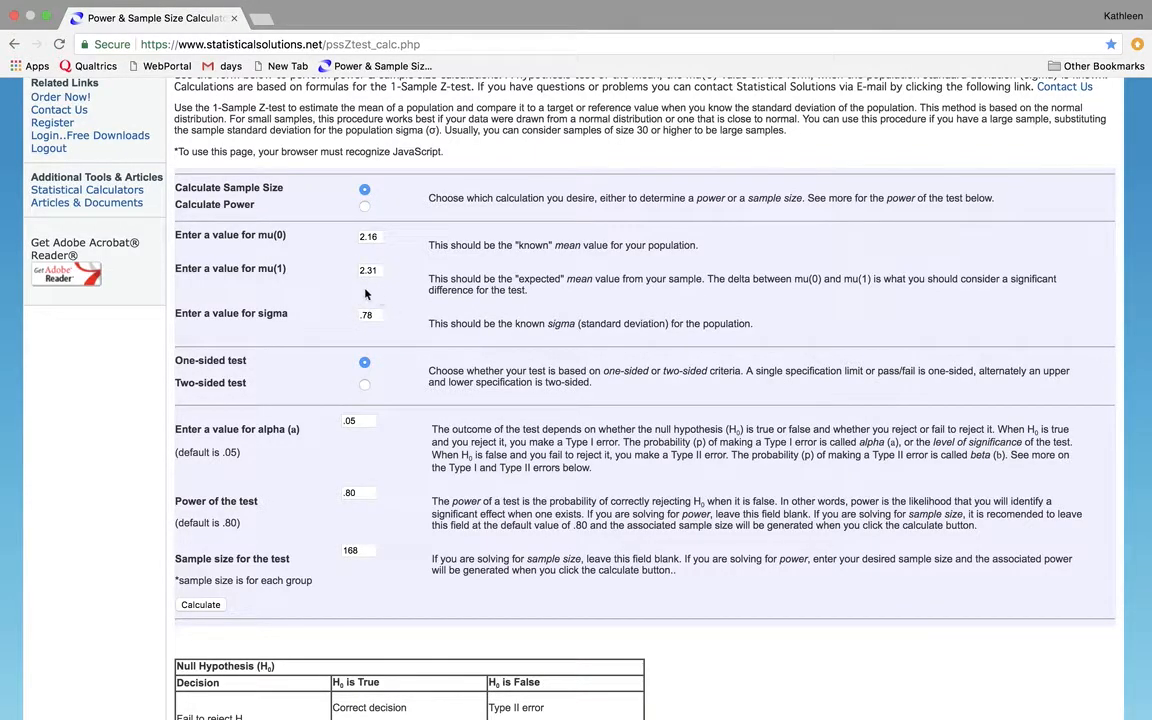
mouse_move(390, 334)
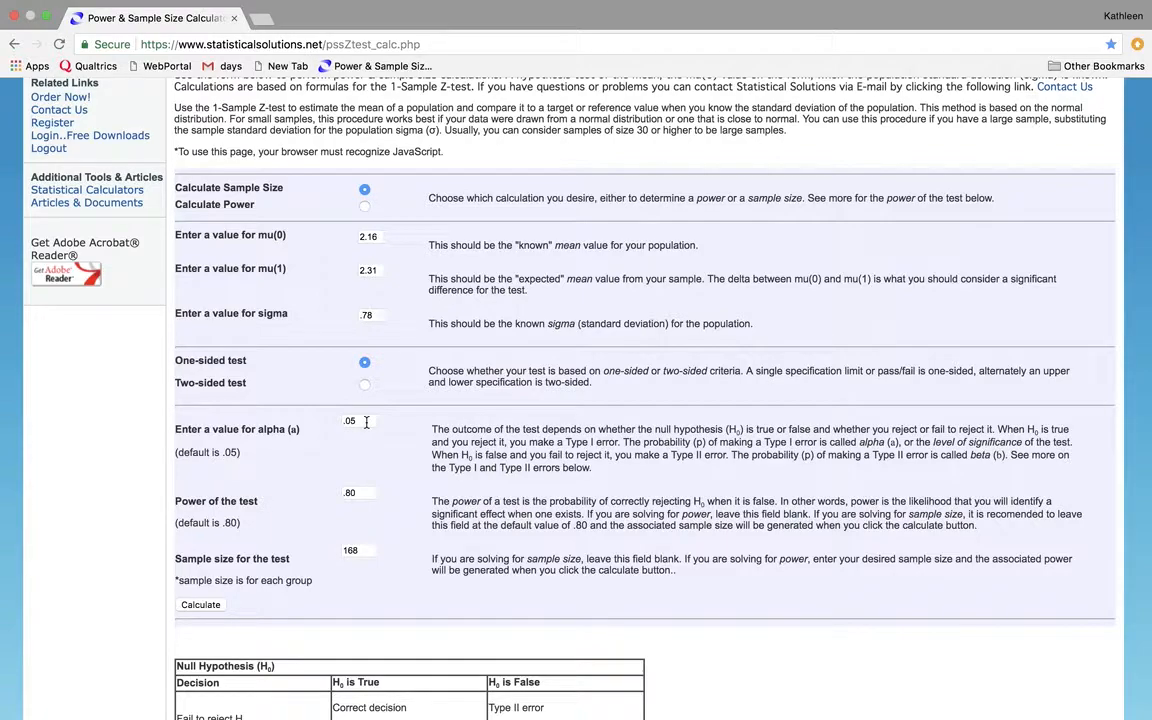
click(358, 492)
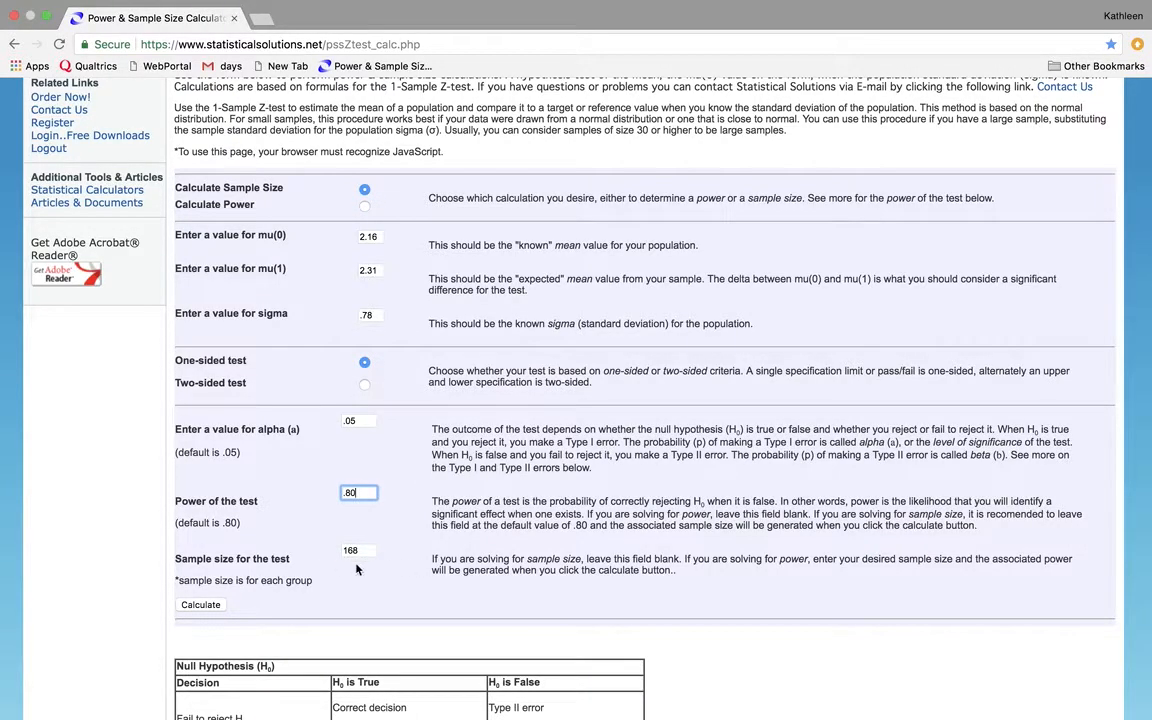
mouse_move(337, 587)
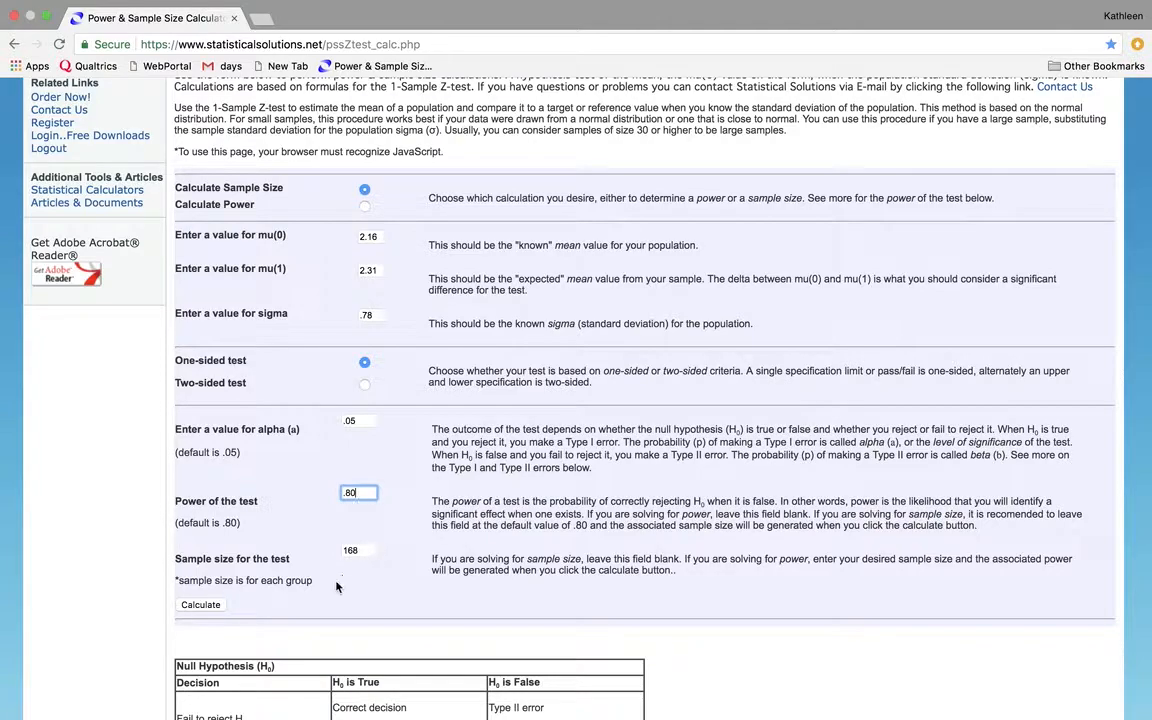
mouse_move(327, 605)
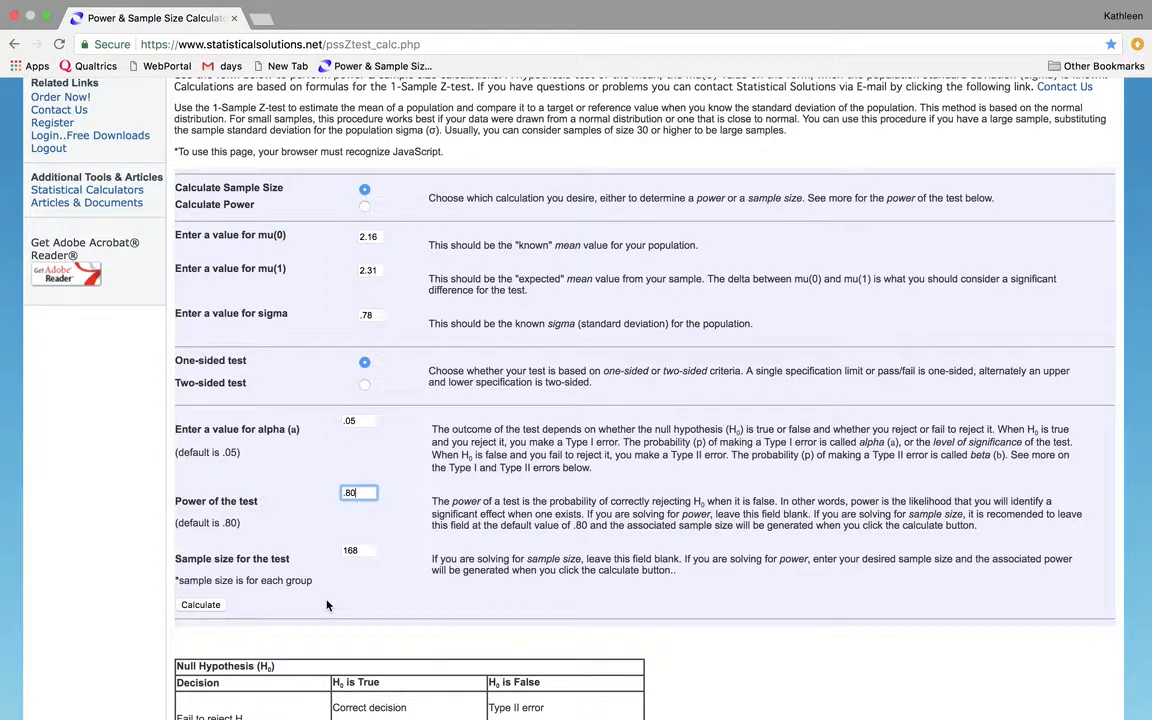